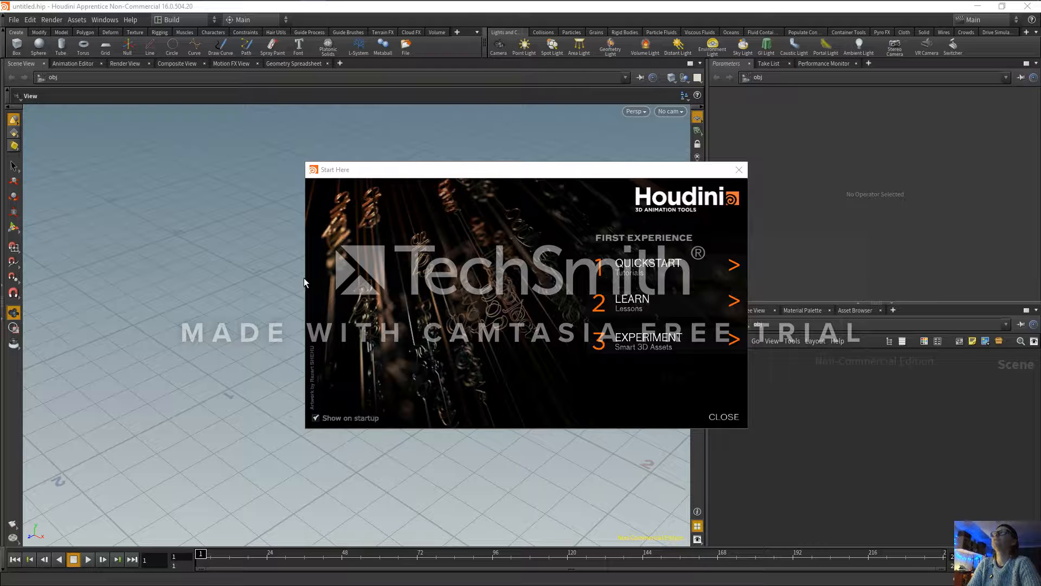
mouse_move(497, 416)
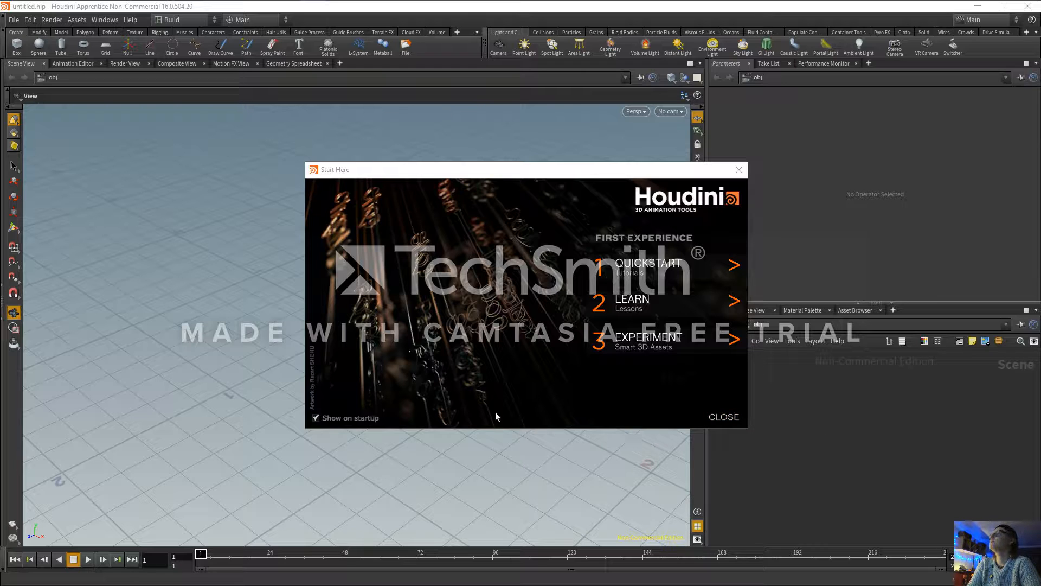
mouse_move(748, 446)
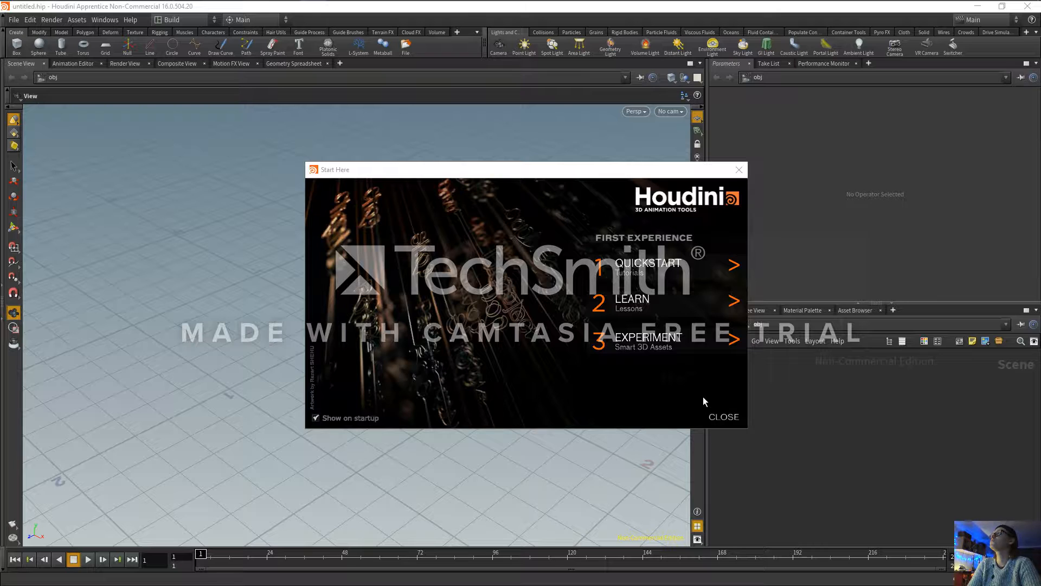
mouse_move(694, 401)
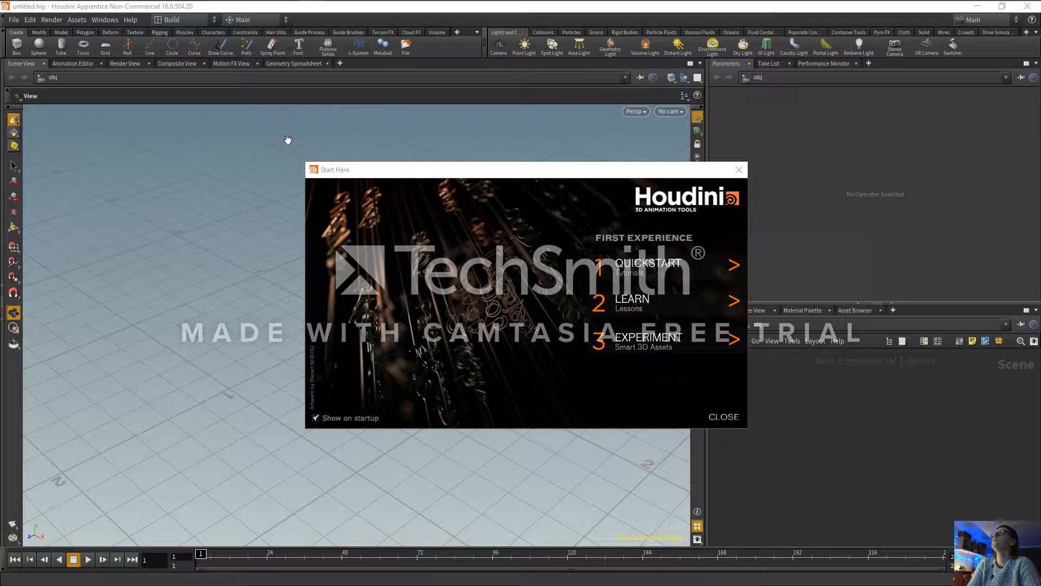
mouse_move(205, 148)
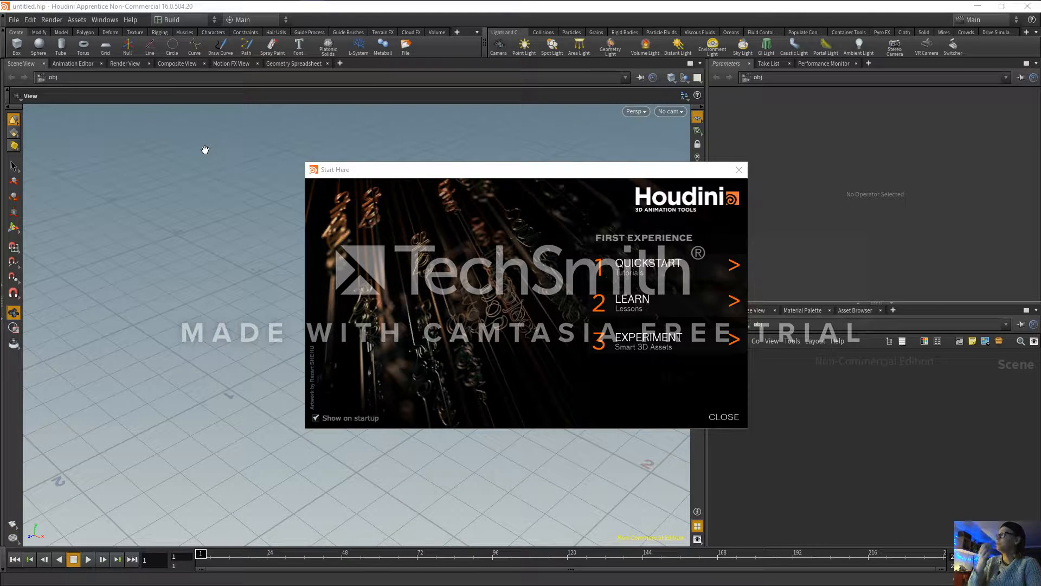
Dismiss the Start Here welcome window in Houdini Apprentice
key(Alt+Tab)
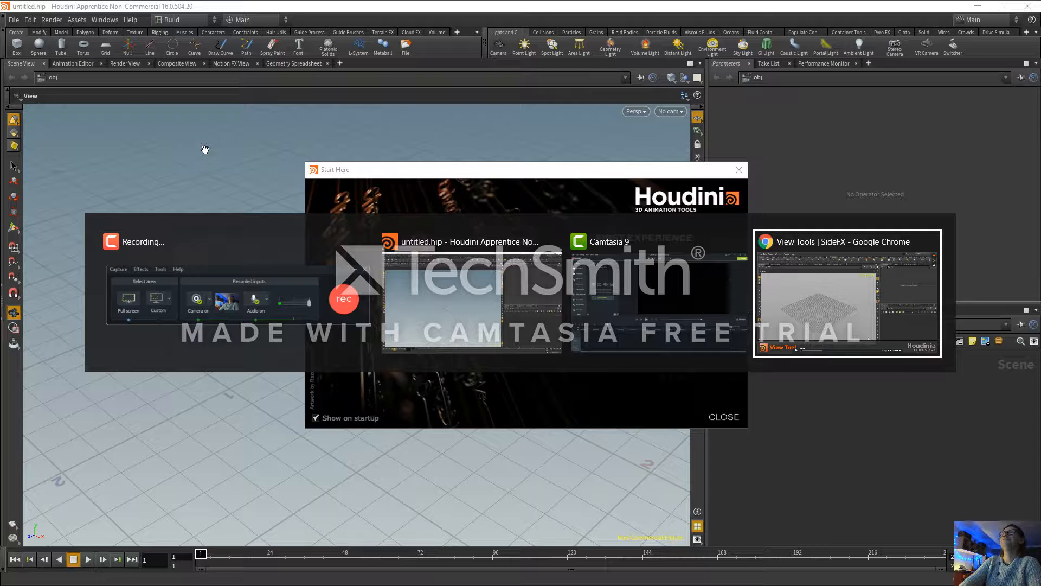
key(Alt+Tab)
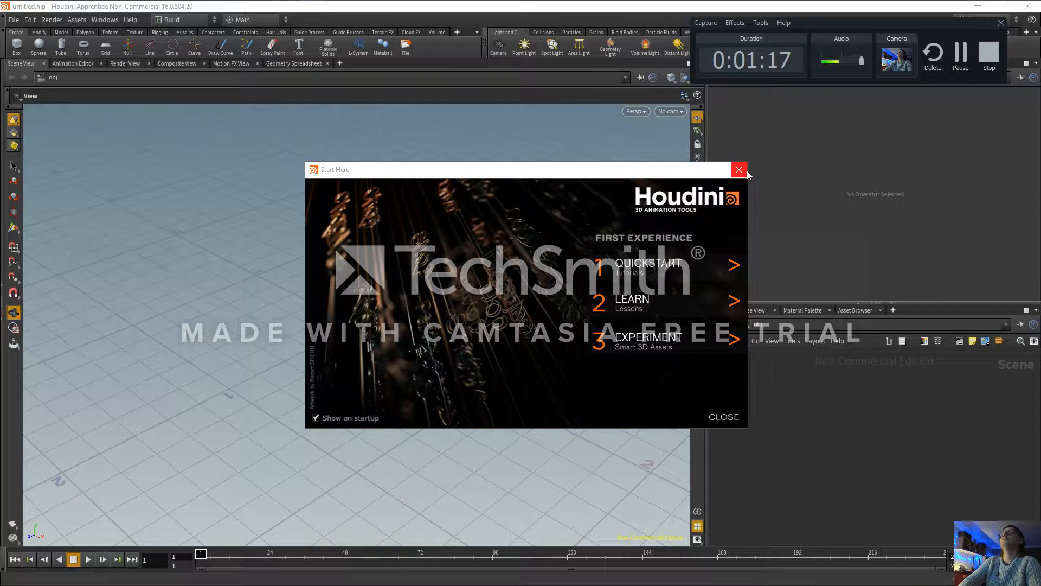
click(740, 170)
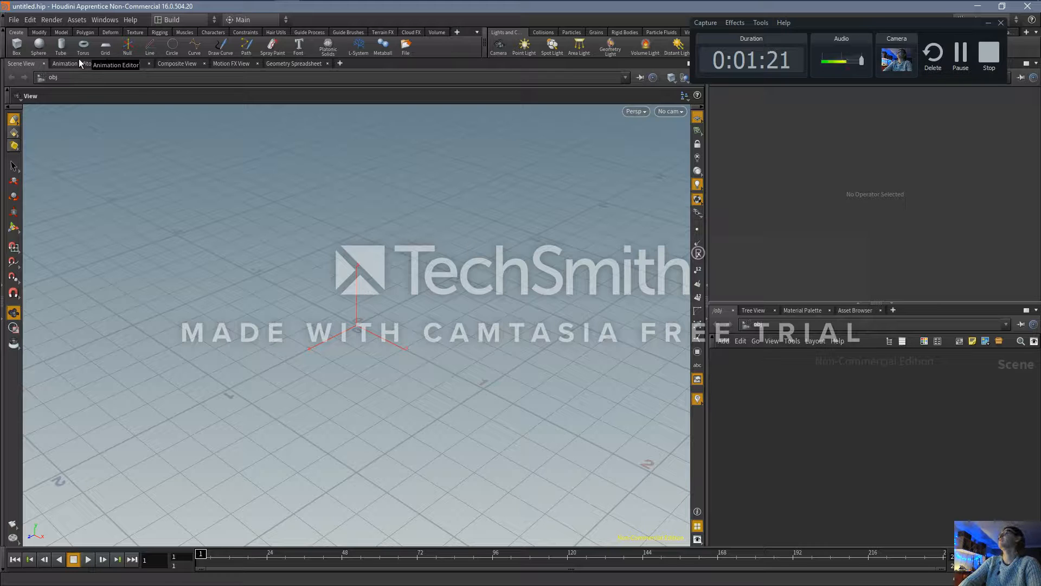
Browse the File, Assets and Edit menus, then switch to the tutorial video in the browser
click(12, 19)
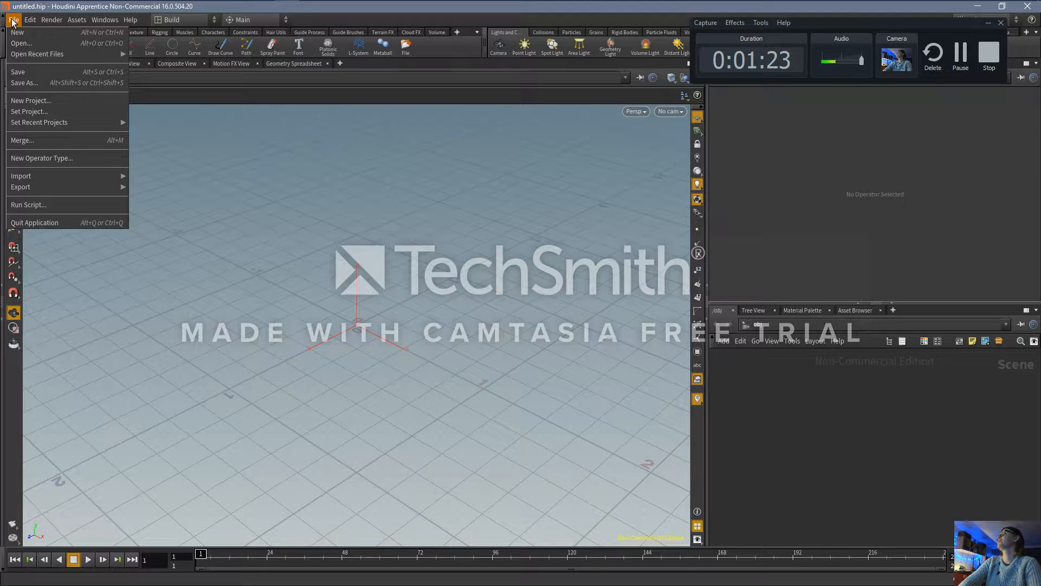
click(76, 20)
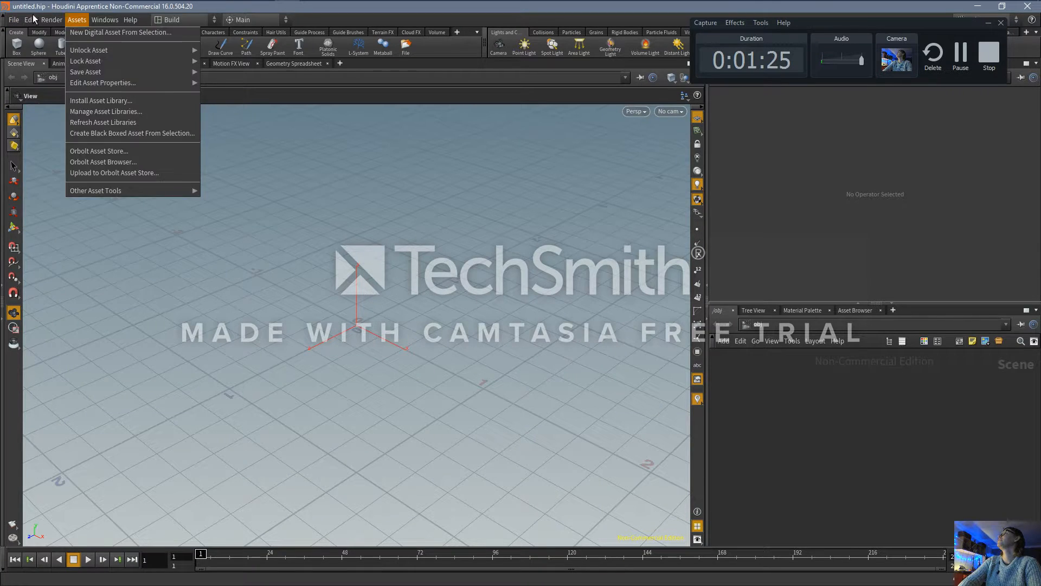
click(29, 19)
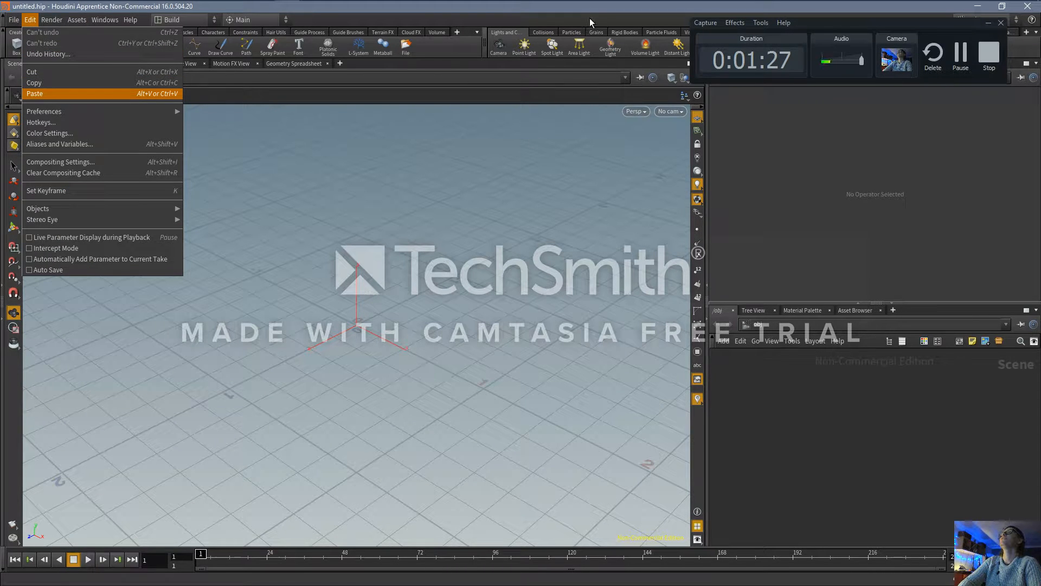
key(alt+tab)
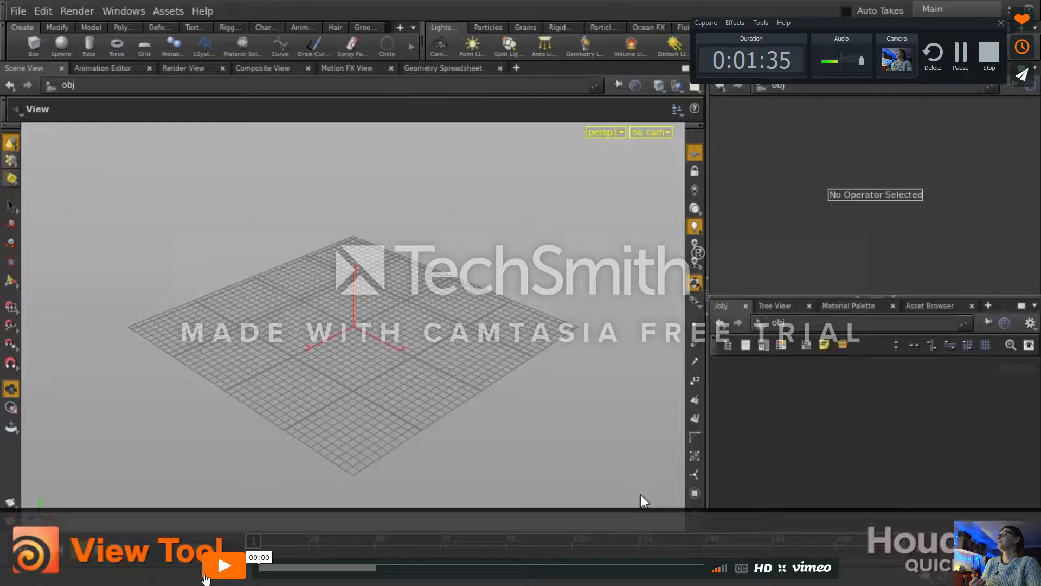
Play the View Tools tutorial video for a few seconds, then switch windows
click(224, 565)
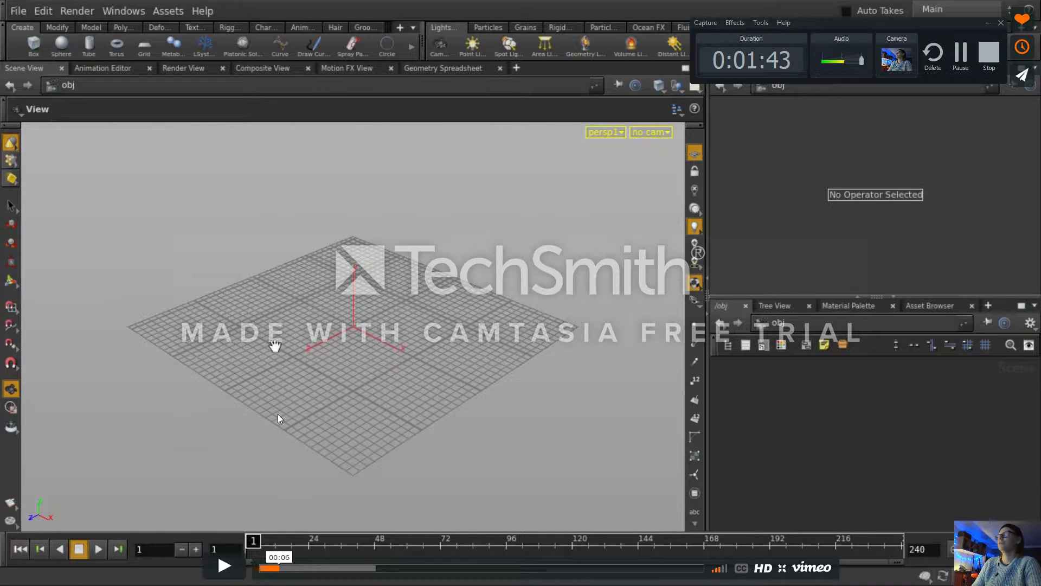
key(alt+tab)
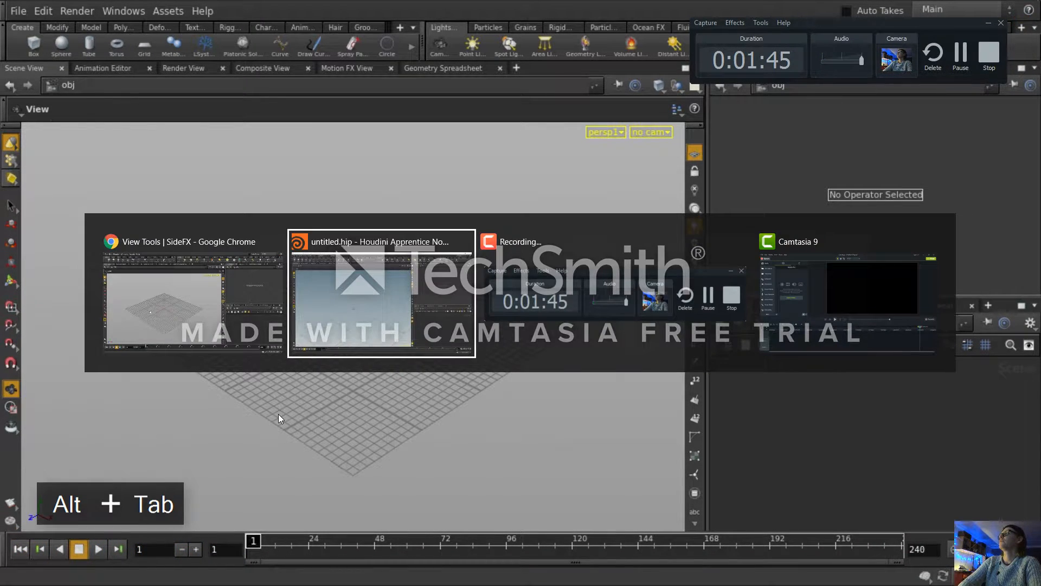
Return to the Houdini scene and bring up the Color Settings dialog from the Edit menu
key(alt+tab)
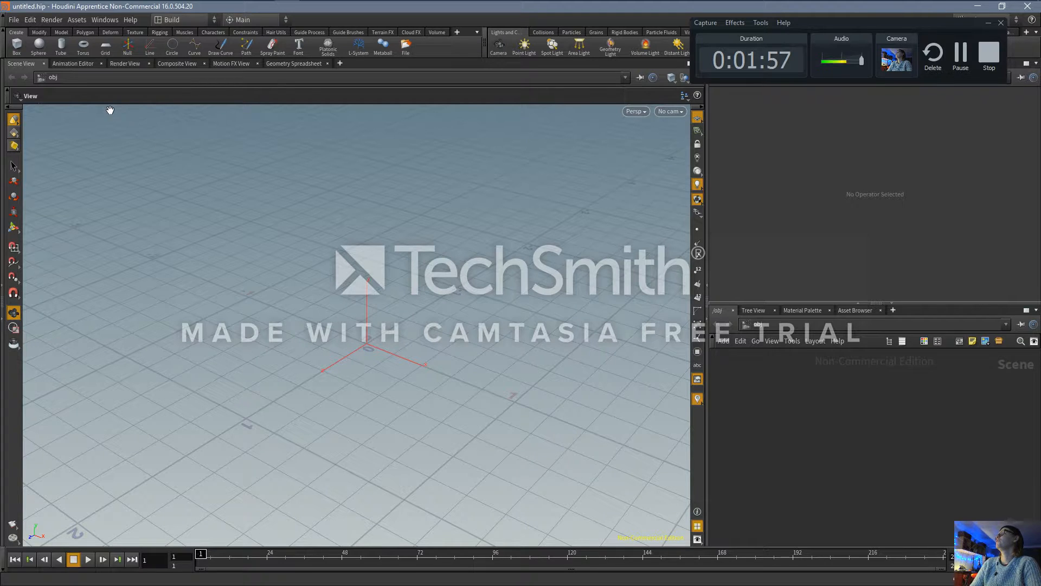
mouse_move(322, 331)
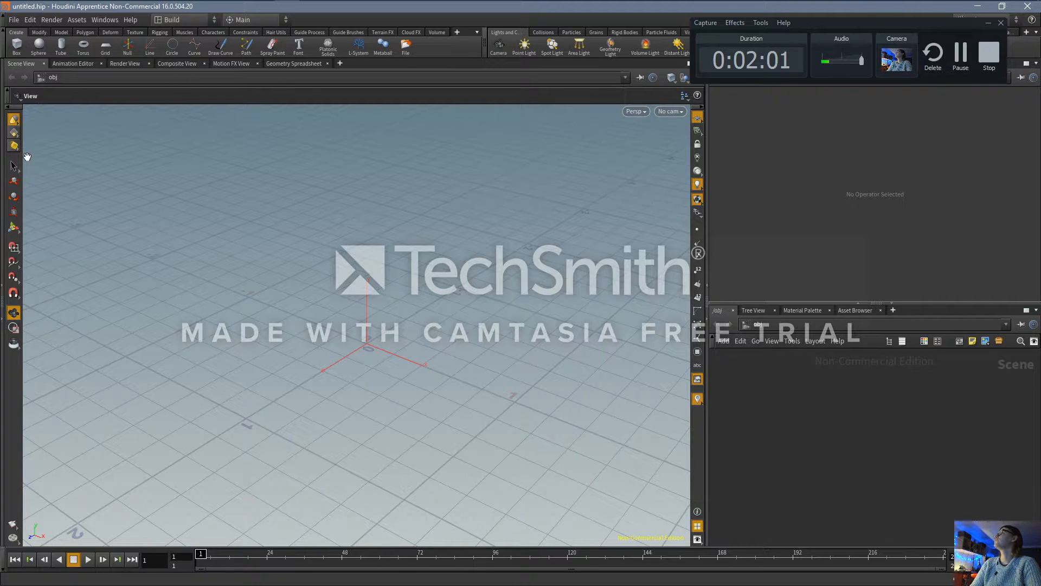
mouse_move(50, 106)
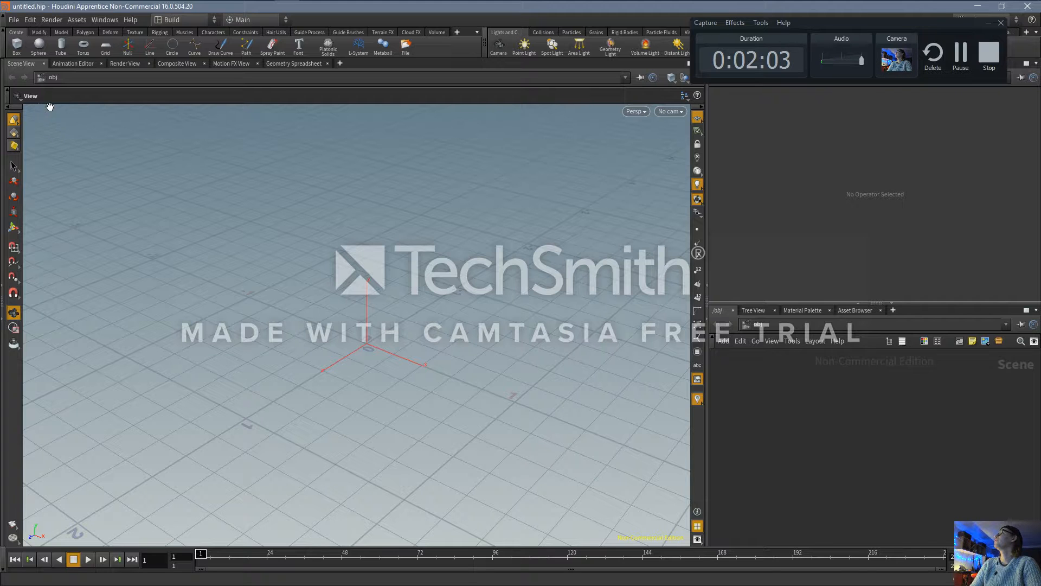
mouse_move(230, 256)
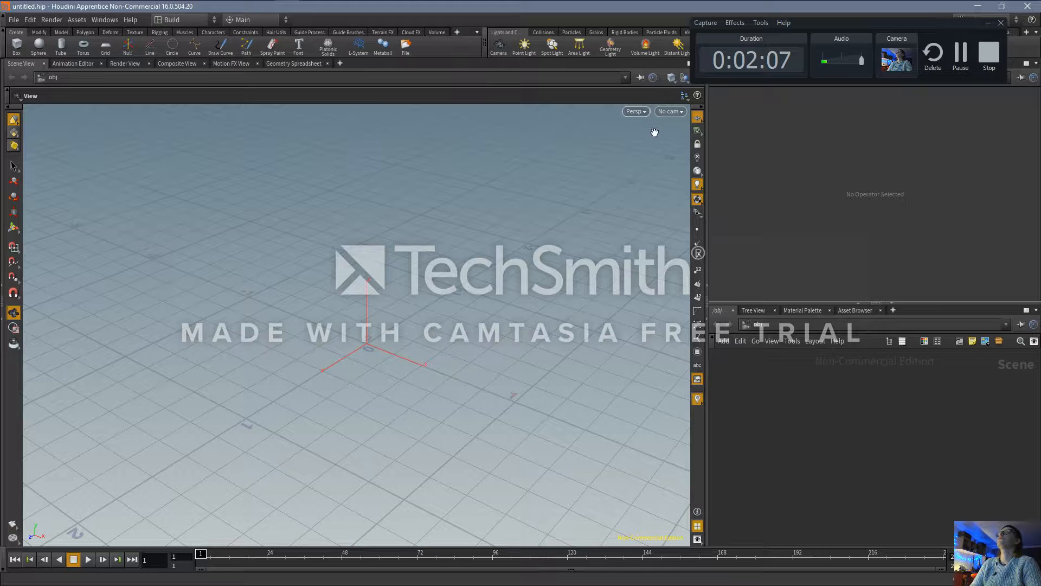
mouse_move(196, 114)
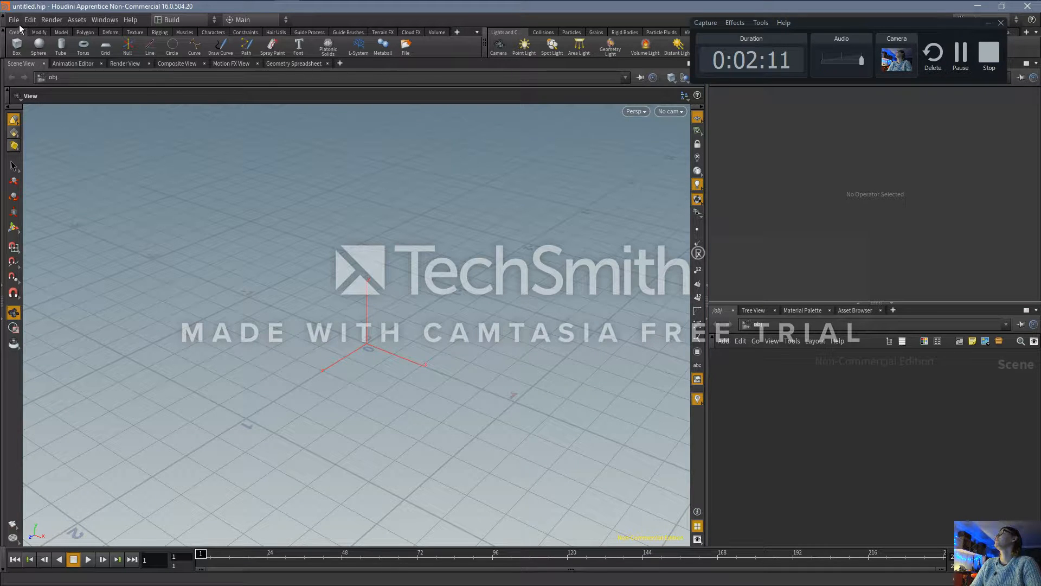
click(30, 19)
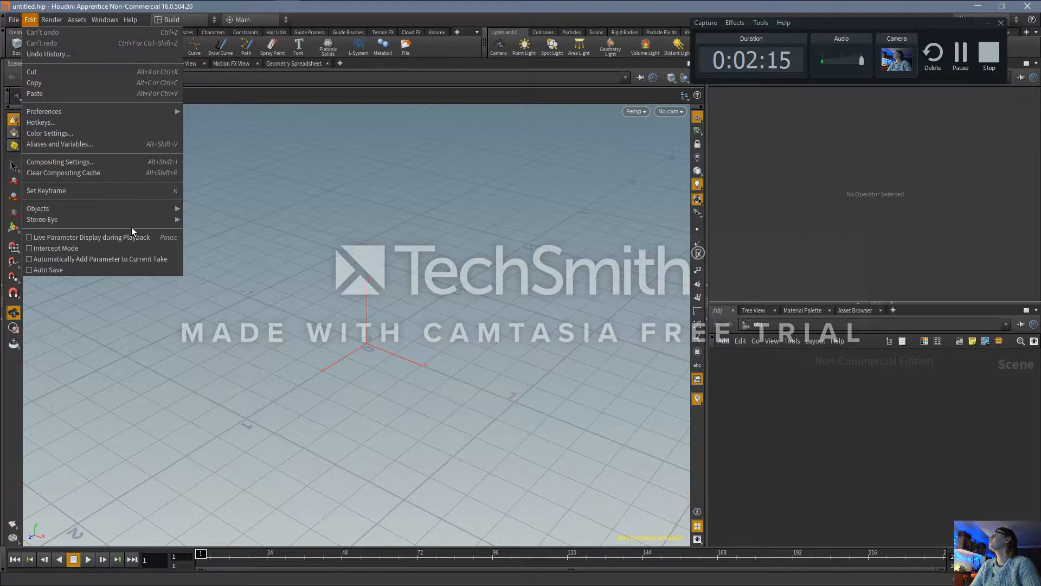
click(258, 146)
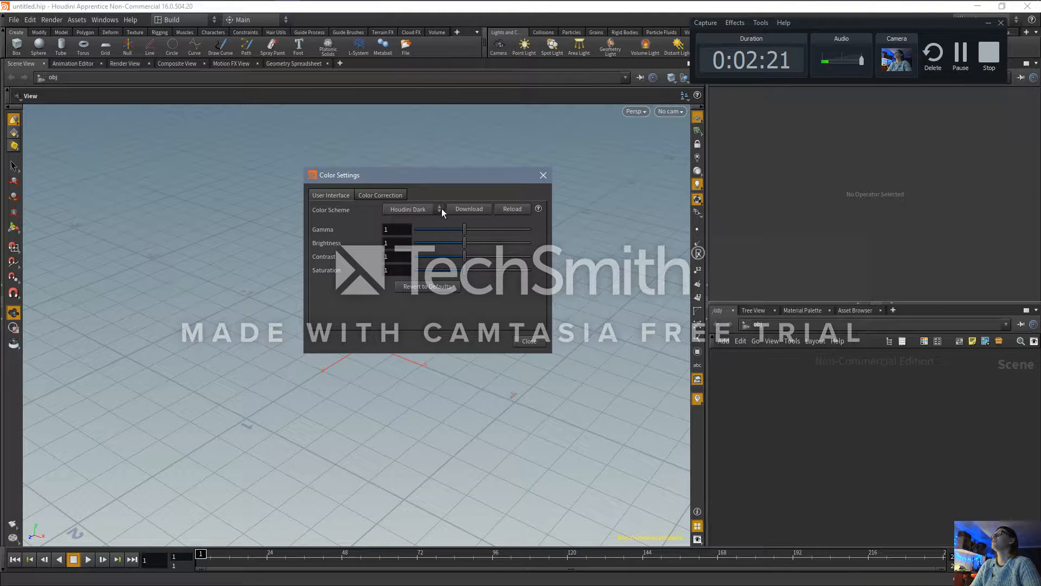
Try the Houdini Light and Houdini Pro colour schemes, restore Houdini Dark and close Color Settings
click(408, 210)
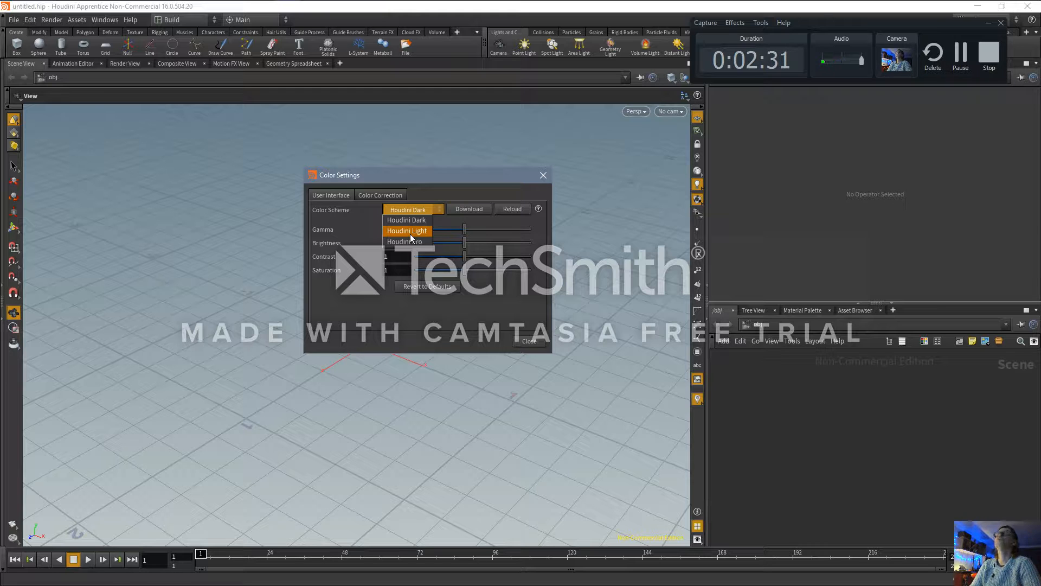
click(408, 231)
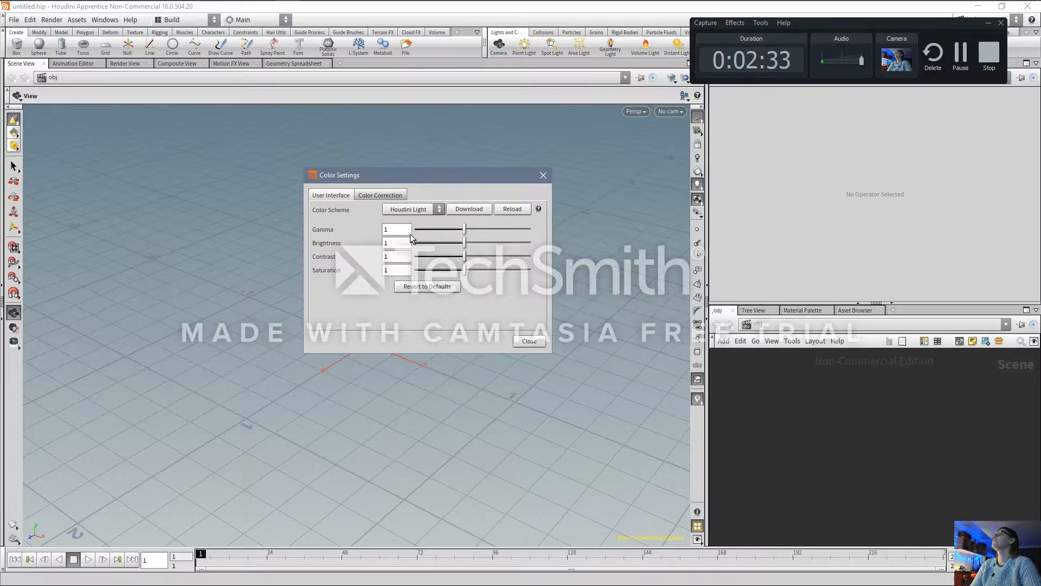
click(412, 210)
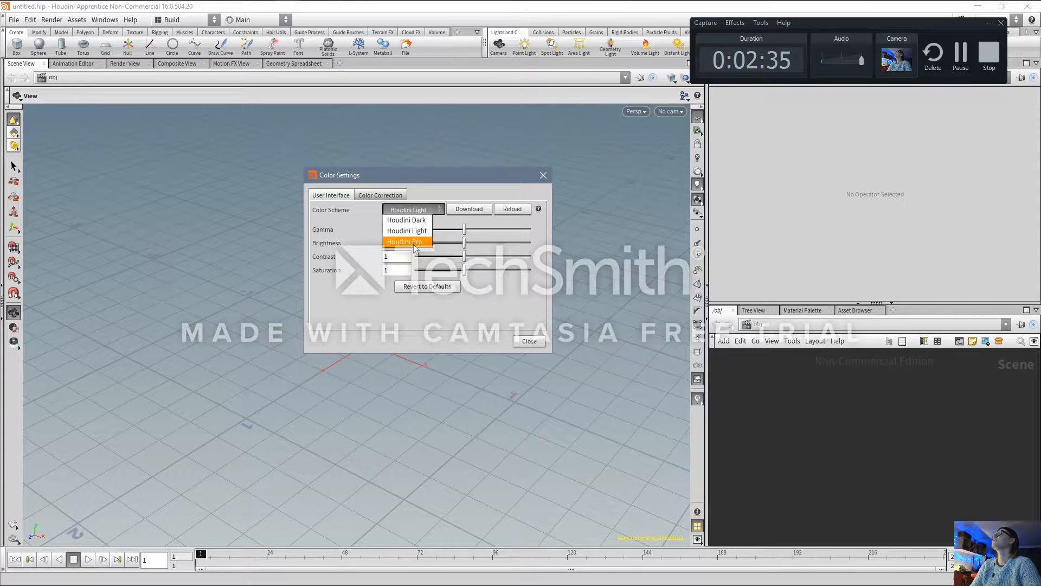
click(404, 208)
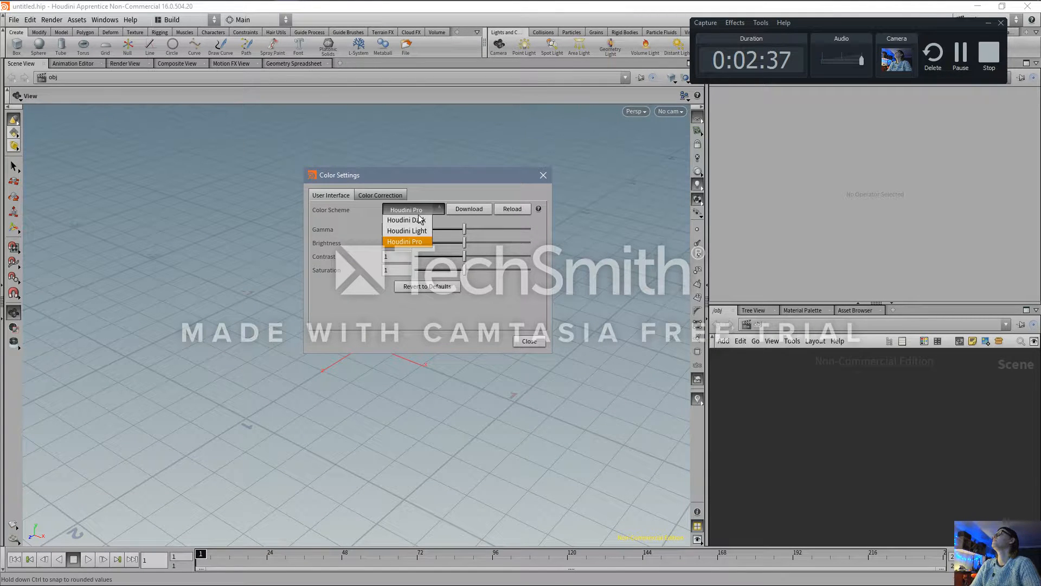
click(405, 220)
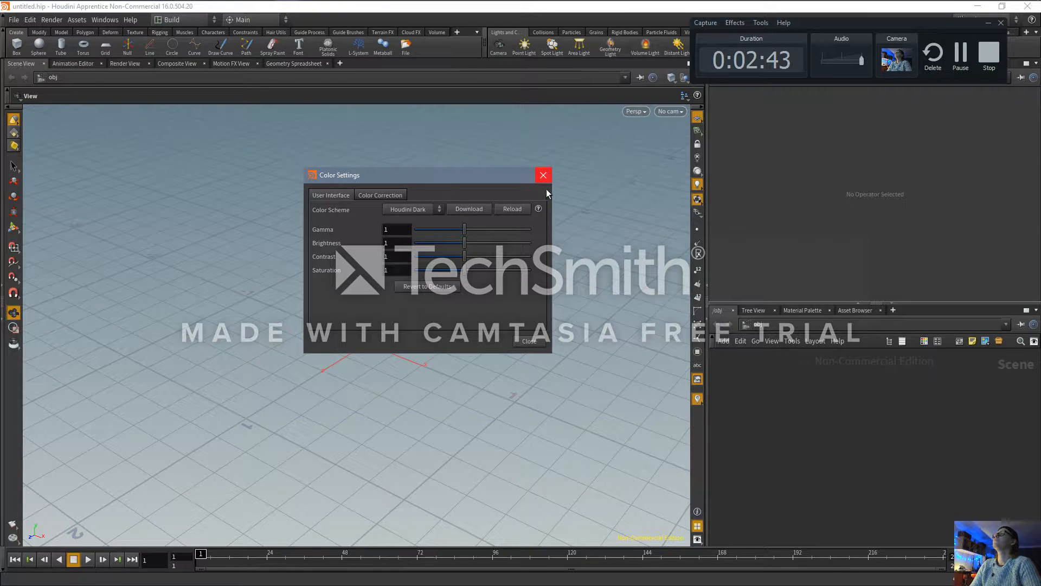
click(543, 175)
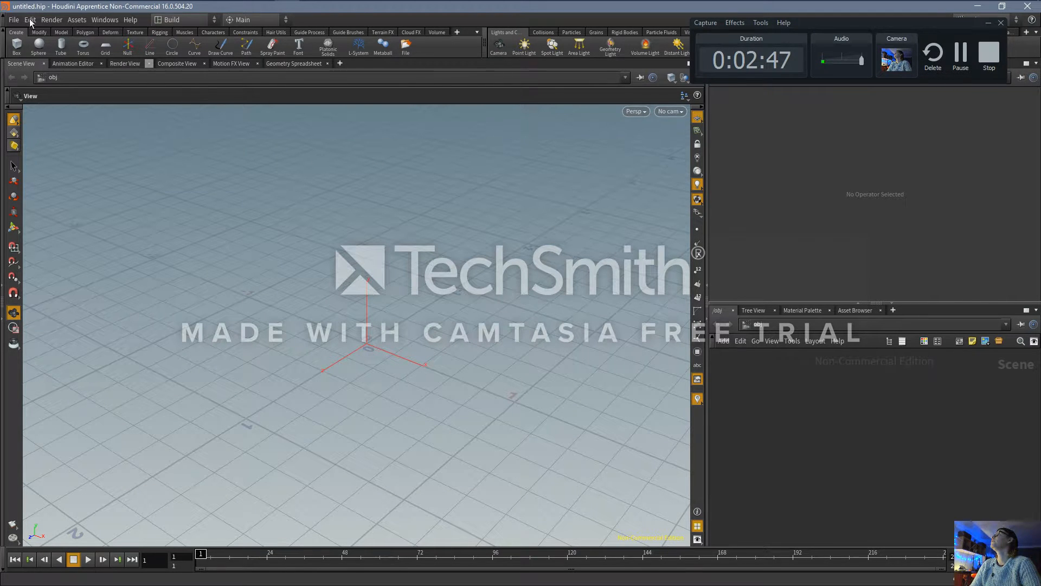
click(51, 19)
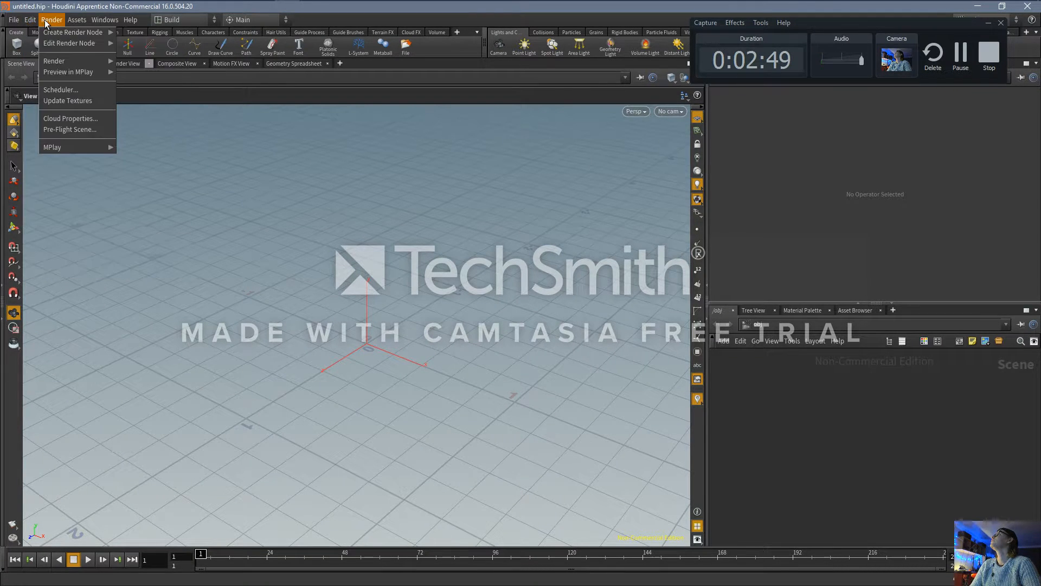
click(130, 19)
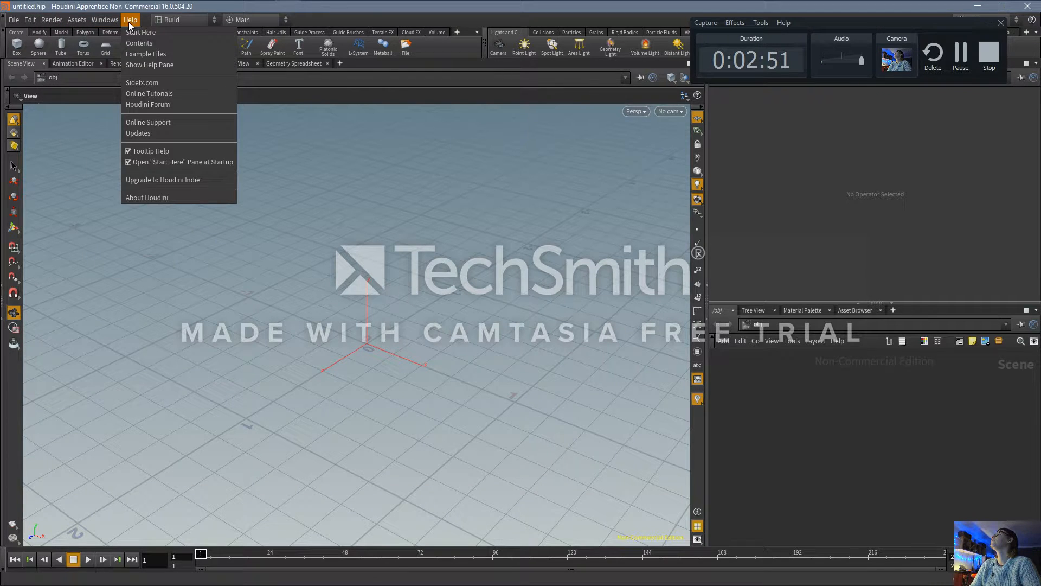
click(30, 20)
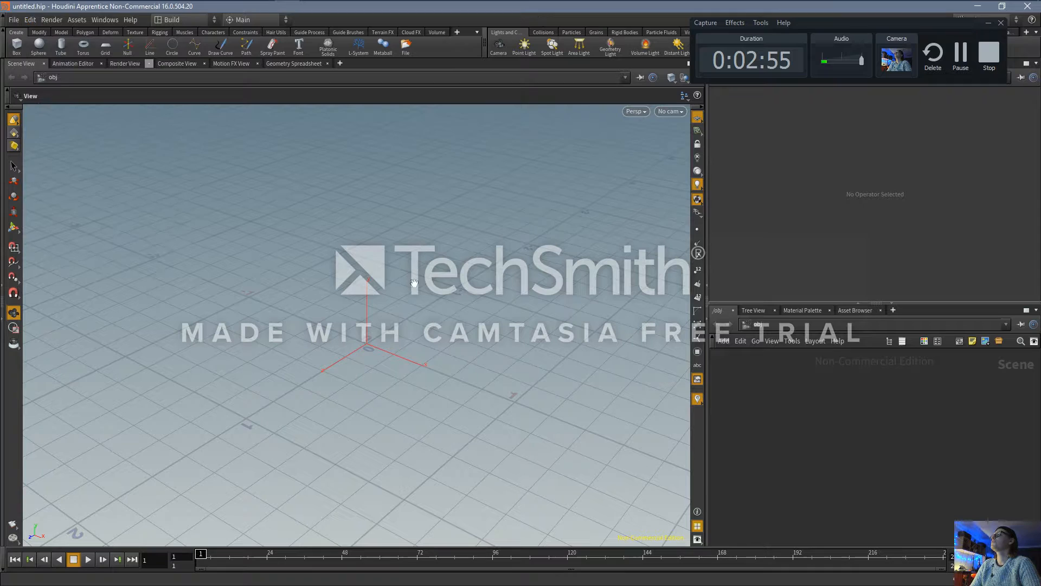
mouse_move(365, 397)
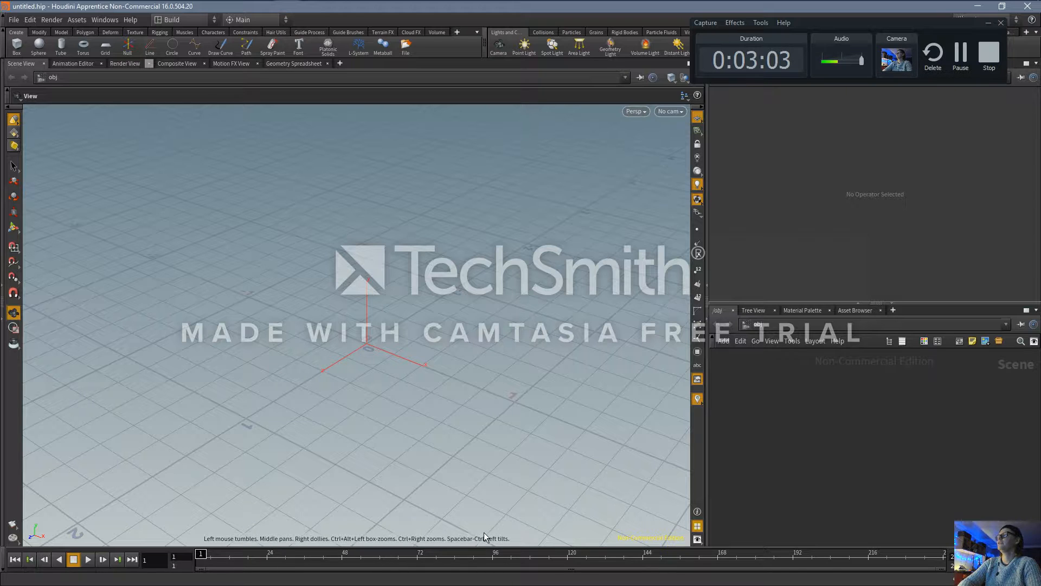
mouse_move(269, 538)
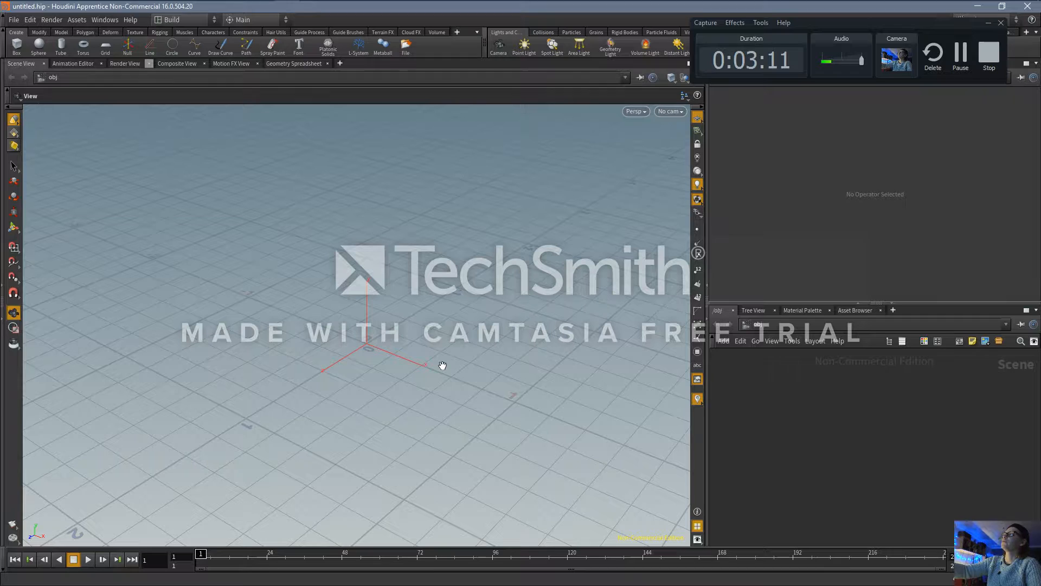
mouse_move(271, 359)
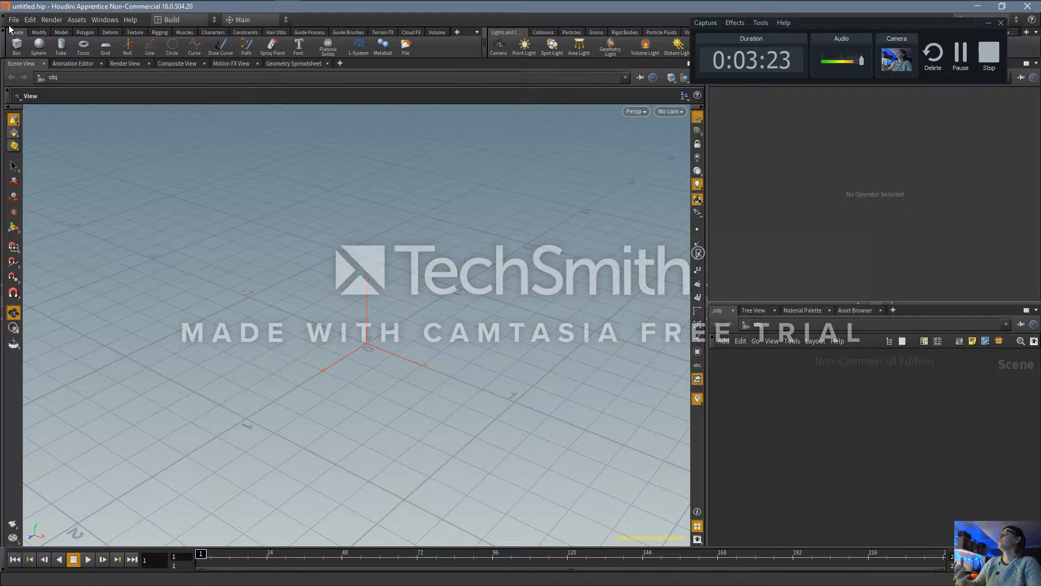
click(13, 19)
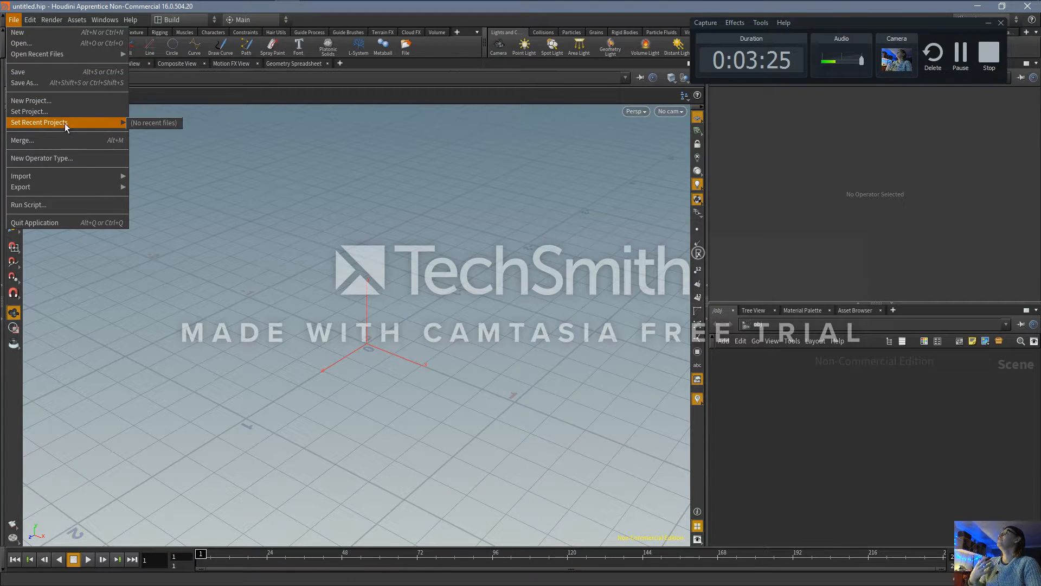
click(30, 19)
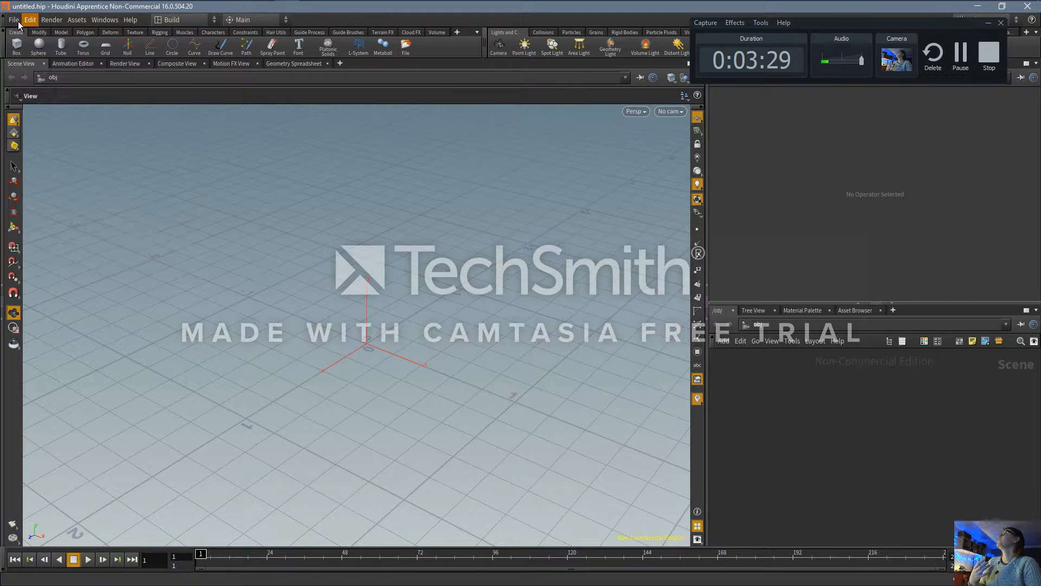
click(29, 20)
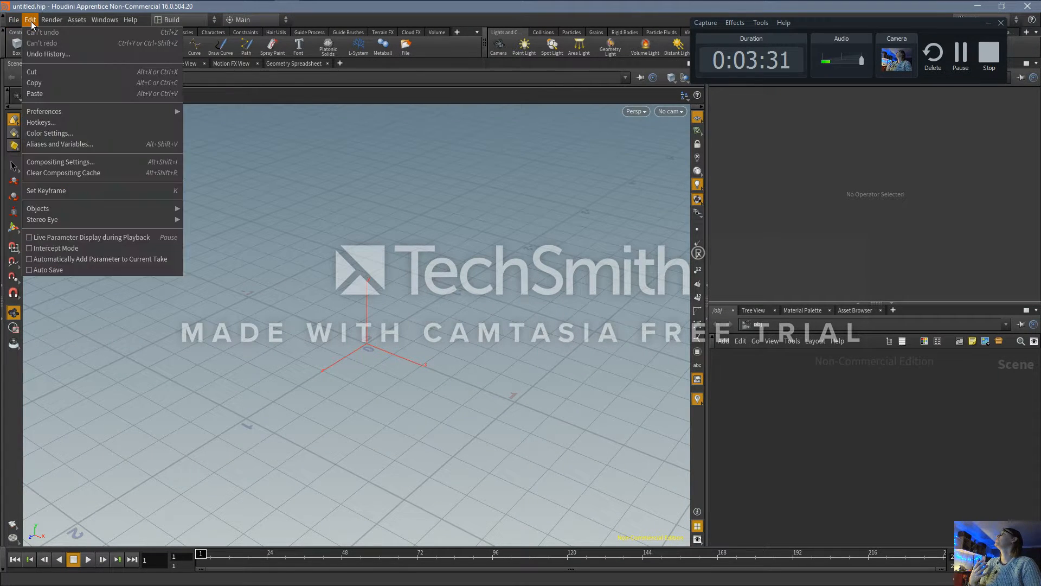
click(51, 19)
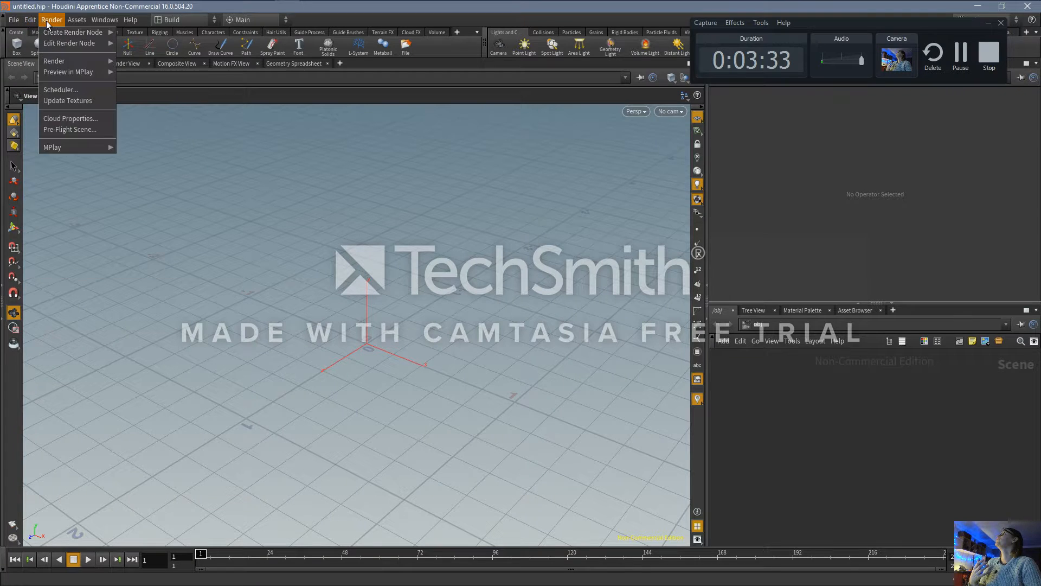
click(104, 20)
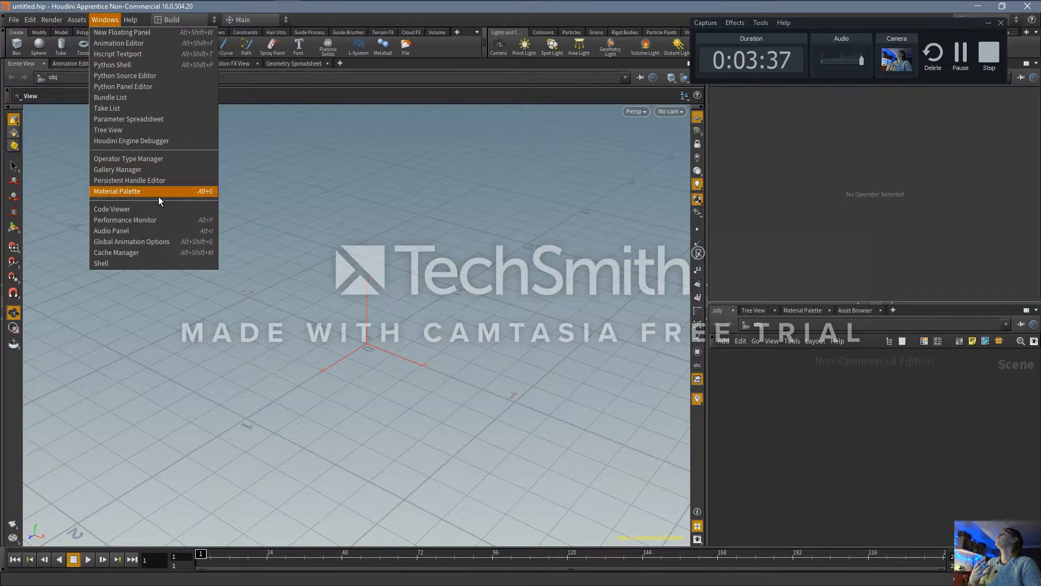
mouse_move(122, 32)
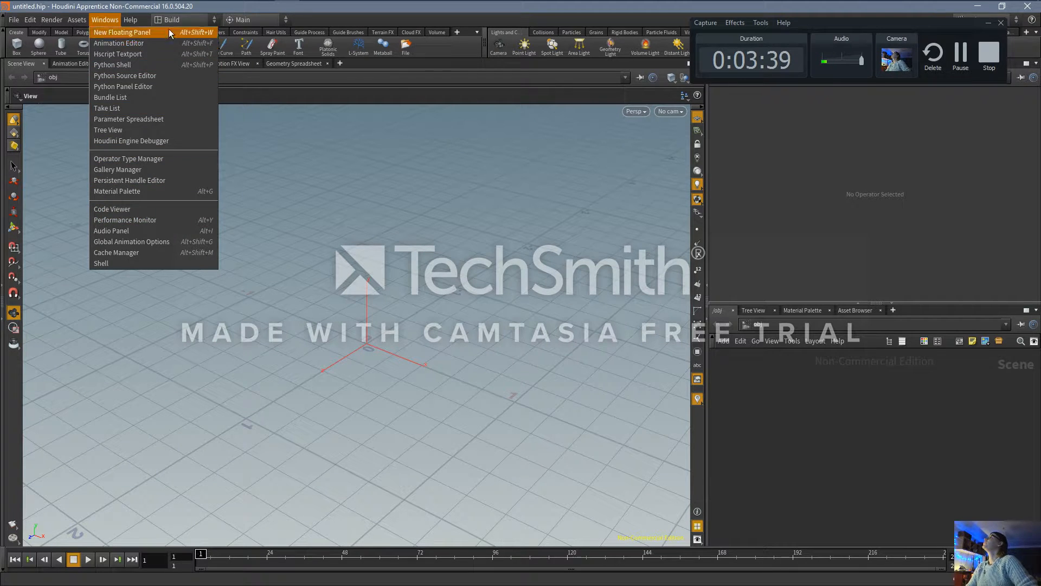
click(51, 20)
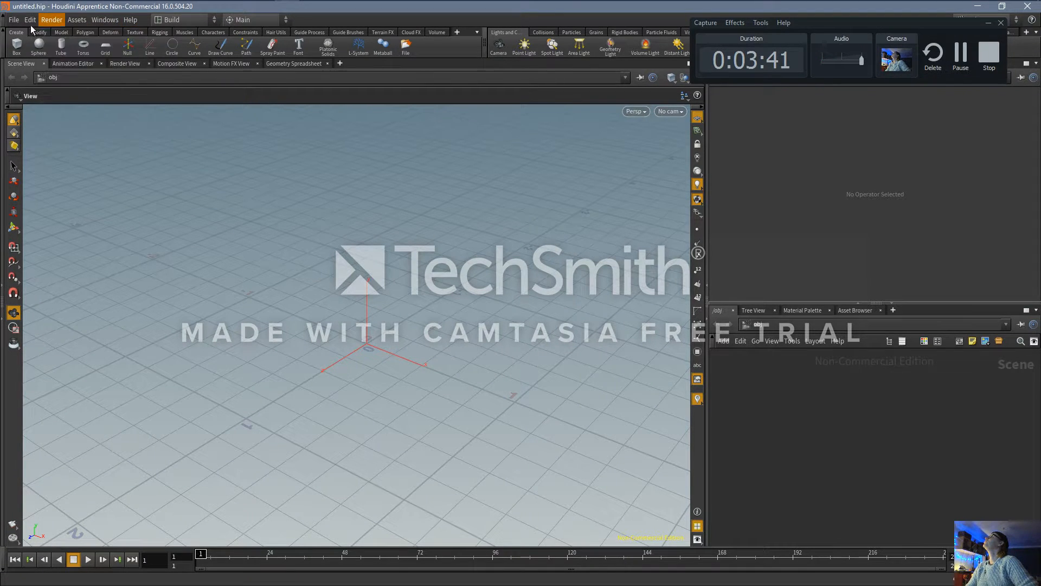
click(13, 19)
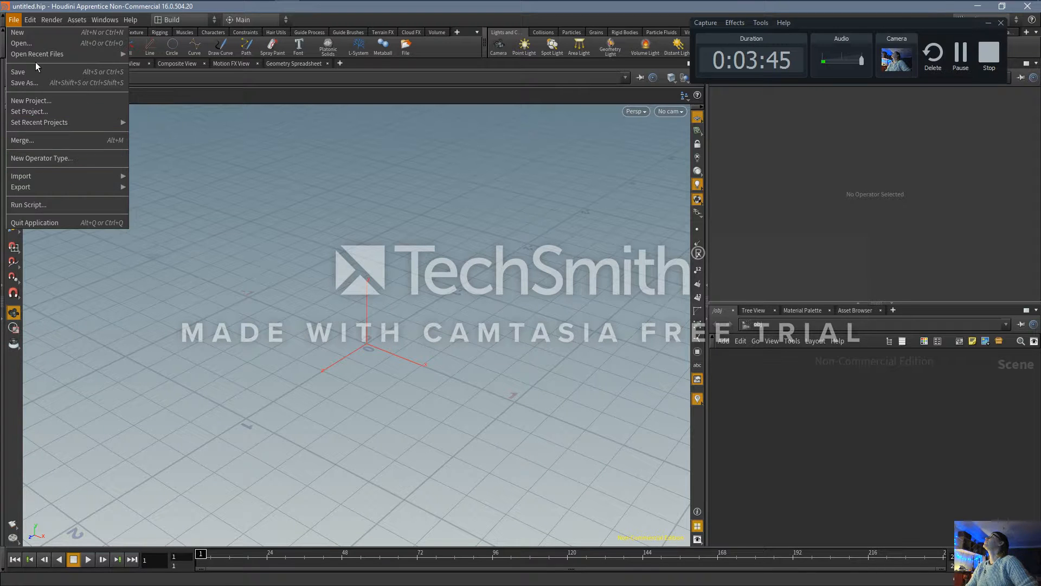
click(30, 20)
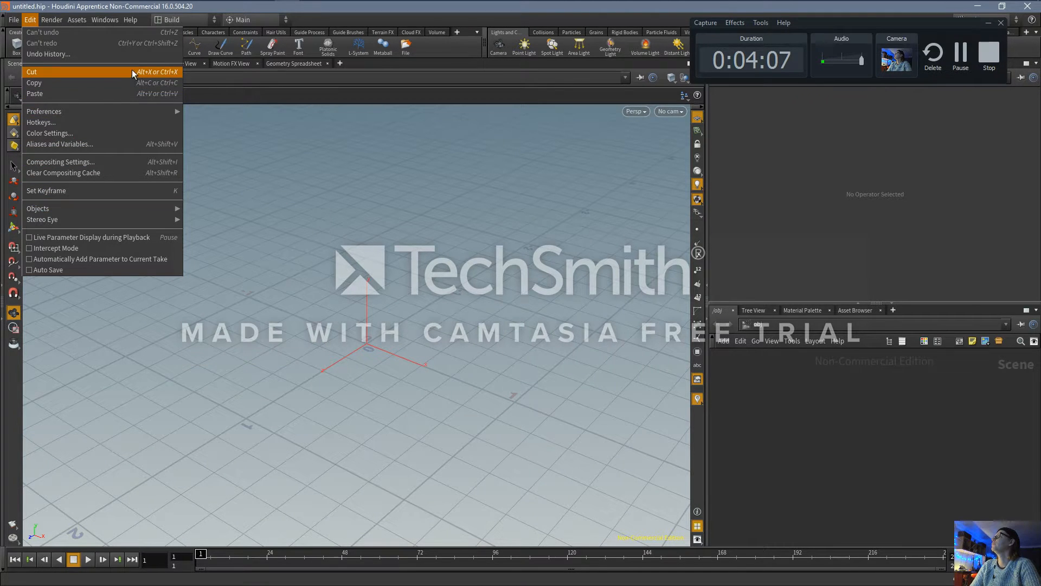
mouse_move(369, 11)
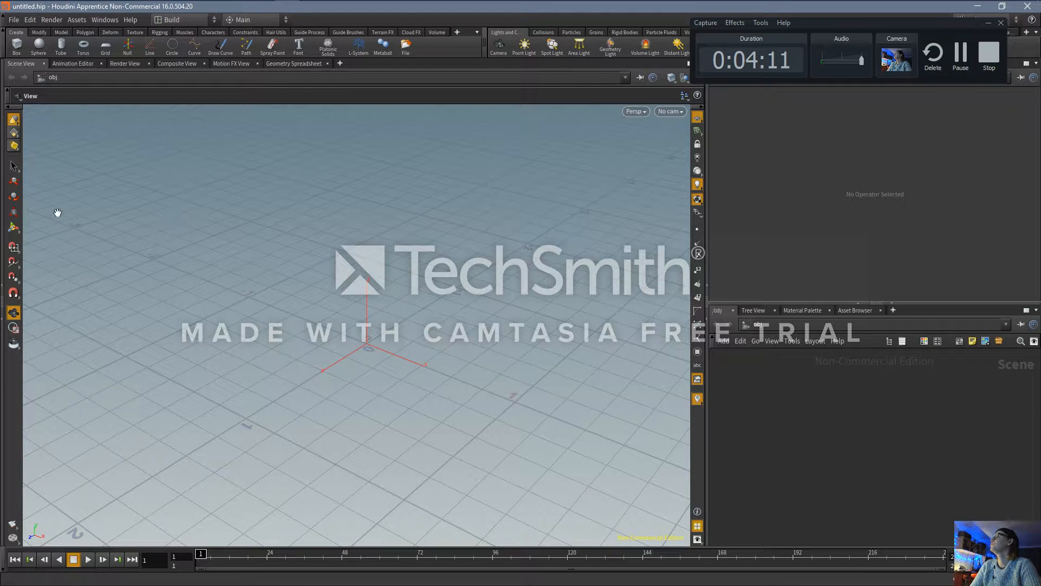
mouse_move(414, 362)
text(t)
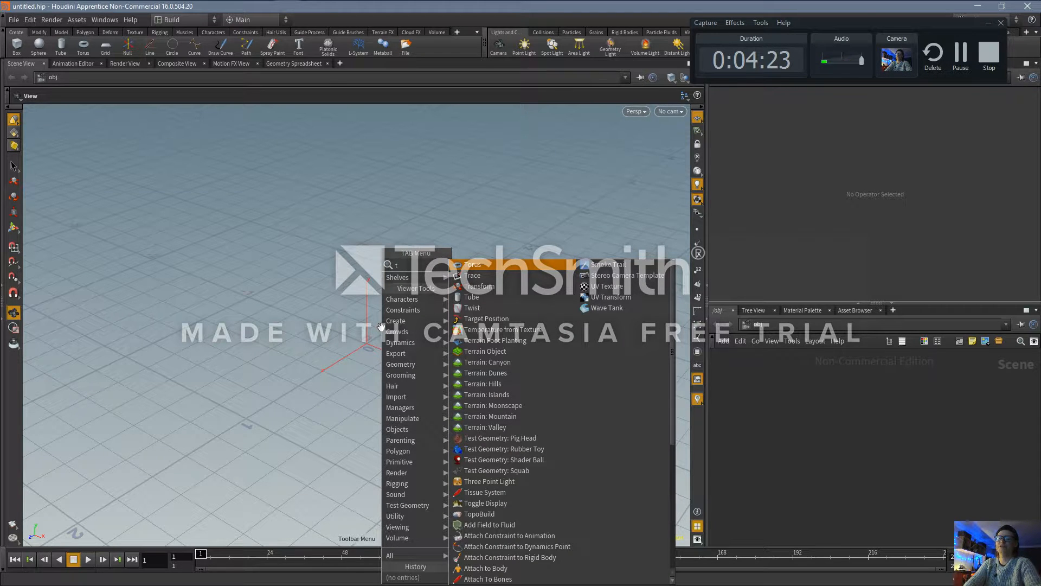
Search the tab menu for 'test' and place the Rubber Toy test geometry
text(est)
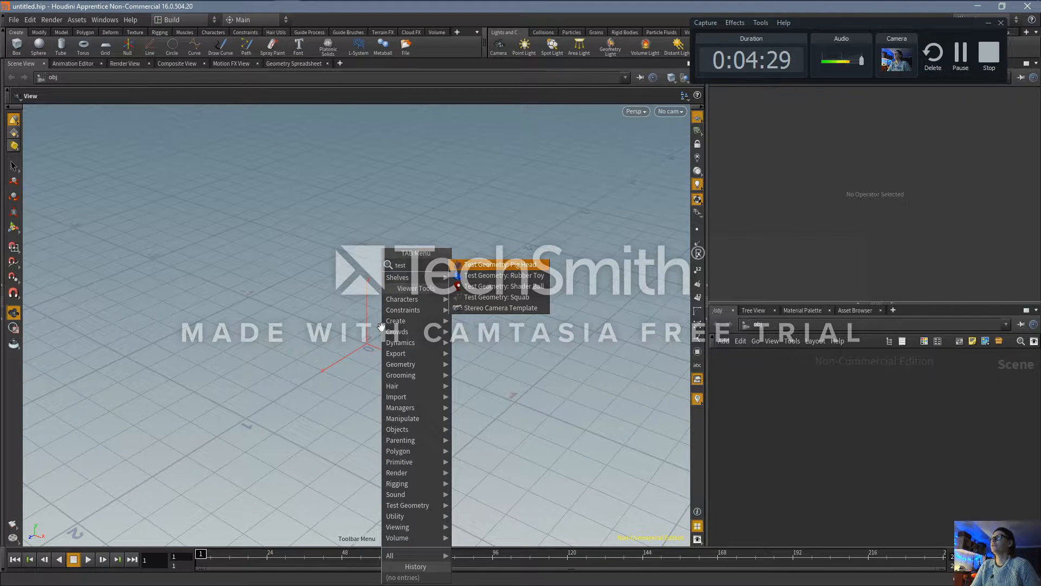
click(505, 275)
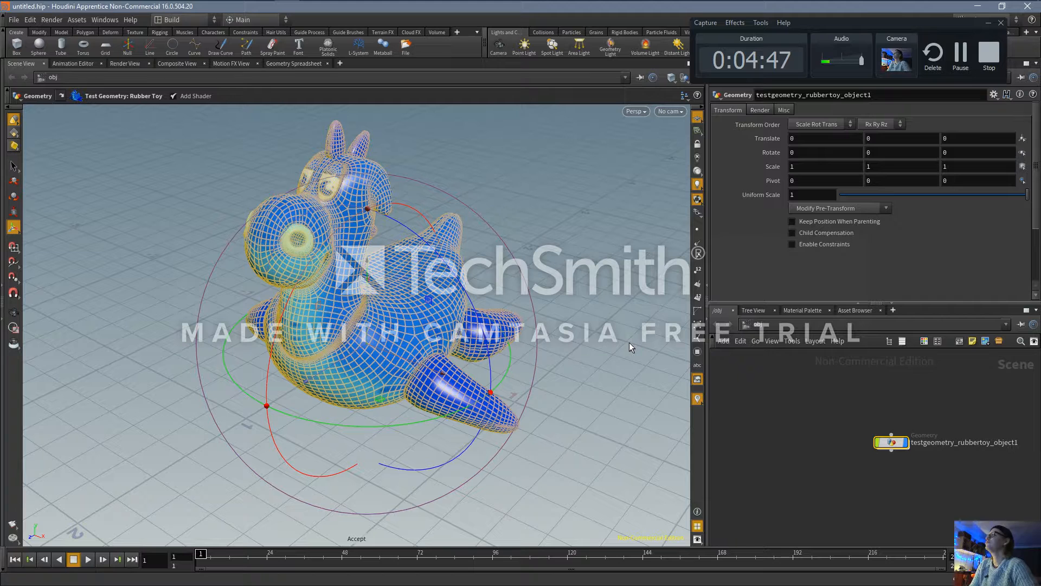
mouse_move(598, 298)
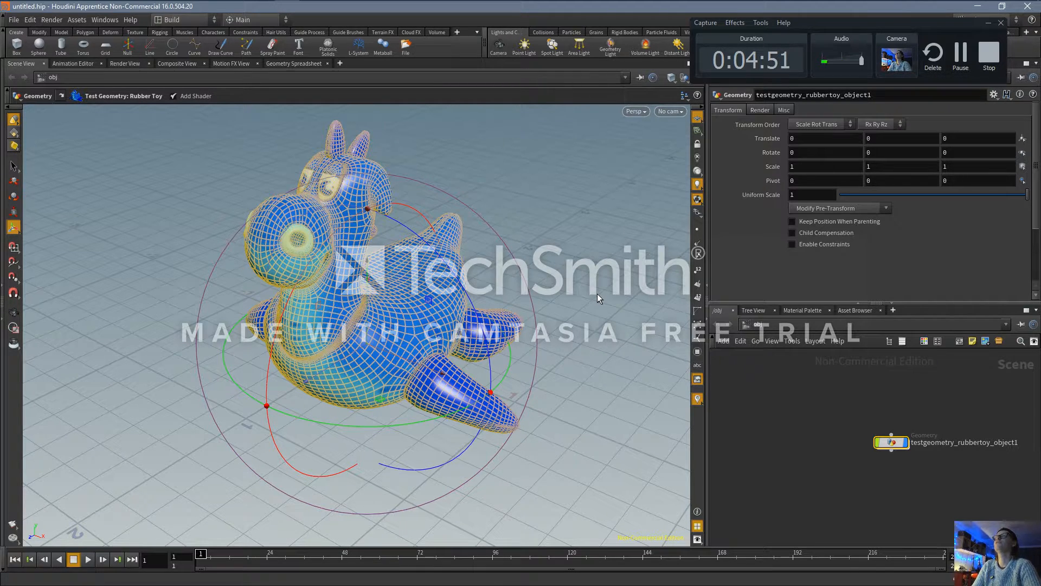
mouse_move(538, 231)
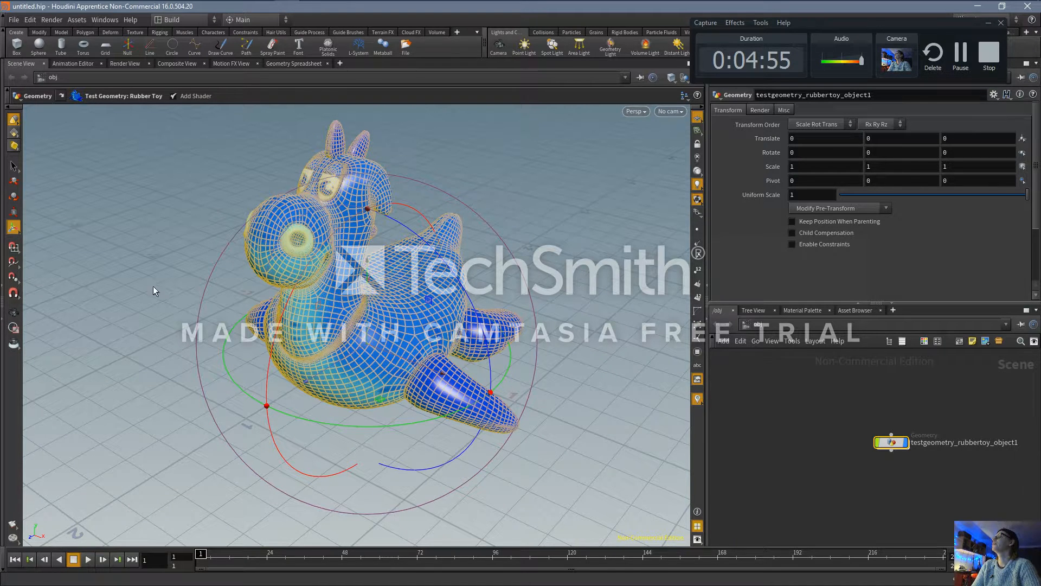
mouse_move(551, 252)
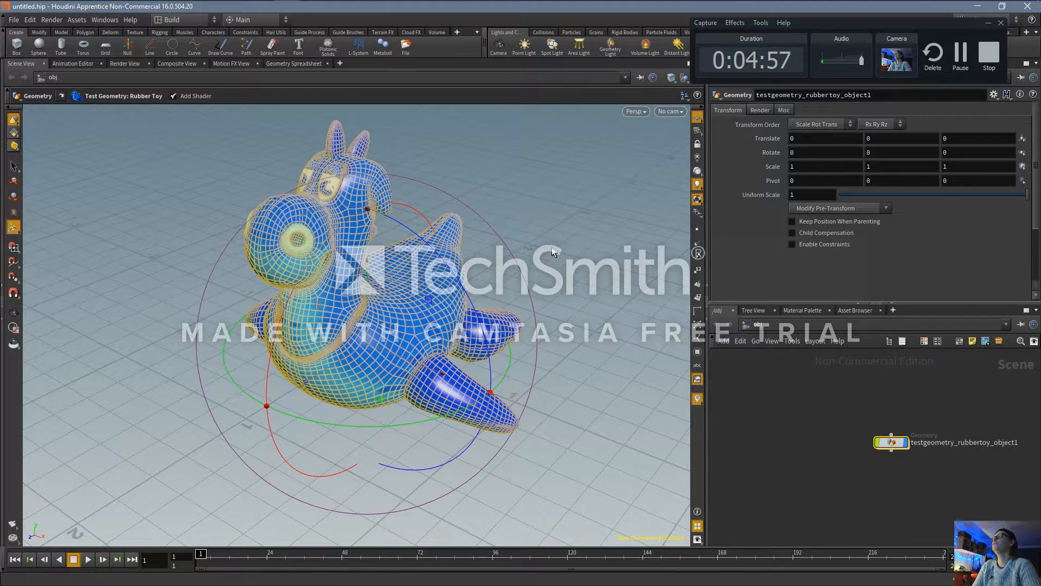
mouse_move(471, 358)
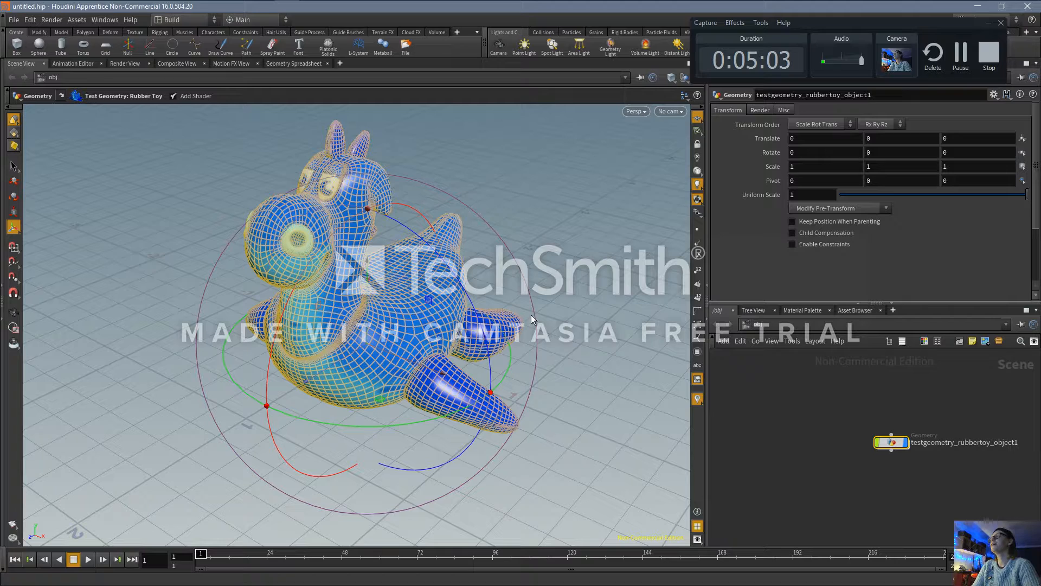
mouse_move(616, 284)
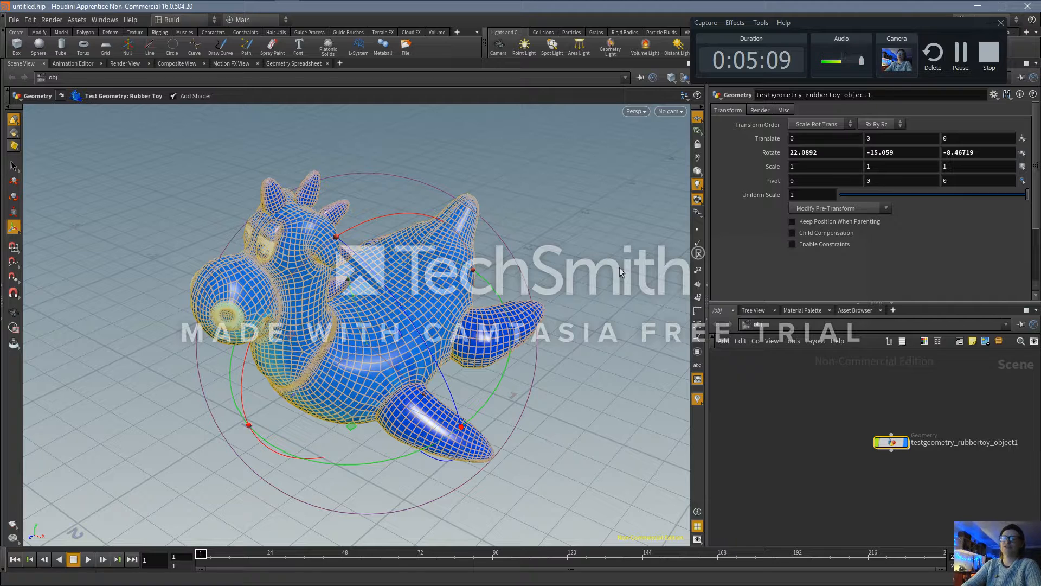
key(ctrl+z)
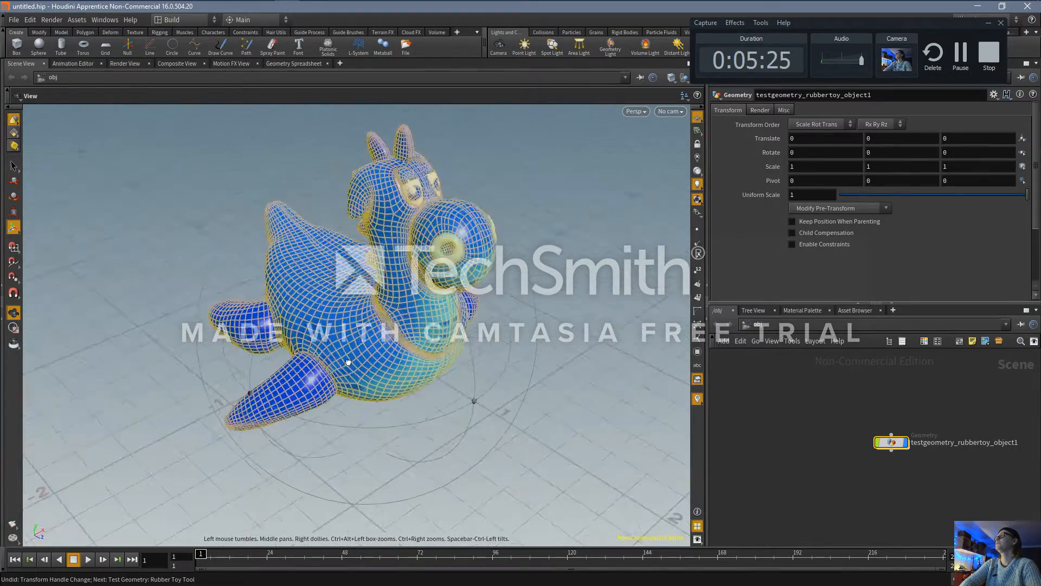
drag(346, 361, 299, 372)
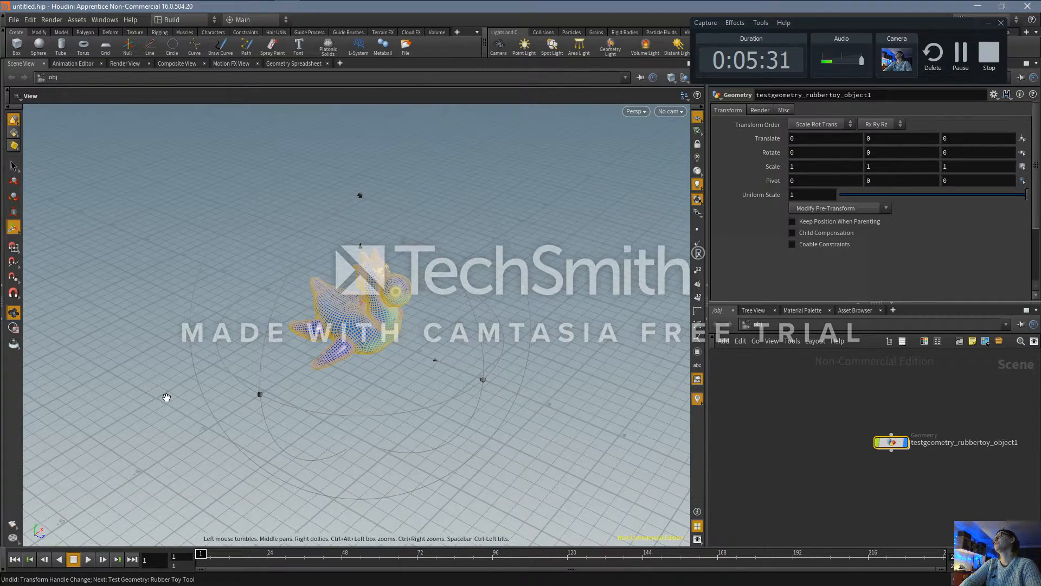
drag(166, 397, 597, 416)
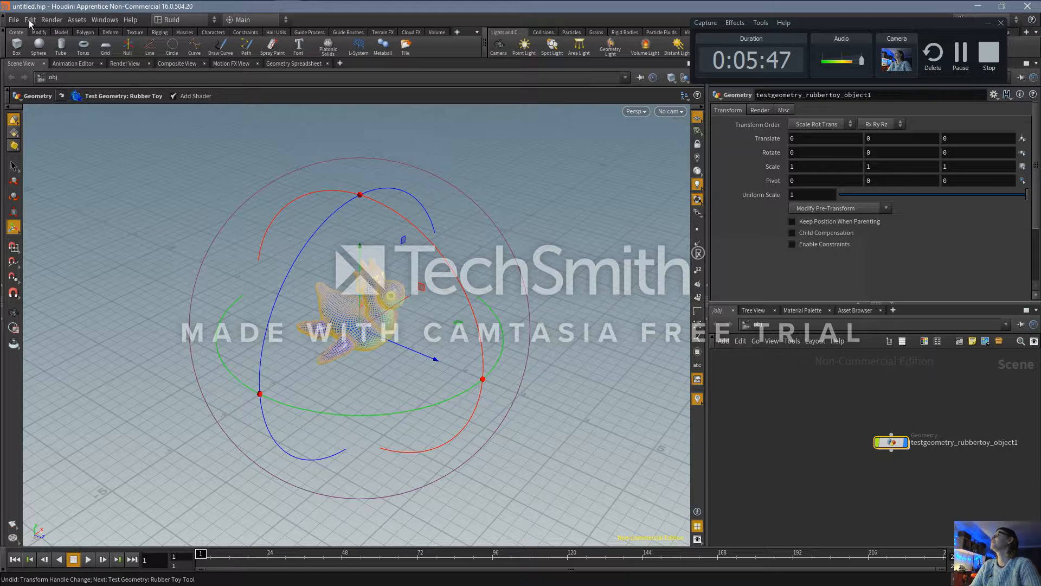
In the Handles preferences, lower Handle Scale to 0.237 and accept
click(30, 19)
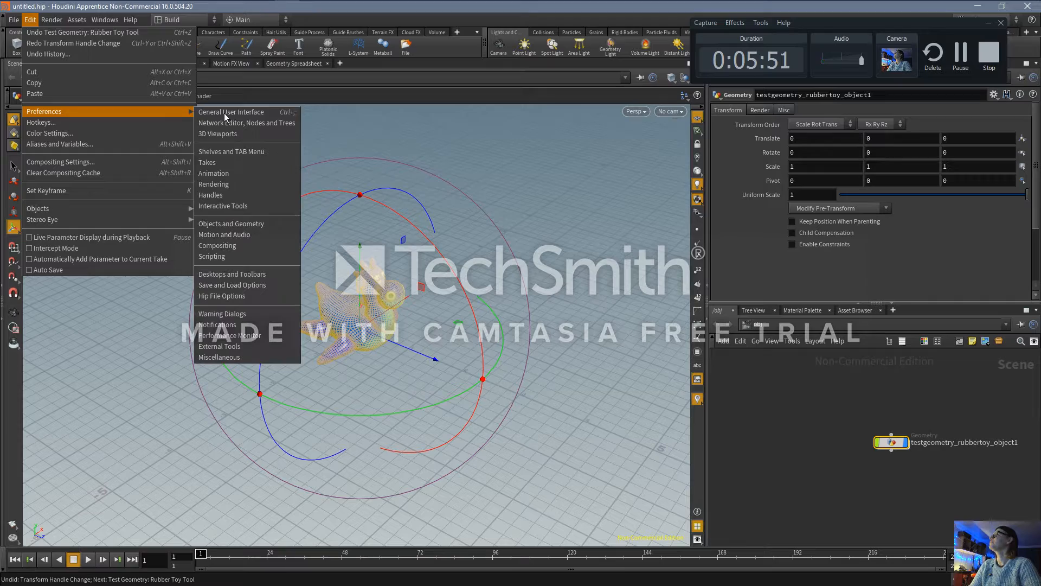
mouse_move(236, 199)
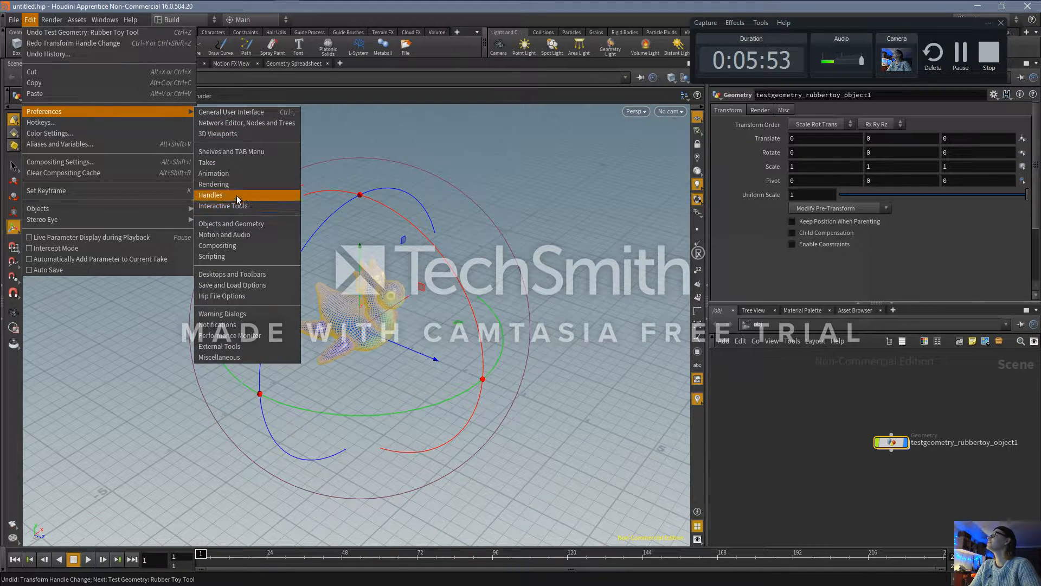
click(211, 195)
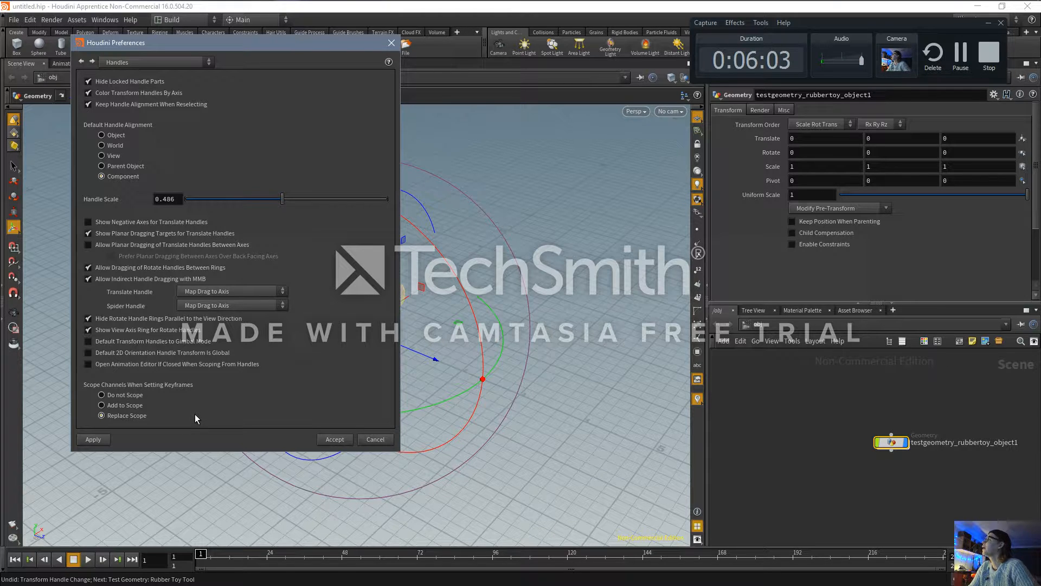
mouse_move(166, 345)
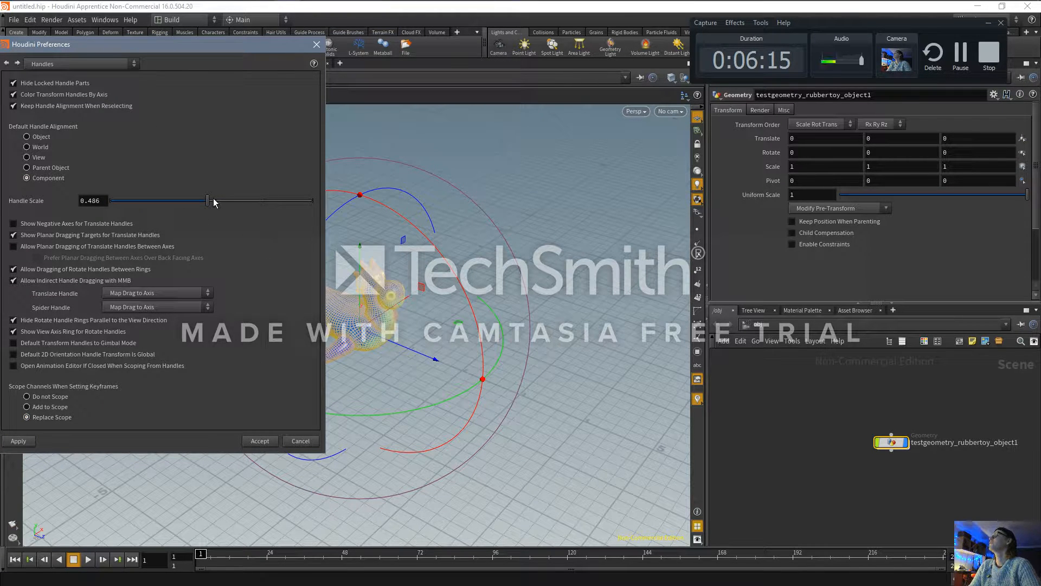
drag(213, 201, 164, 201)
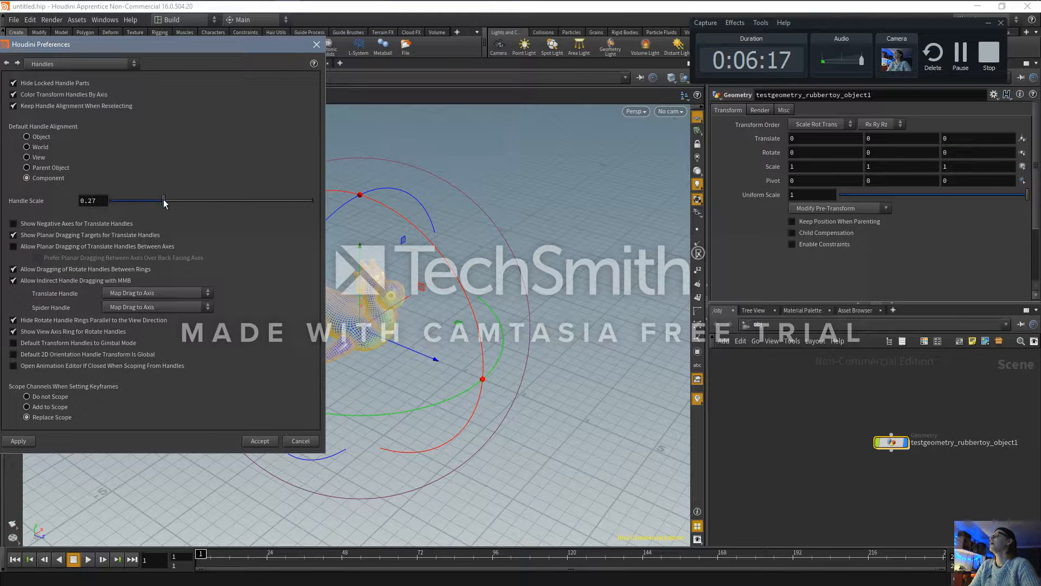
drag(165, 200, 158, 200)
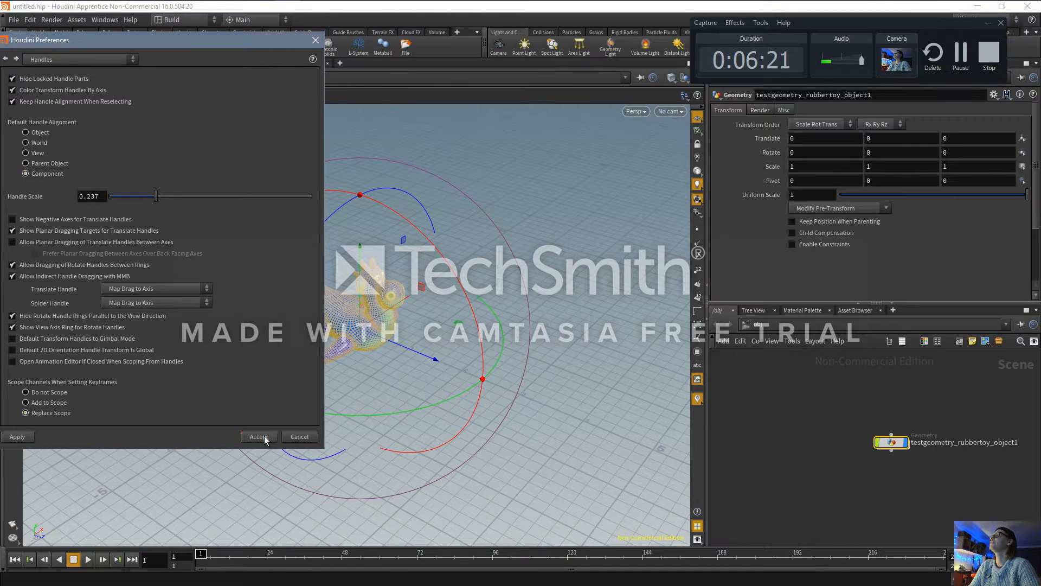
click(258, 436)
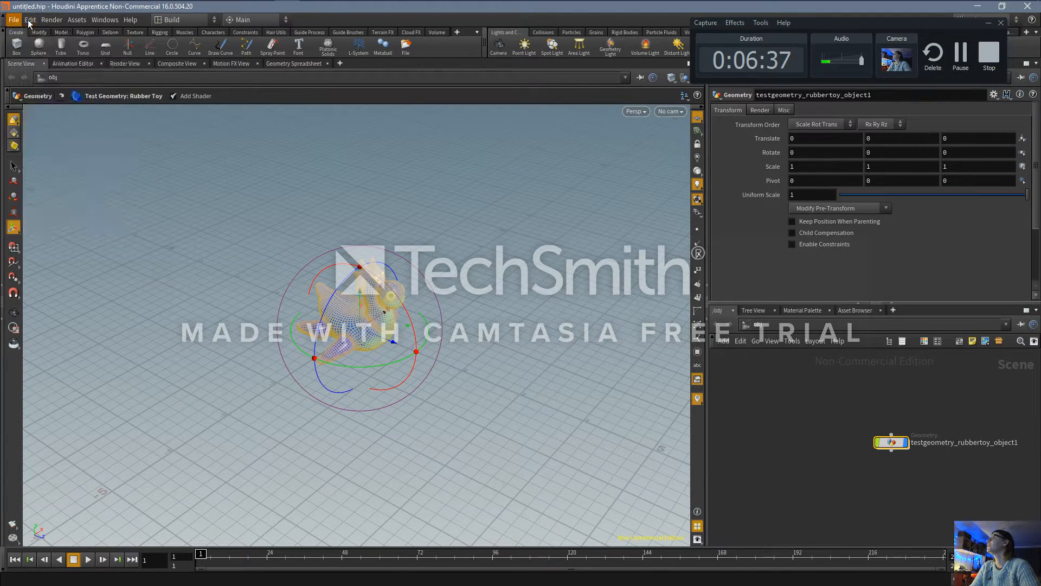
In the Handles preferences, raise Handle Scale to 0.278 and accept
click(29, 20)
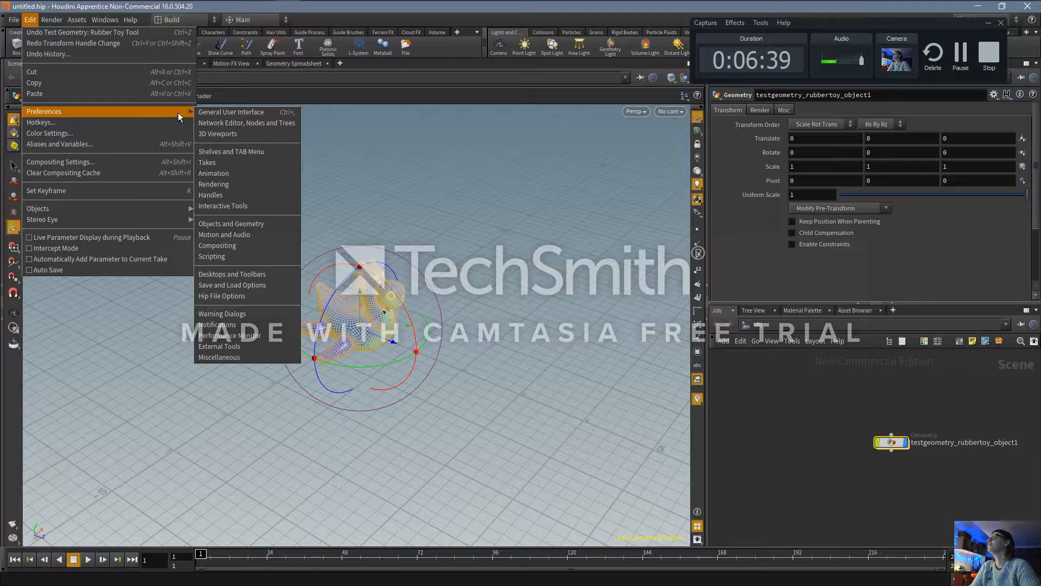
mouse_move(231, 223)
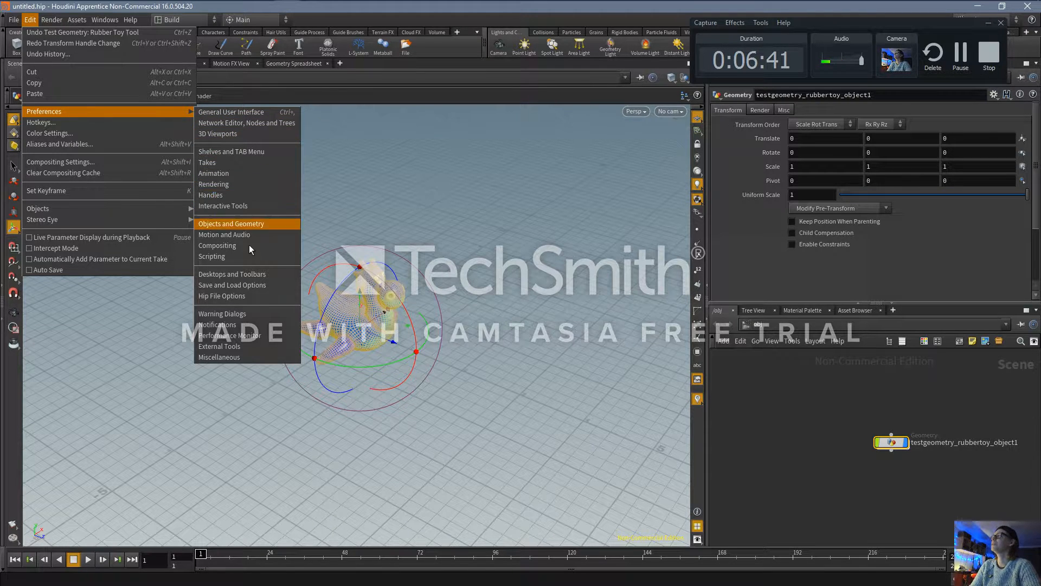
mouse_move(238, 195)
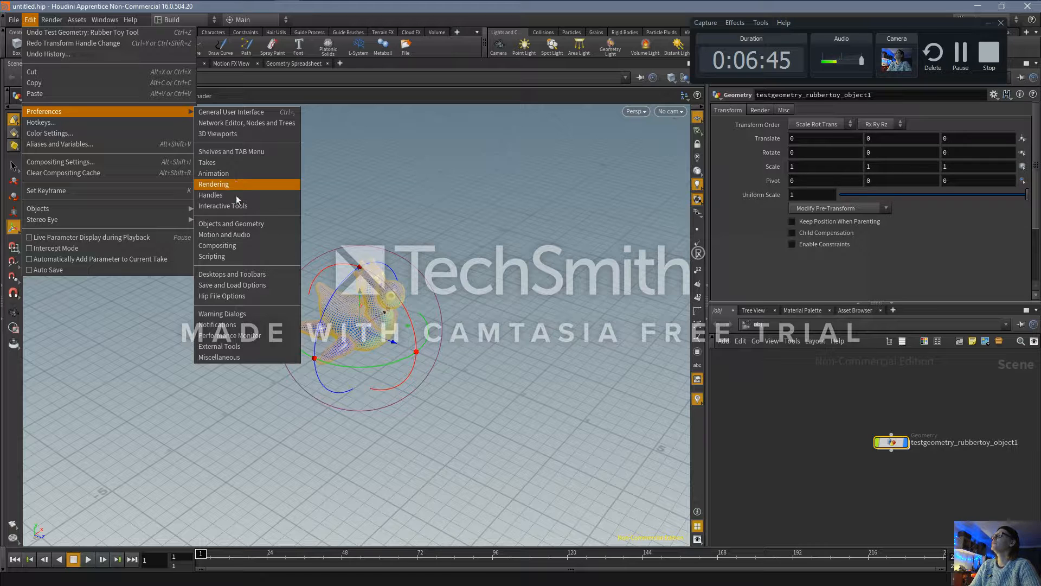
click(210, 195)
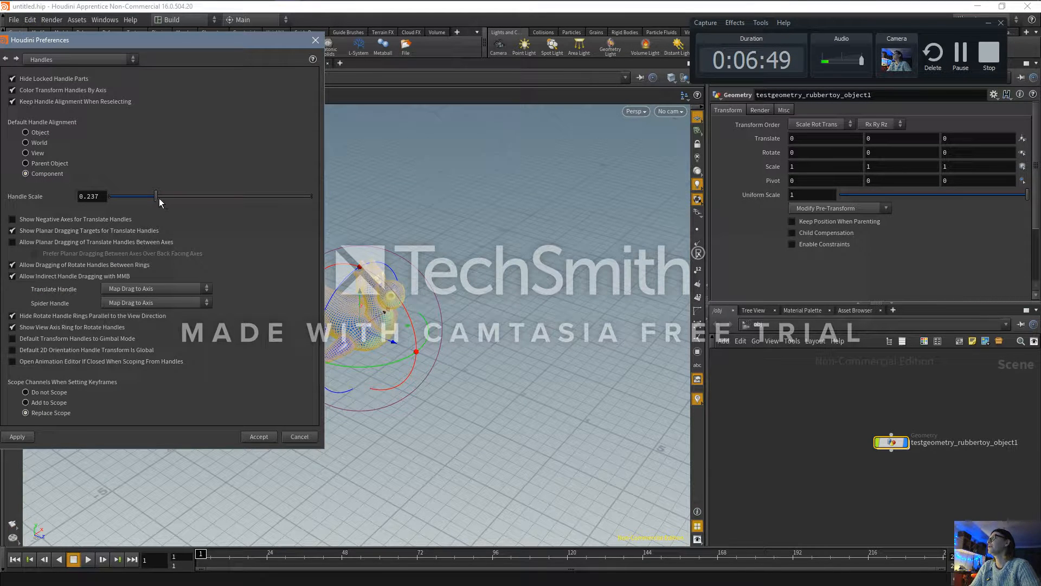
drag(156, 196, 165, 196)
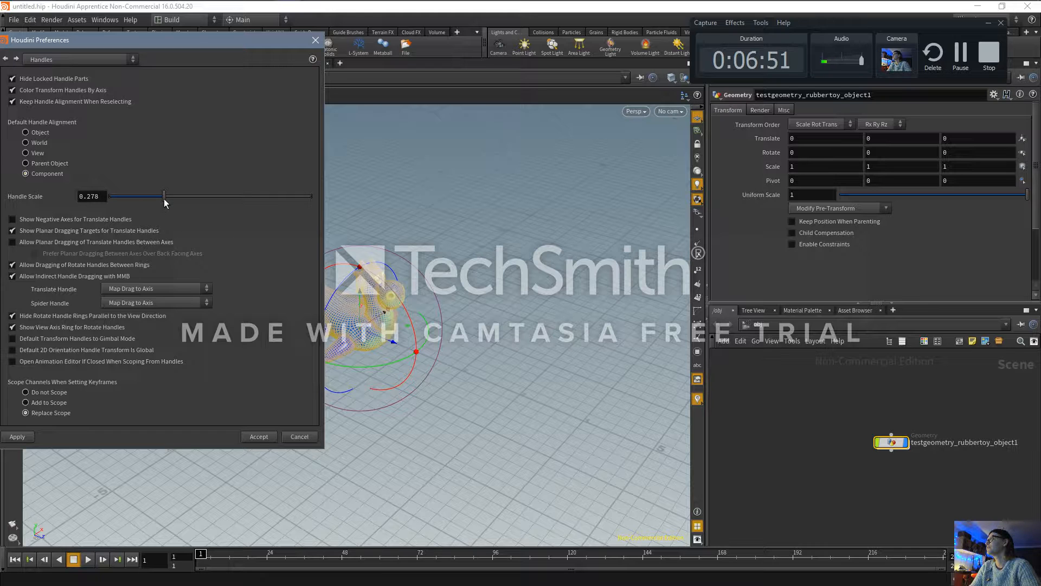
click(260, 436)
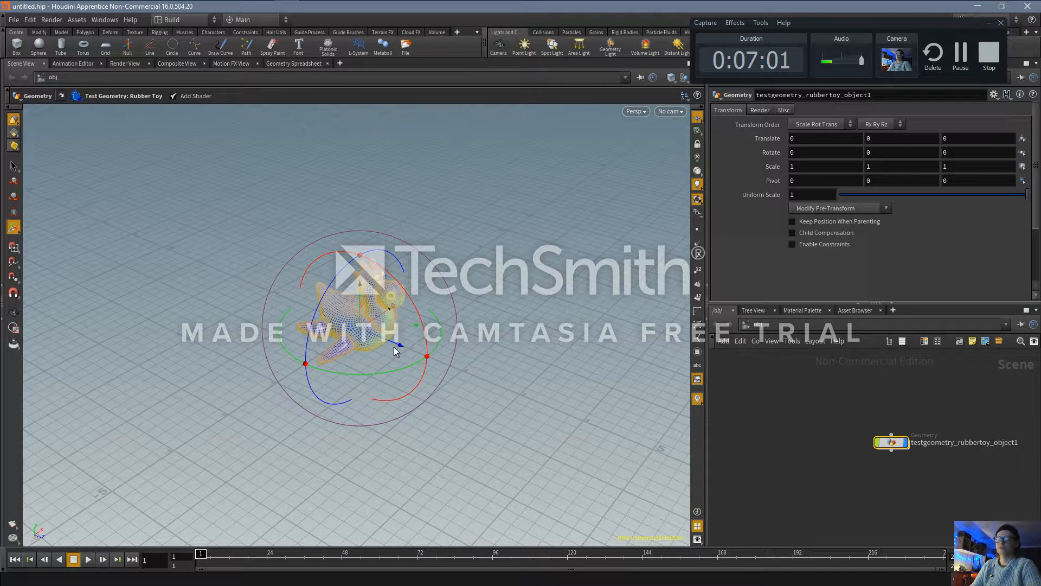
key(ctrl+v)
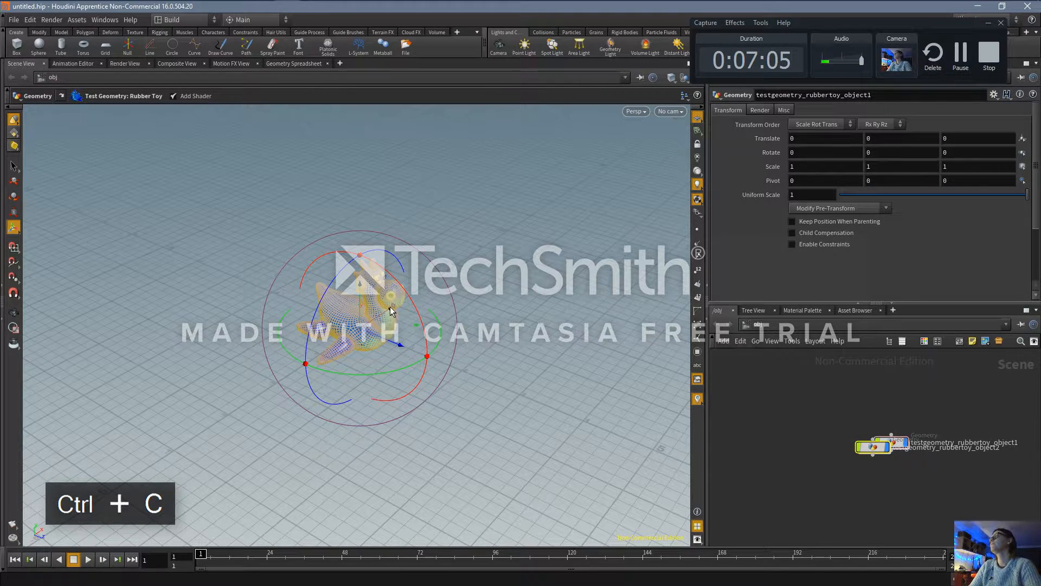
key(ctrl+c)
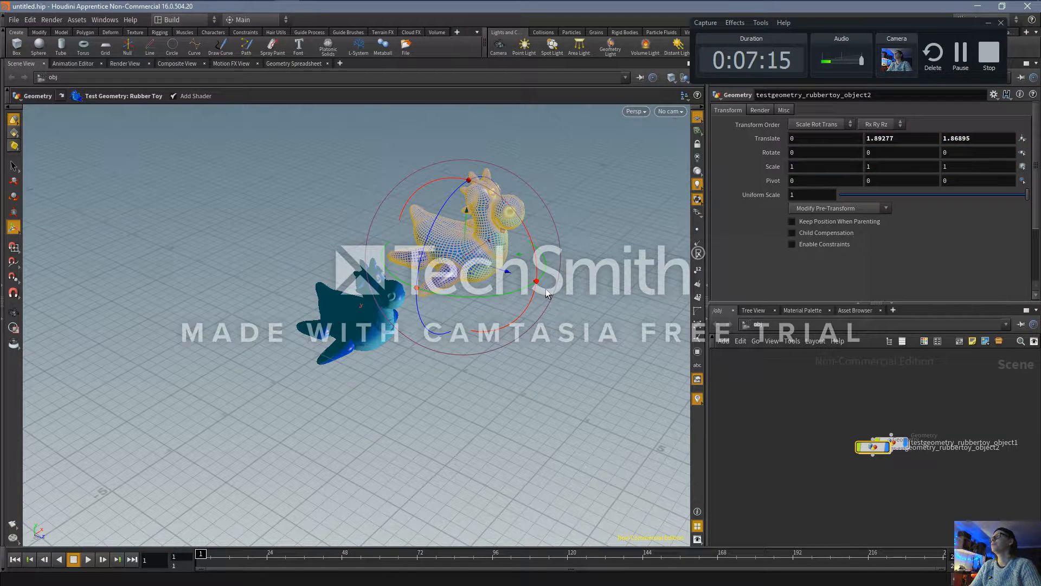
key(ctrl+z)
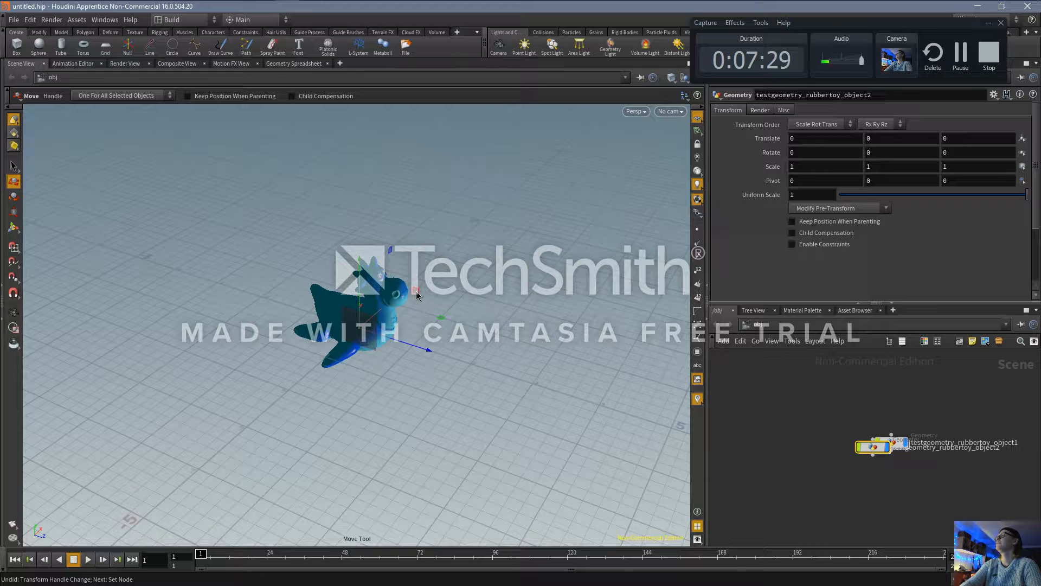
drag(417, 298, 498, 222)
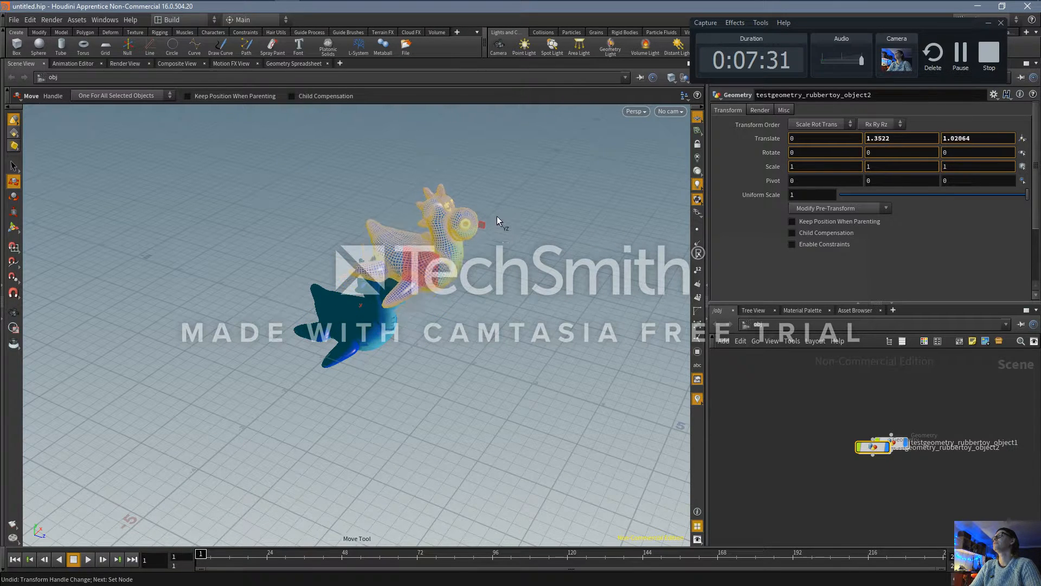
drag(498, 223, 495, 255)
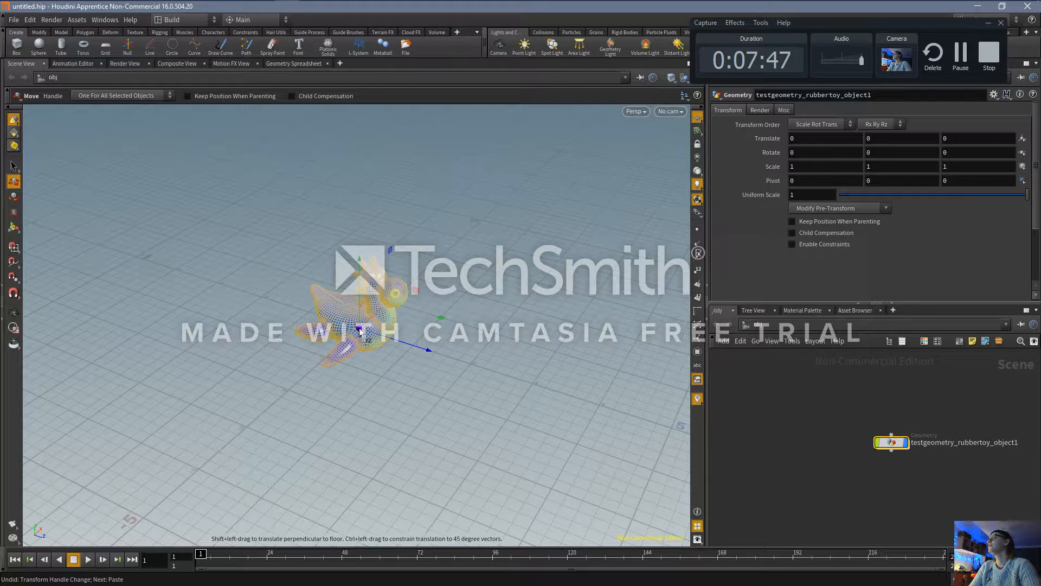
mouse_move(381, 315)
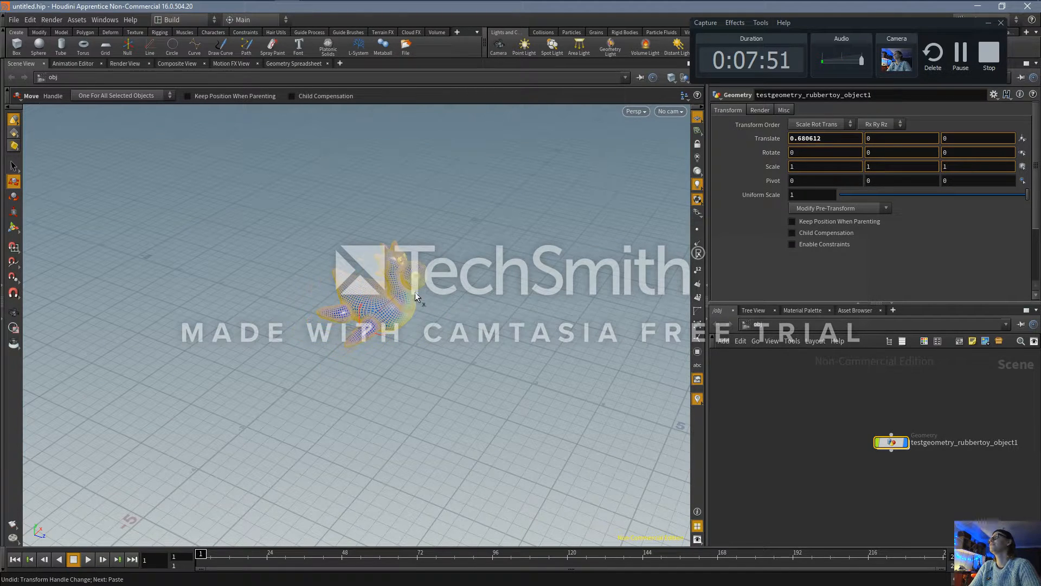
drag(415, 296, 491, 242)
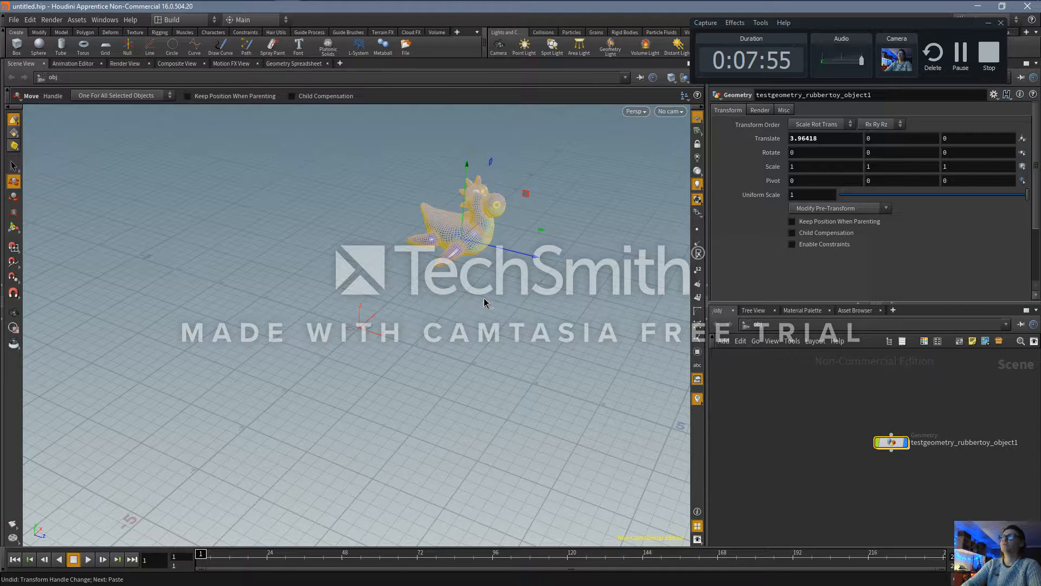
key(ctrl+z)
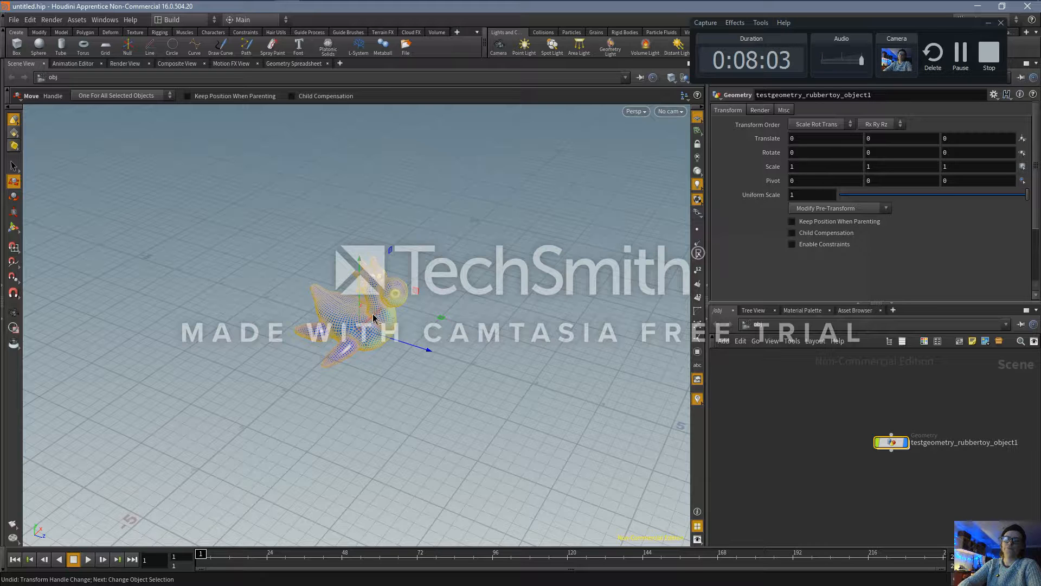
Paste a duplicate rubber toy, slide it along X, then undo the moves
key(ctrl+v)
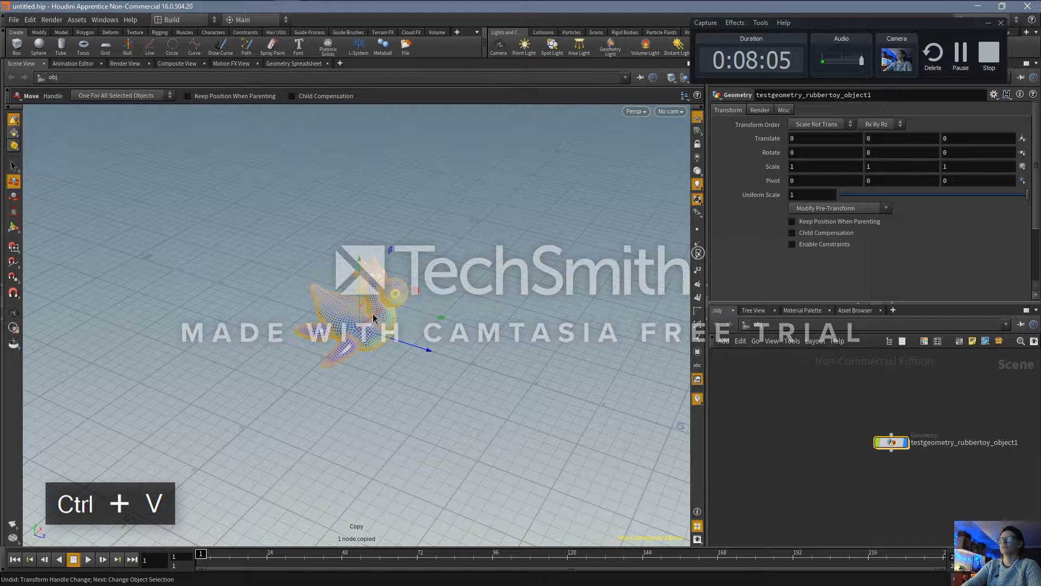
key(ctrl+v)
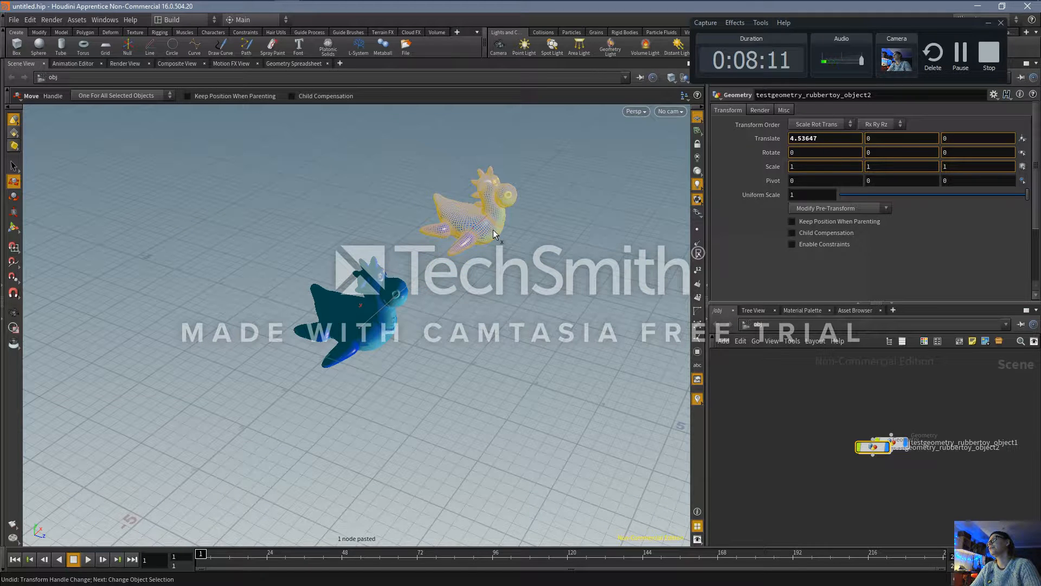
drag(495, 234, 471, 269)
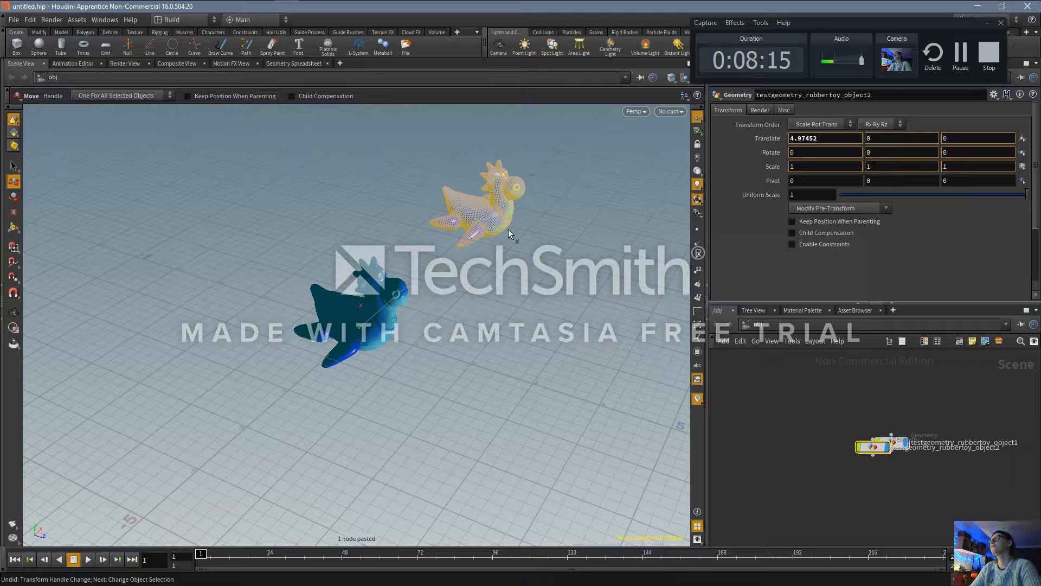
drag(512, 234, 506, 249)
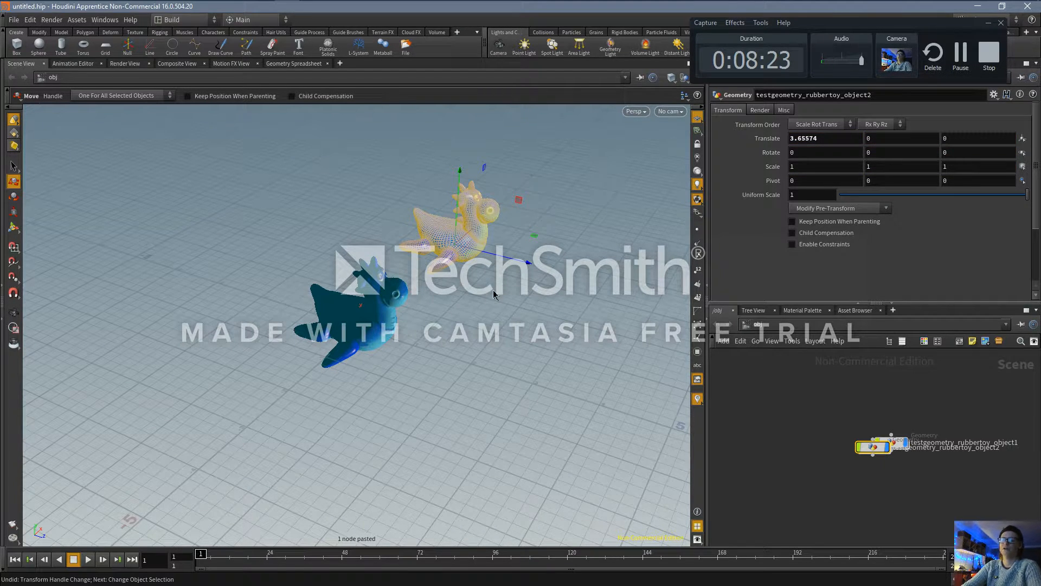
key(ctrl+z)
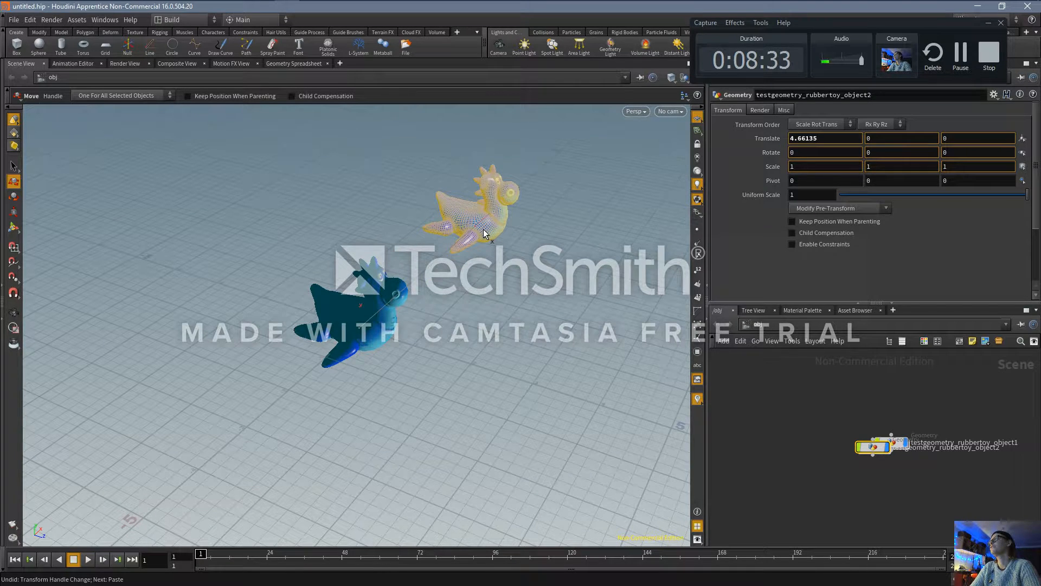
key(ctrl+z)
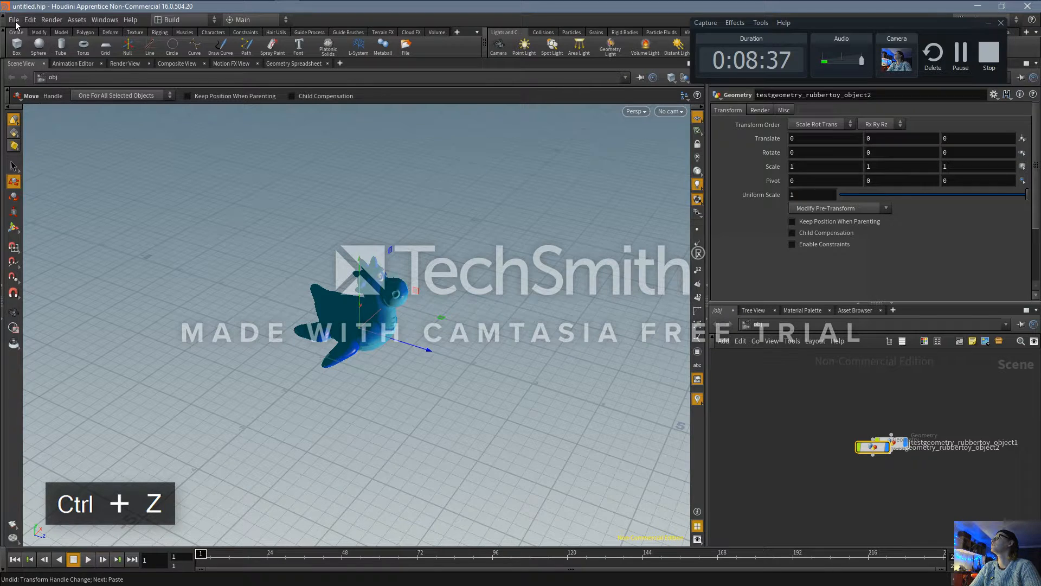
Glance at the Handles preferences without changes and leave the copy about 4.98 units along X
click(29, 19)
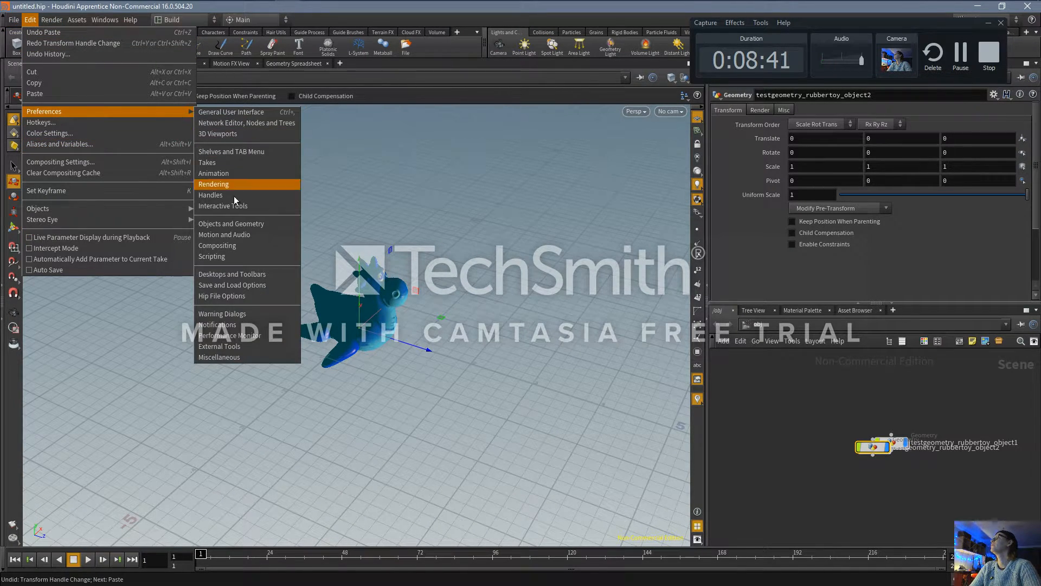
click(210, 194)
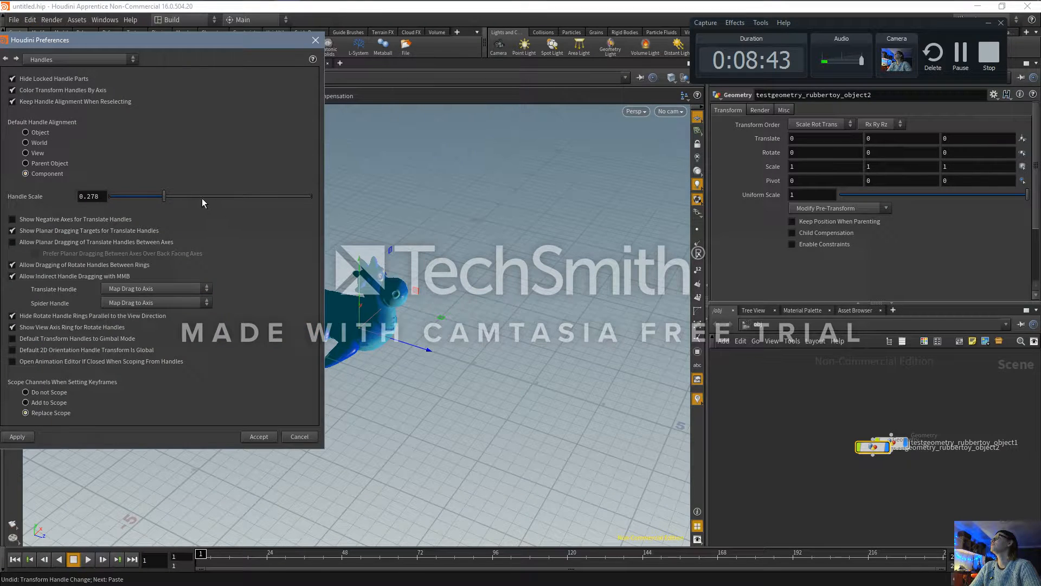
click(259, 436)
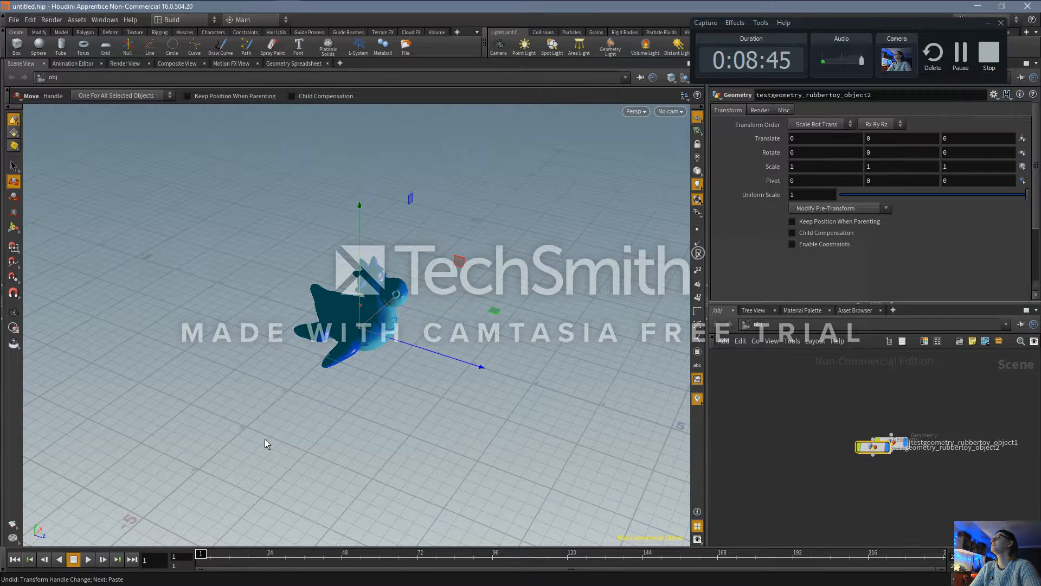
mouse_move(391, 305)
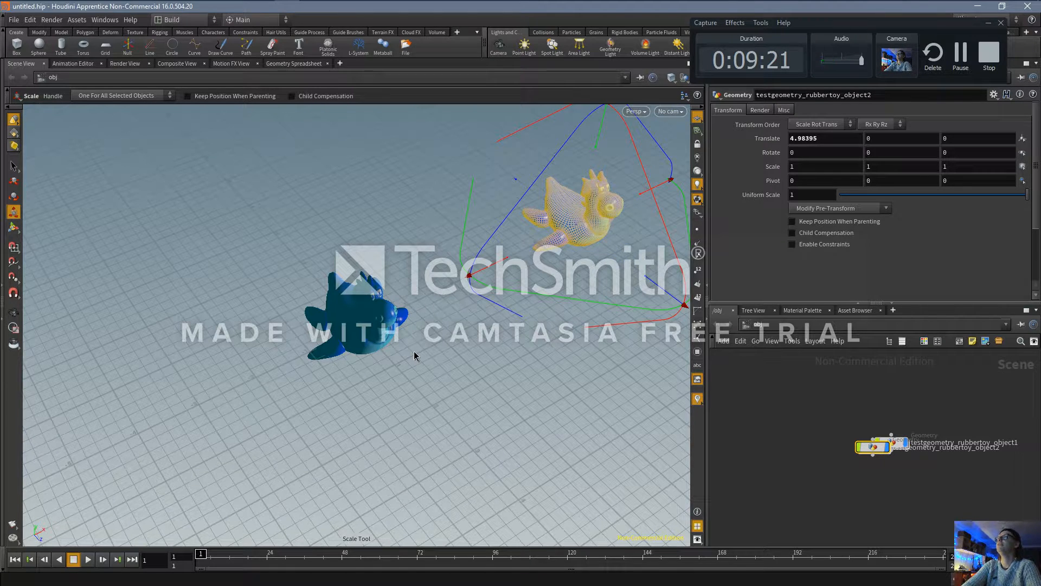
mouse_move(538, 325)
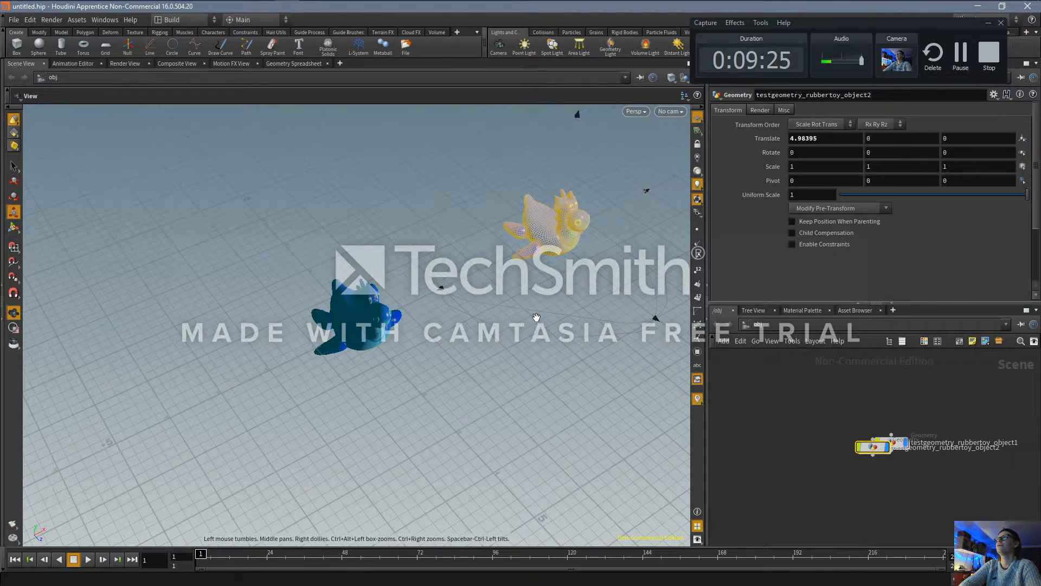
click(13, 211)
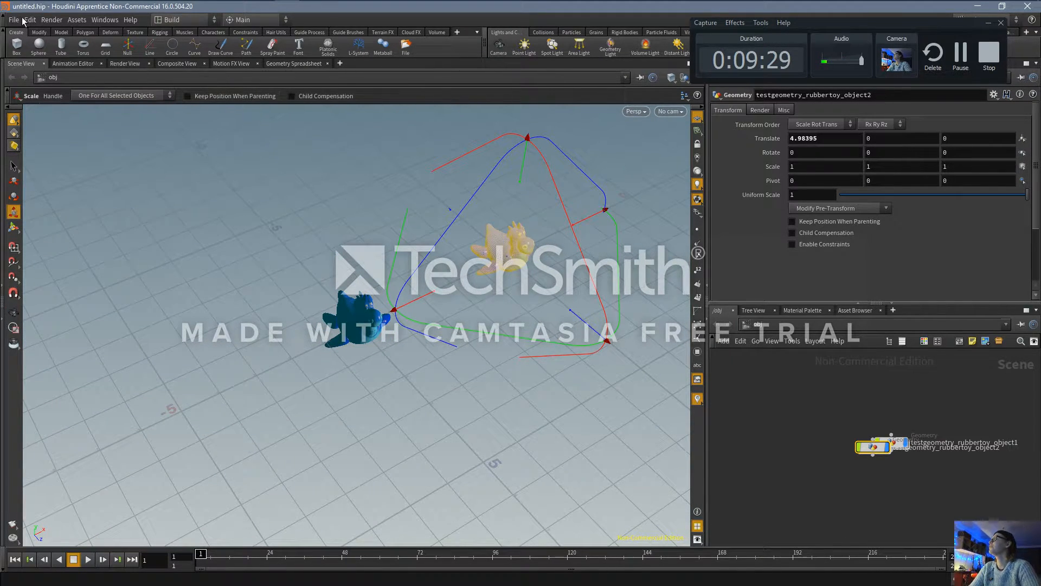
Browse the Edit menu's preferences entries and close without choosing anything
click(30, 20)
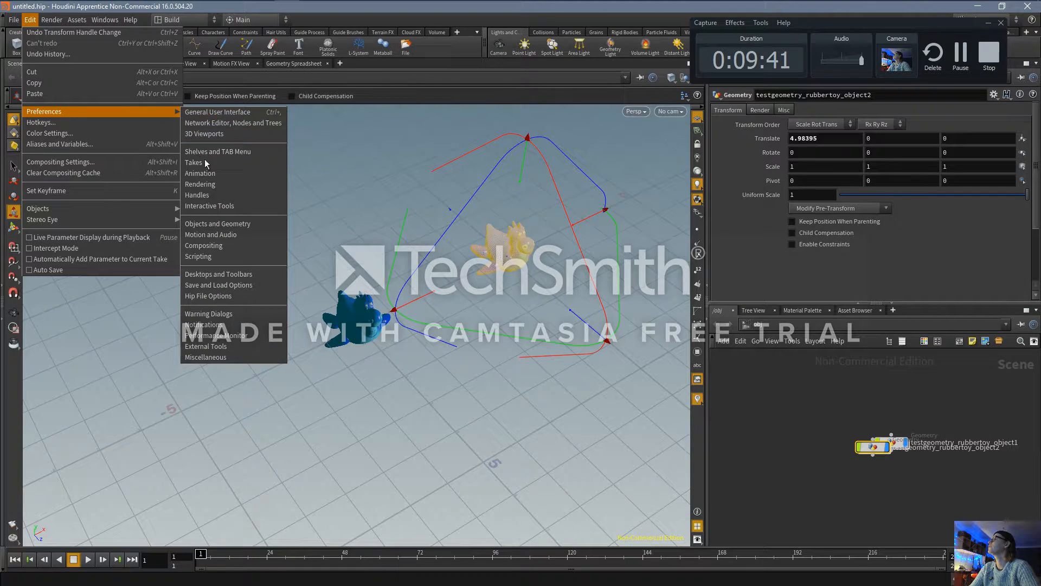
click(196, 195)
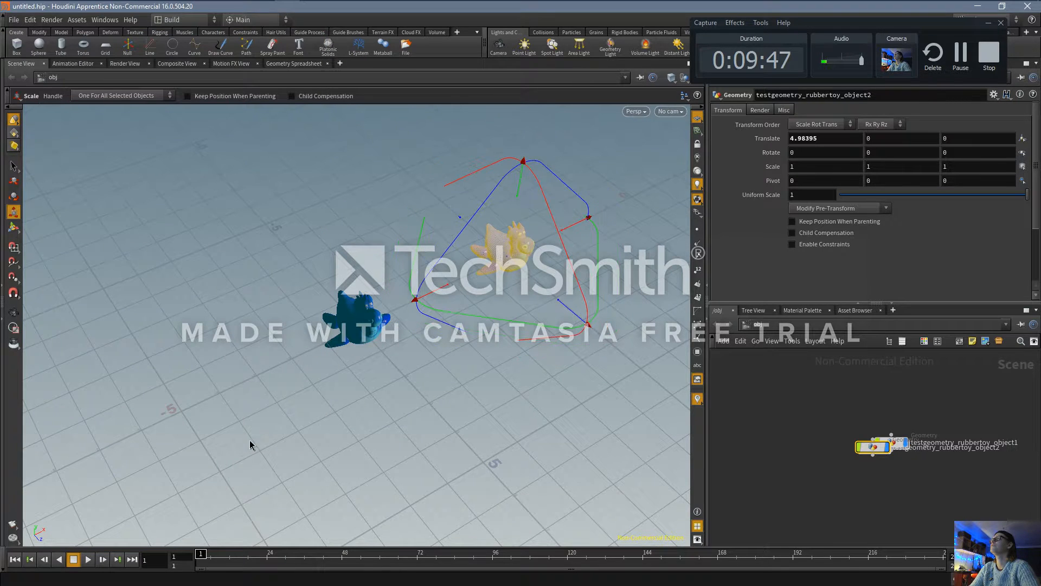
mouse_move(521, 172)
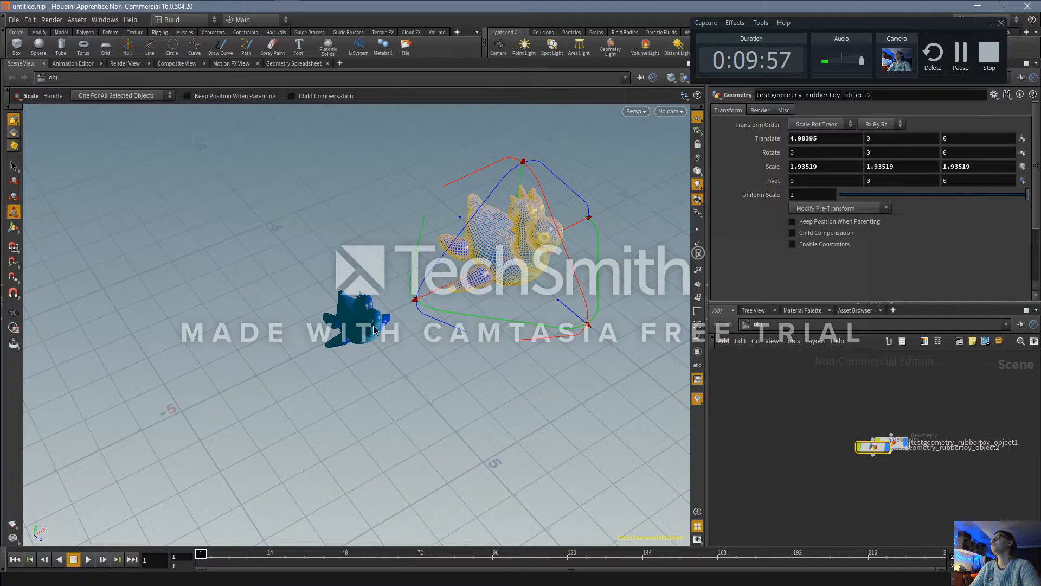
Paste a third rubber toy copy and slide it along X to about -4.11
key(ctrl+c)
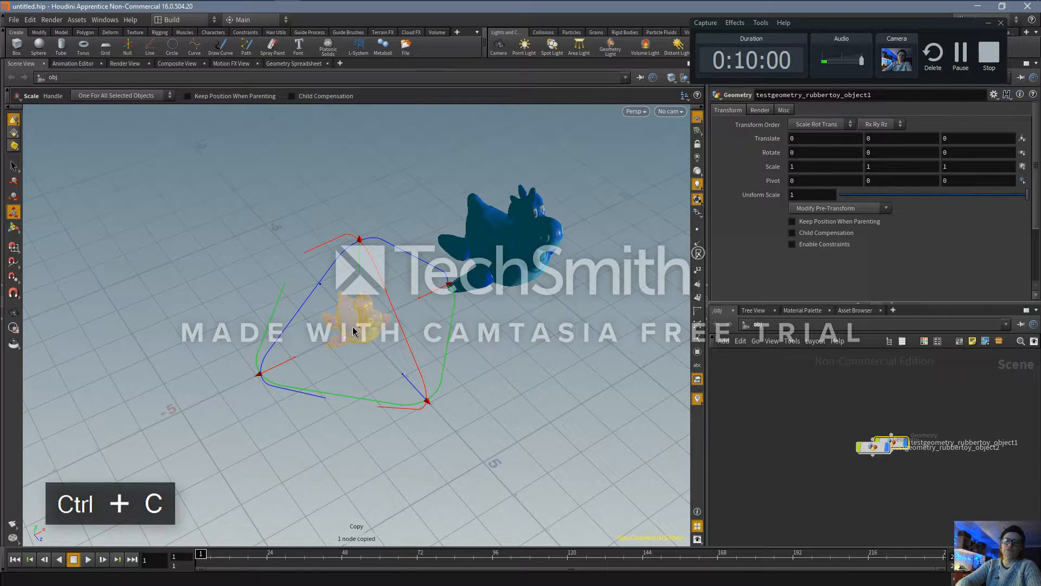
key(ctrl+v)
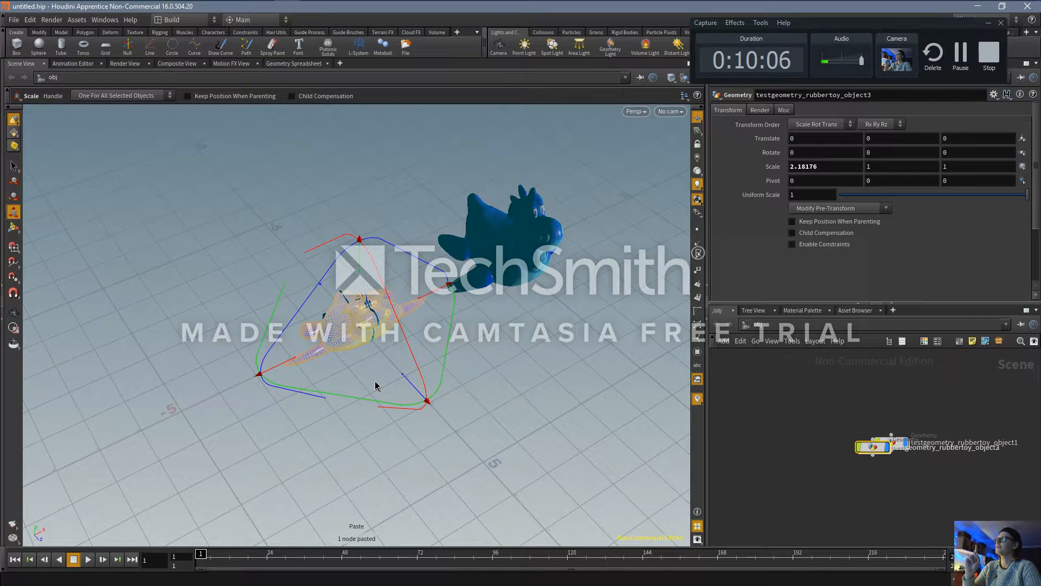
key(ctrl+z)
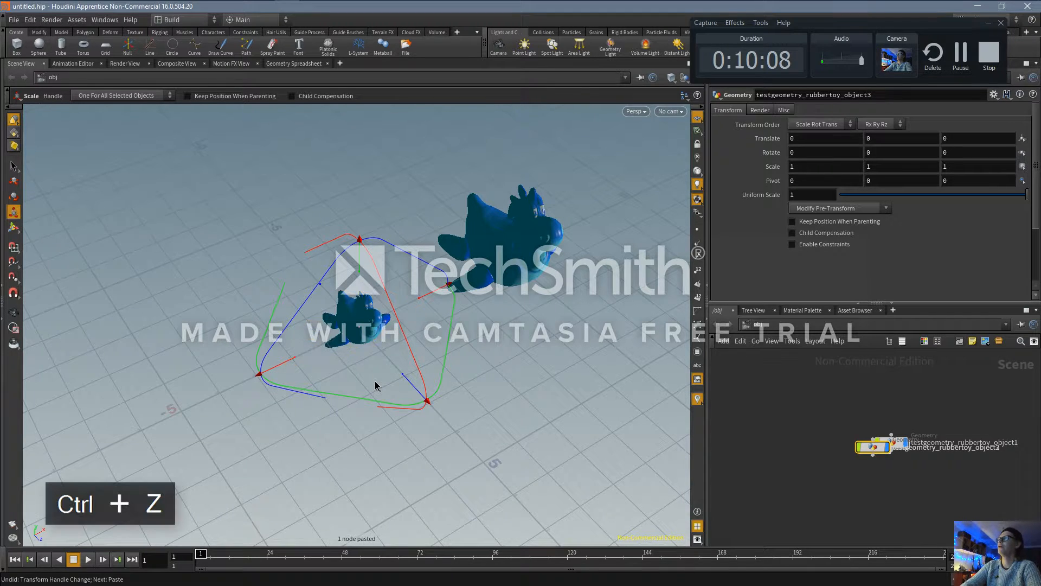
mouse_move(294, 334)
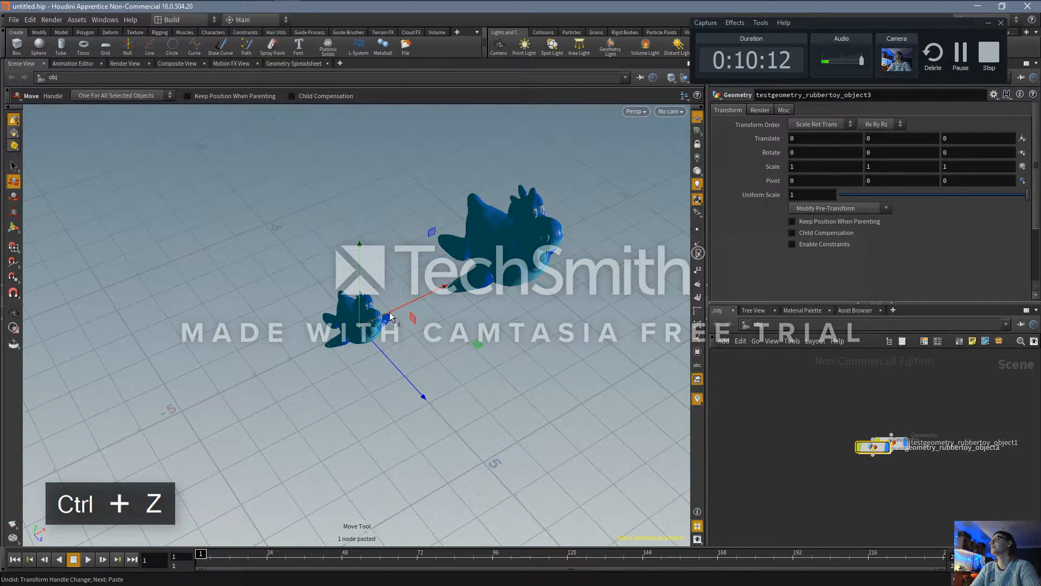
drag(388, 317, 302, 364)
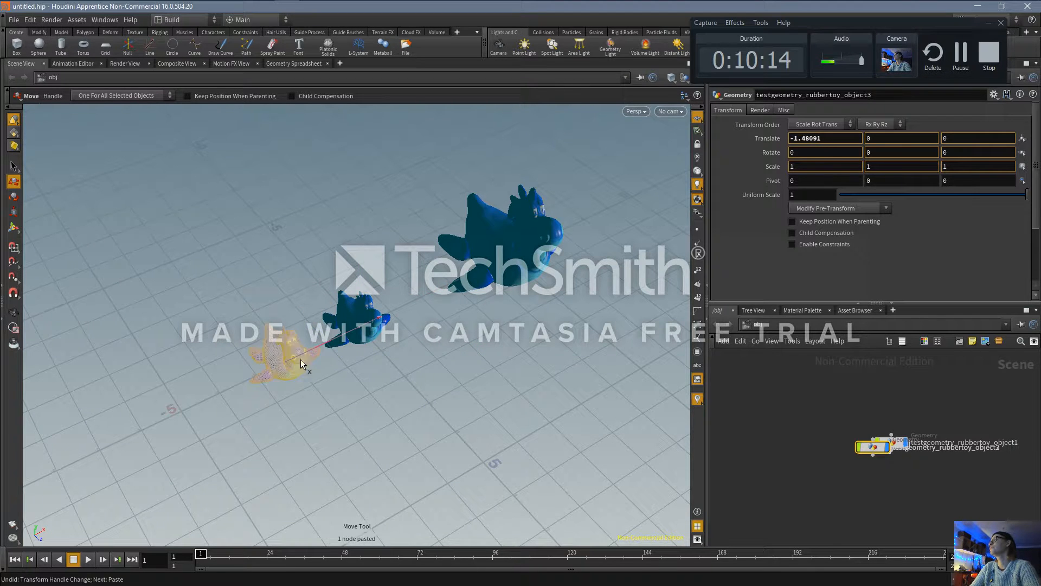
drag(301, 364, 260, 387)
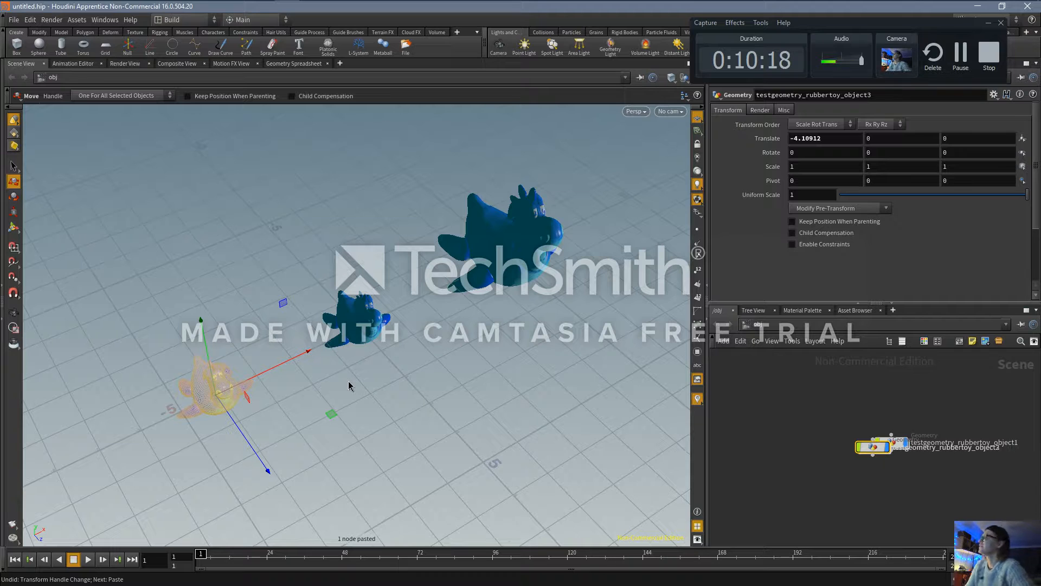
mouse_move(217, 414)
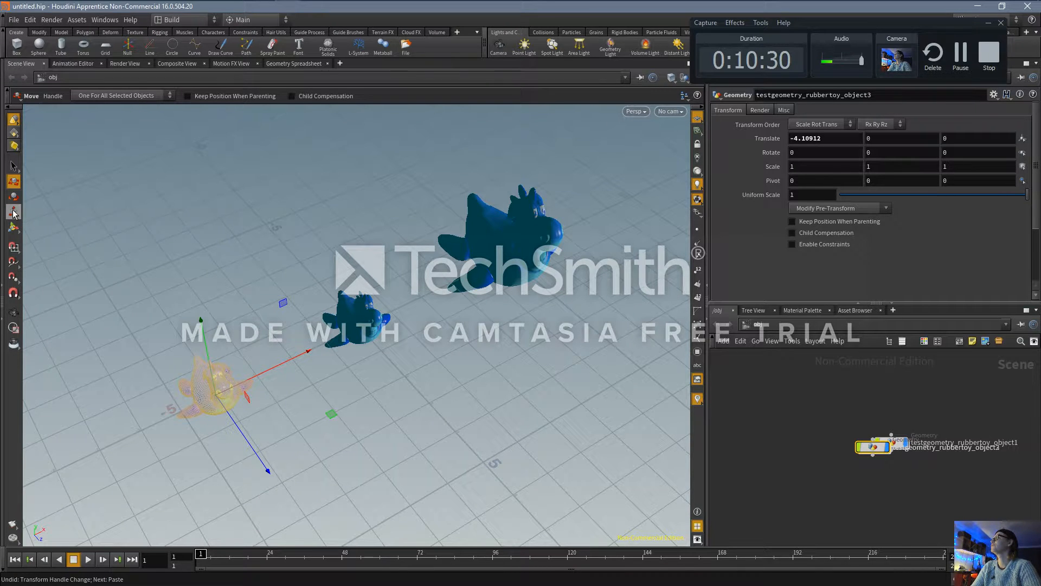
mouse_move(12, 196)
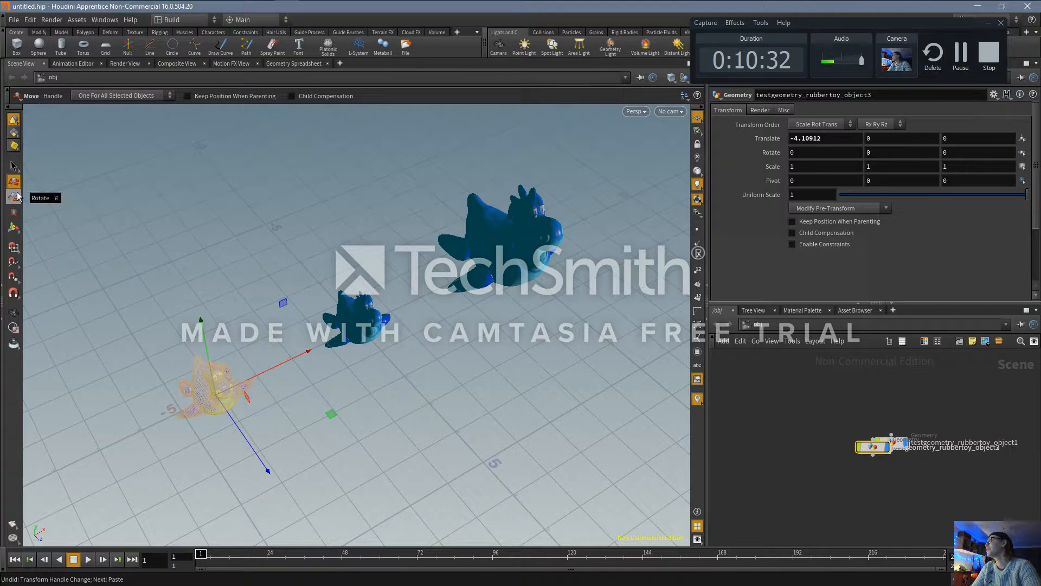
mouse_move(13, 189)
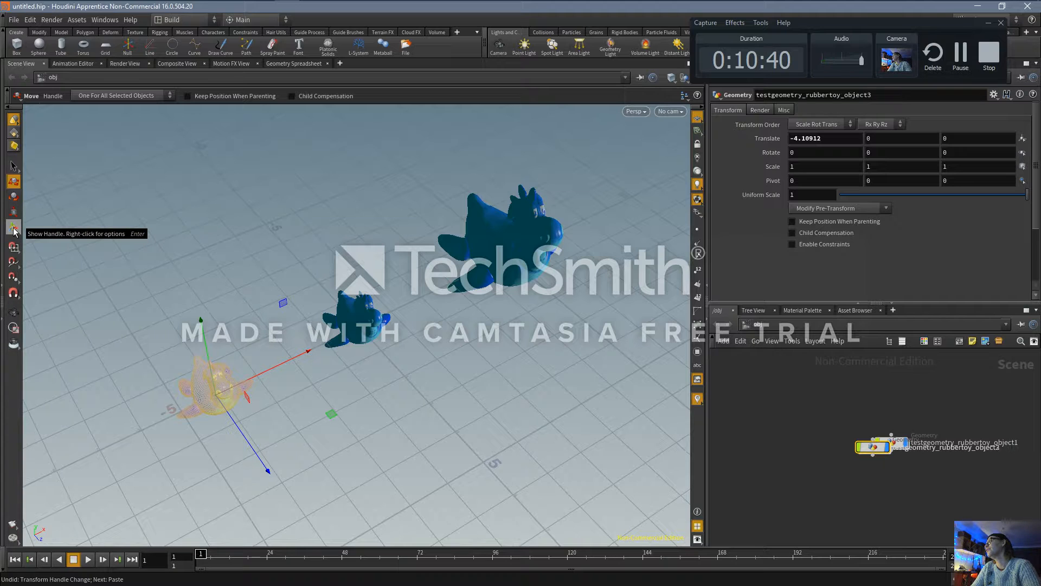
mouse_move(13, 248)
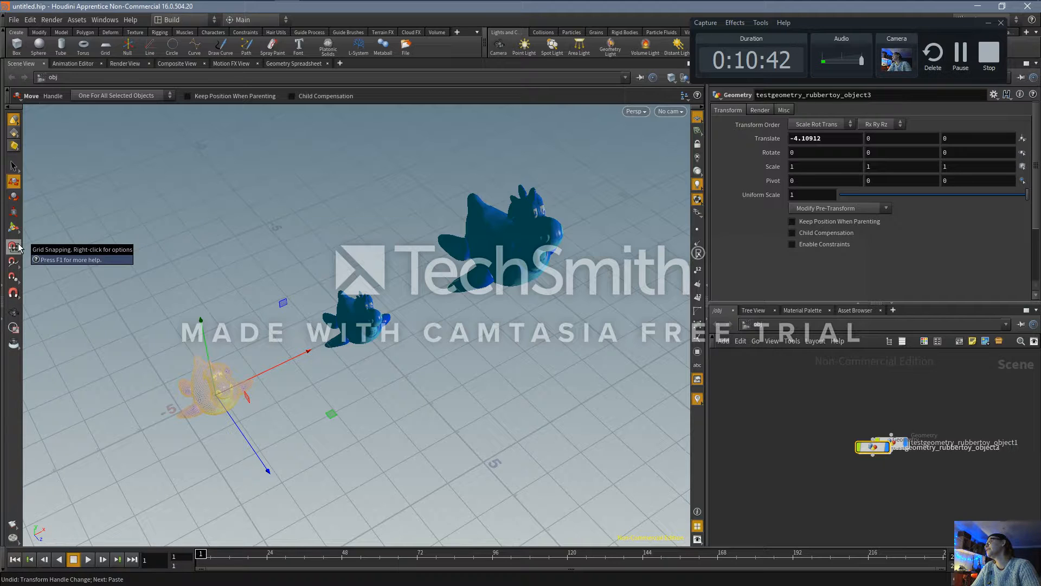
mouse_move(47, 108)
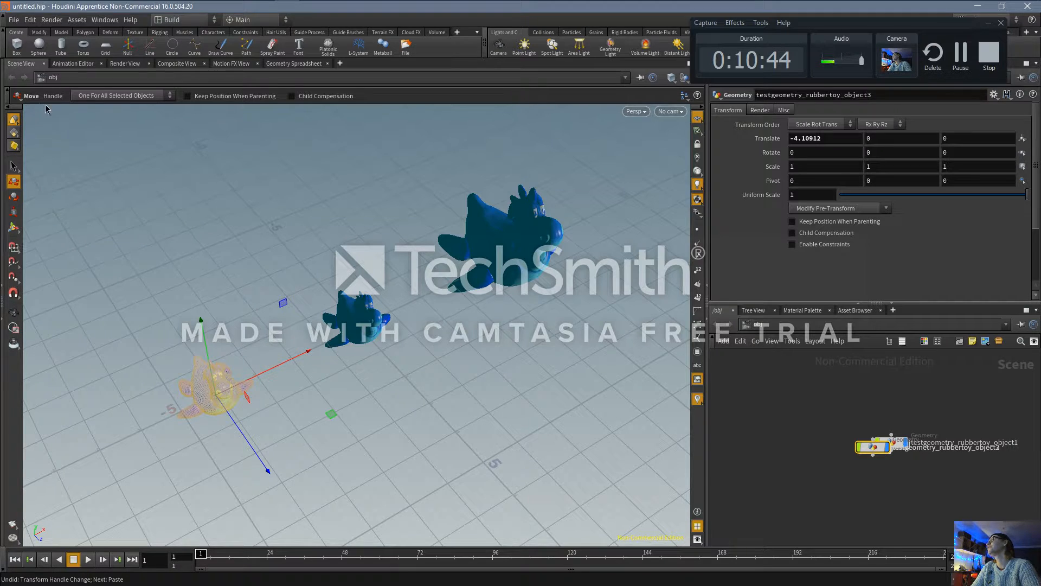
Browse the File menu, then the Edit menu toward its Preferences categories
click(13, 19)
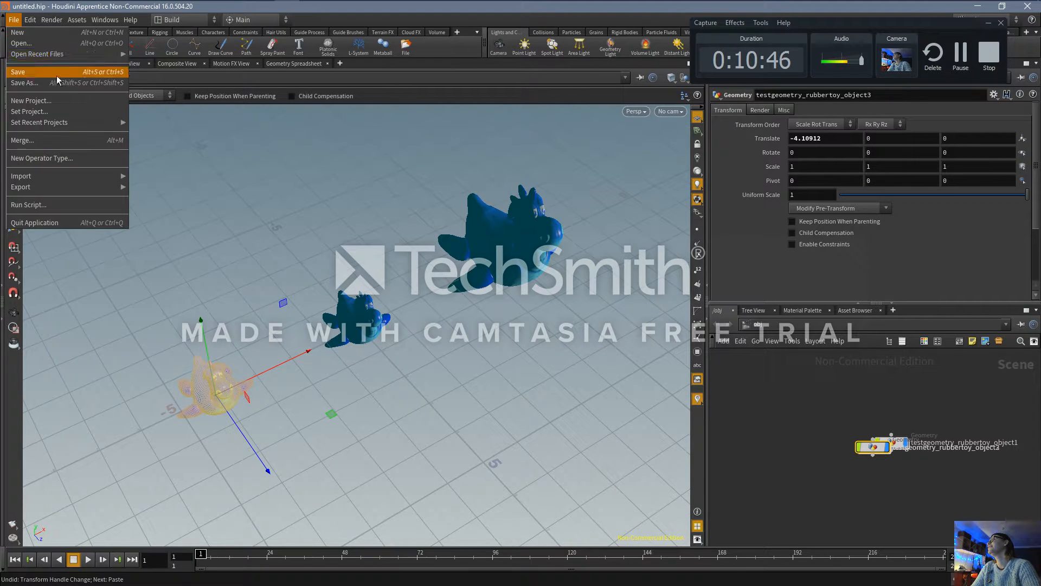
click(29, 20)
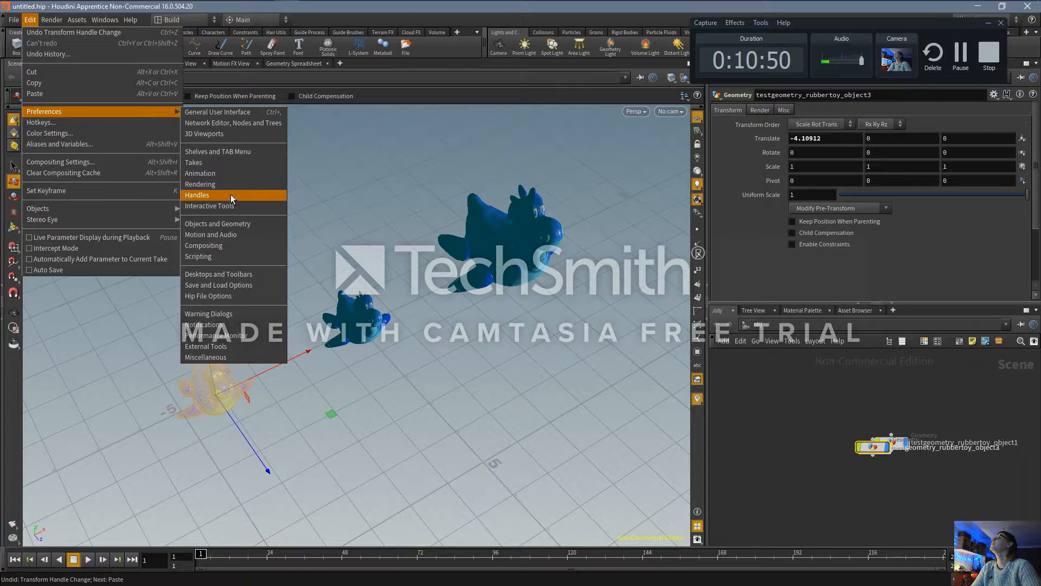
mouse_move(45, 191)
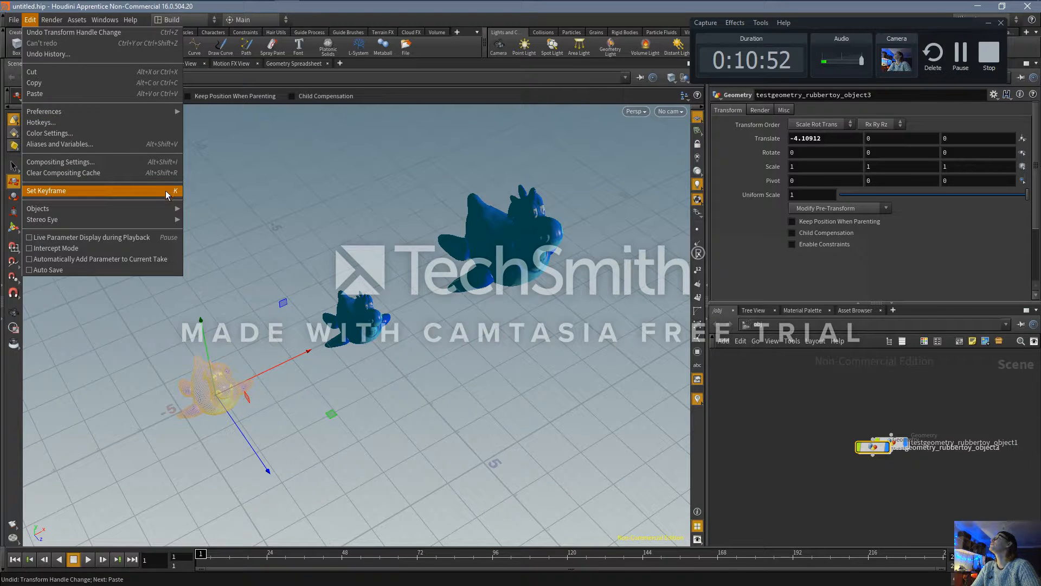
mouse_move(124, 122)
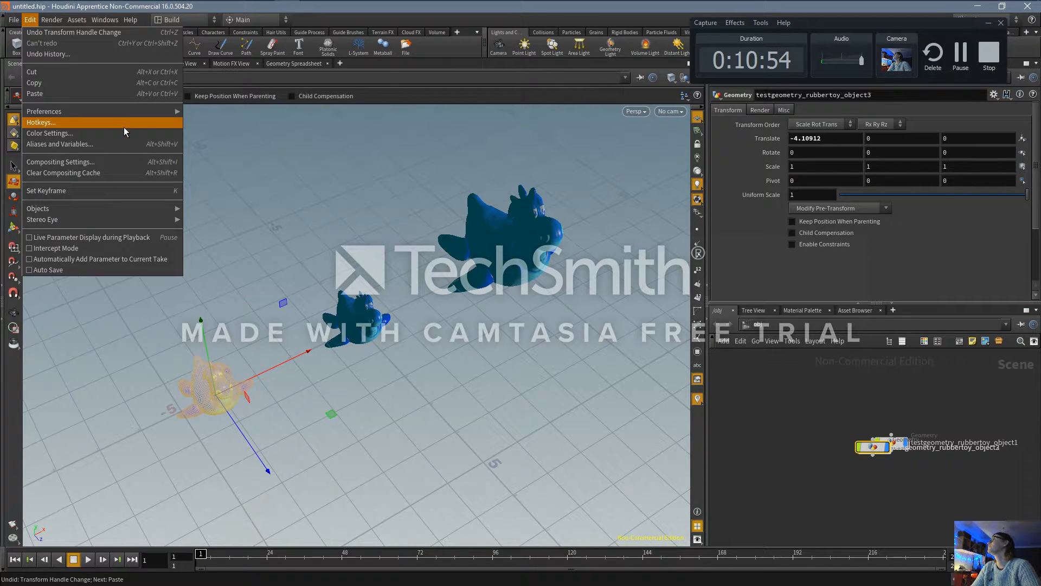
In the Hotkey Manager's Houdini context, check Cut's keys (Alt+X, Ctrl+X) and cancel unchanged
click(41, 122)
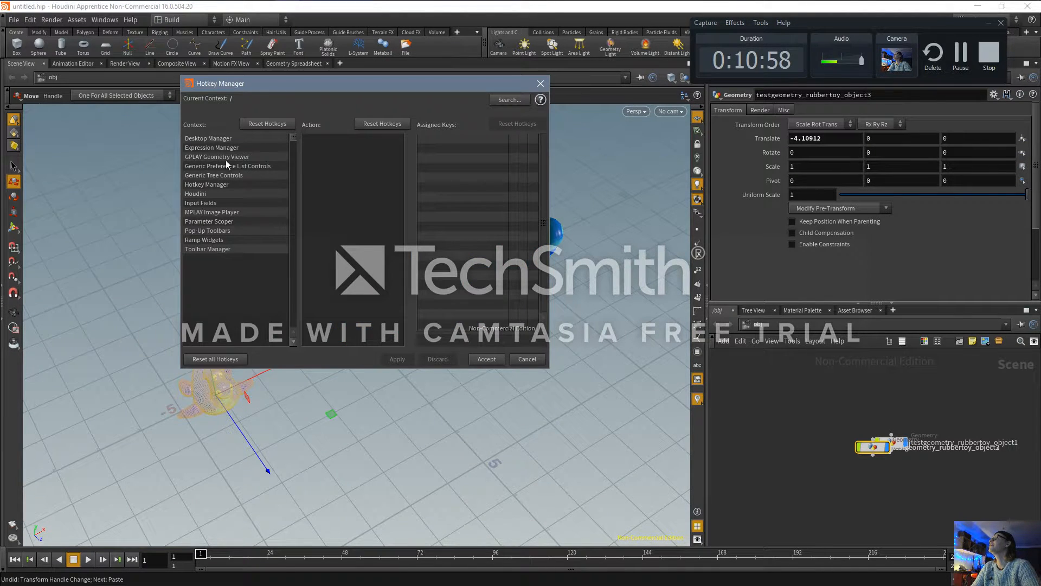
click(195, 193)
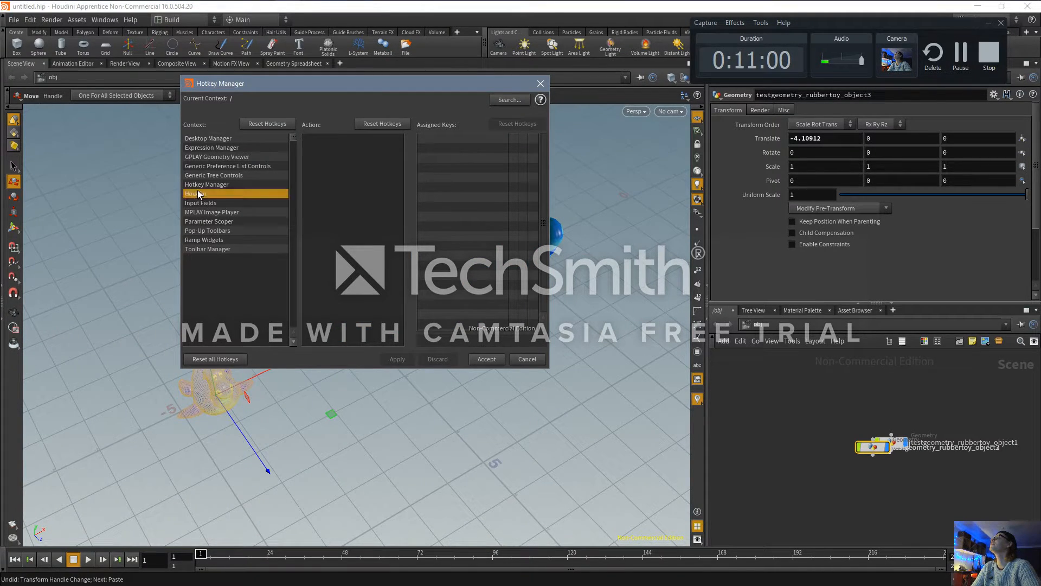
click(196, 193)
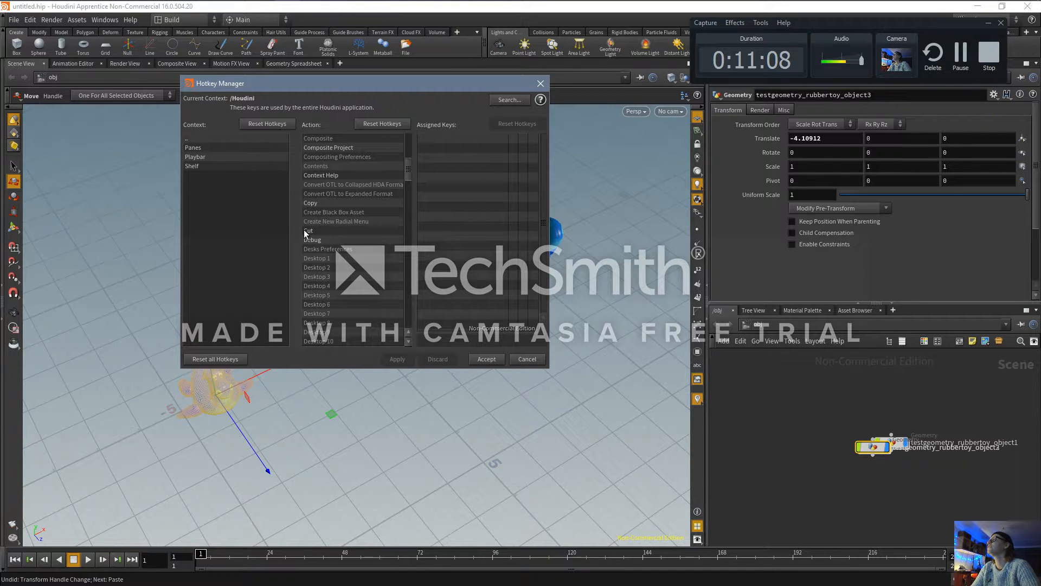
click(309, 231)
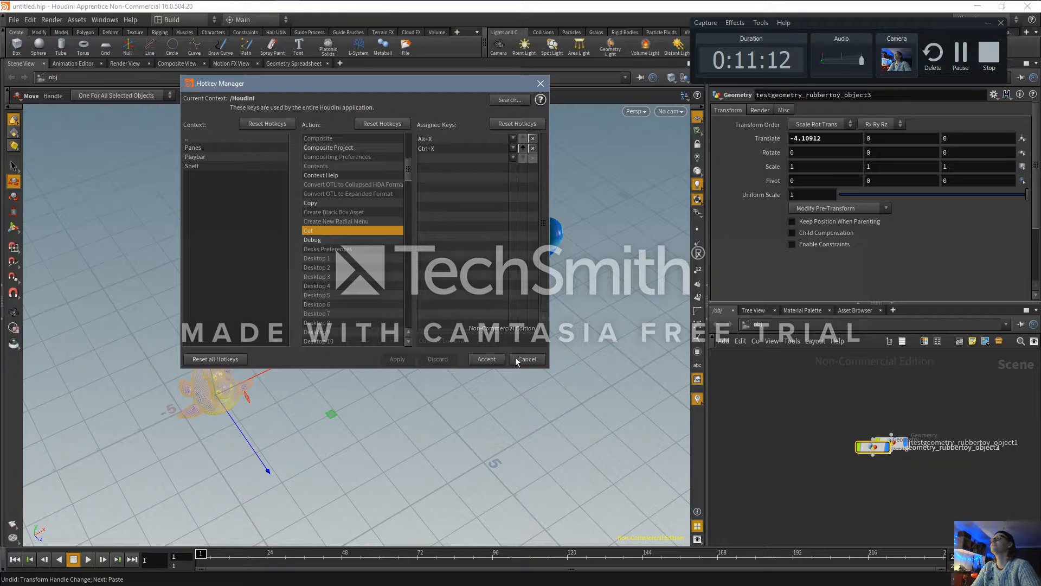
click(525, 359)
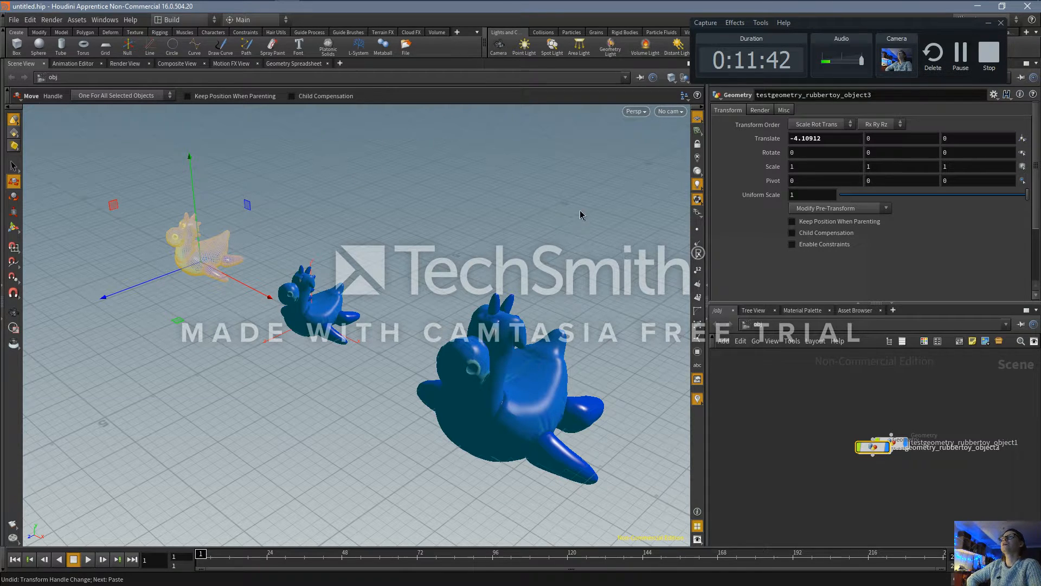
mouse_move(540, 181)
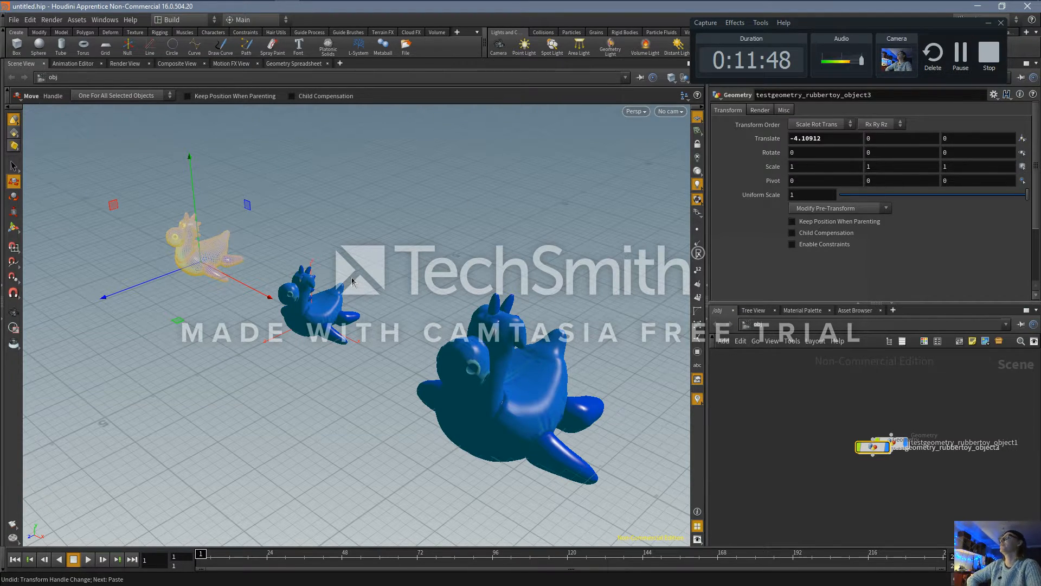
mouse_move(326, 133)
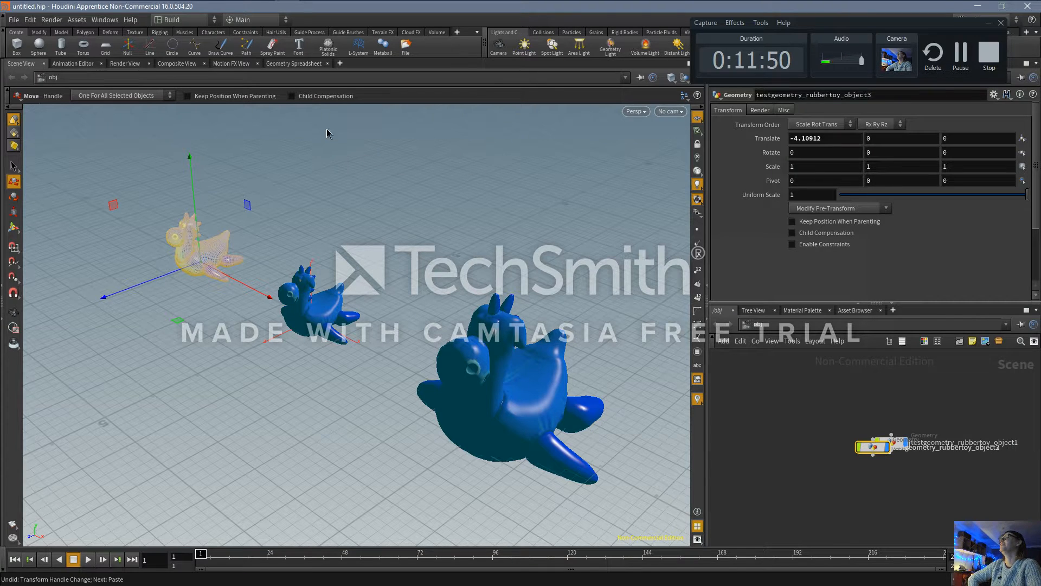
mouse_move(408, 455)
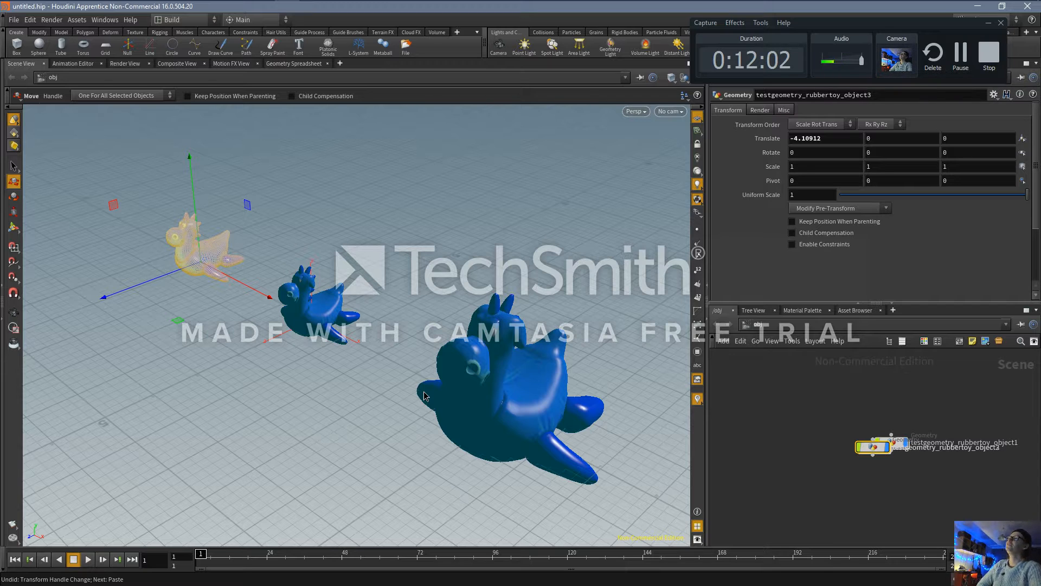
mouse_move(698, 425)
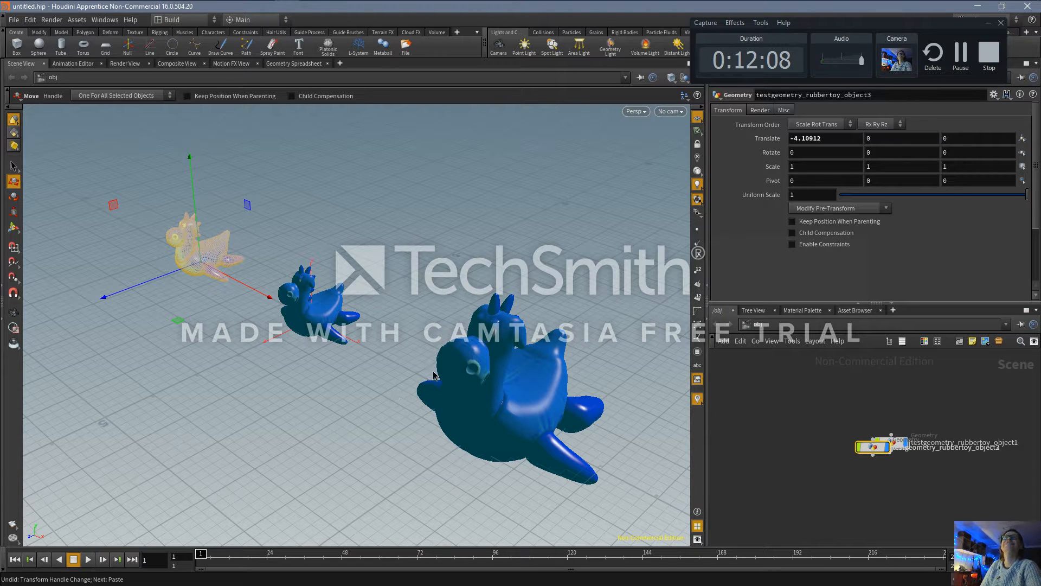
mouse_move(595, 294)
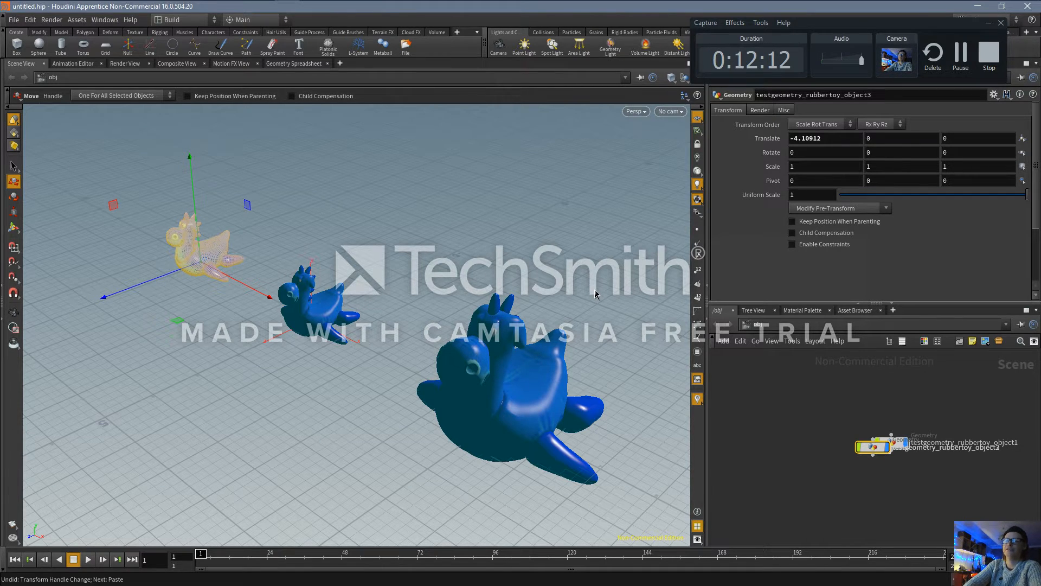
key(alt+tab)
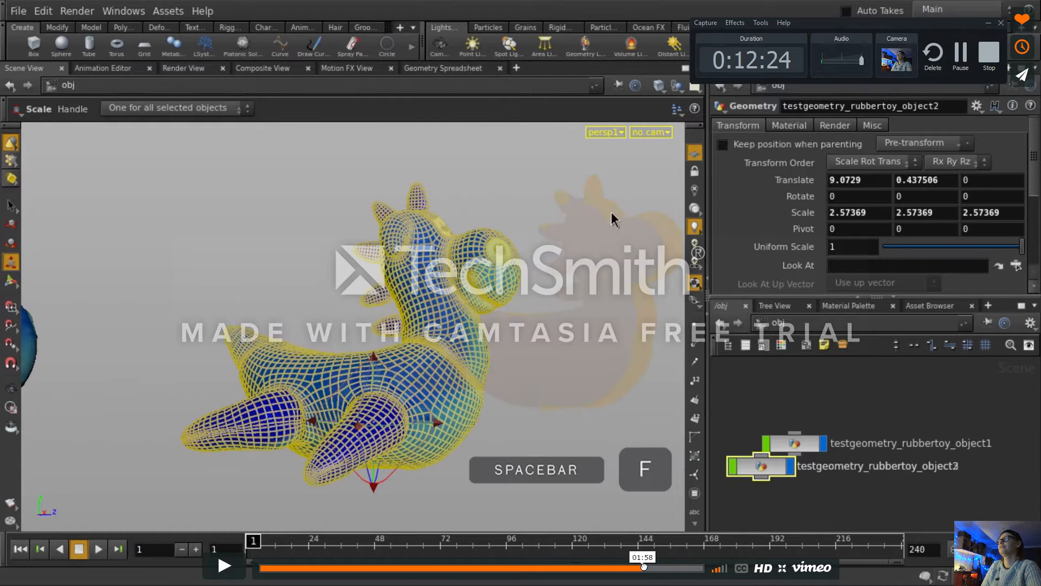
Play the Vimeo tutorial, scrub forward, and let it reach the Quickstart end screen
click(224, 566)
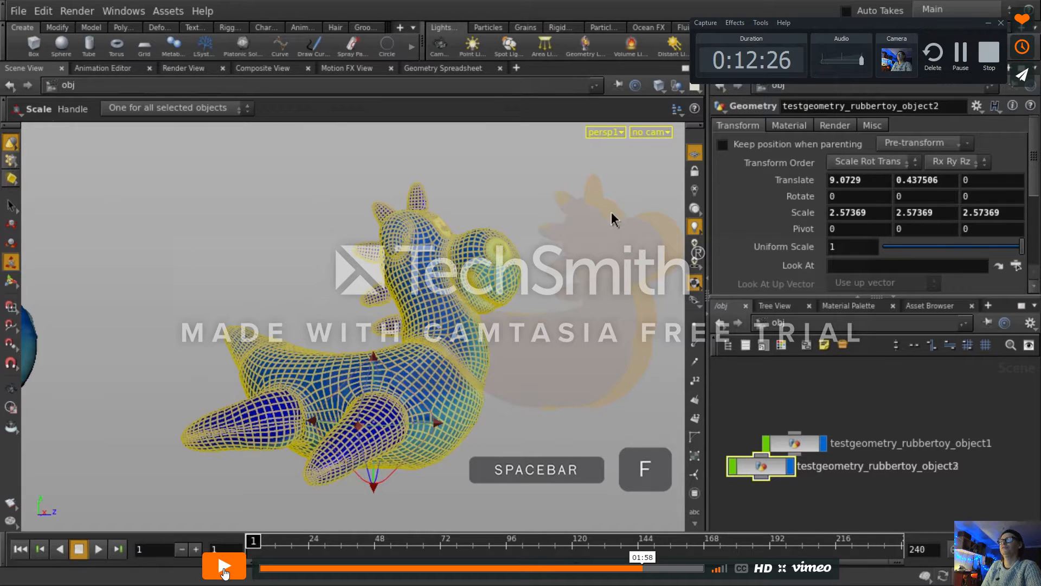
click(224, 565)
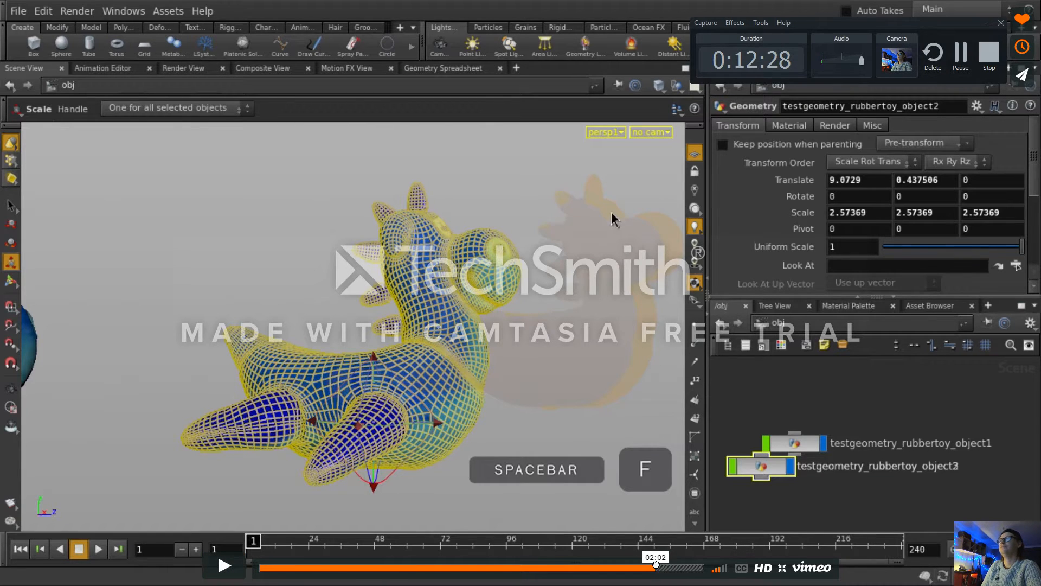
click(224, 566)
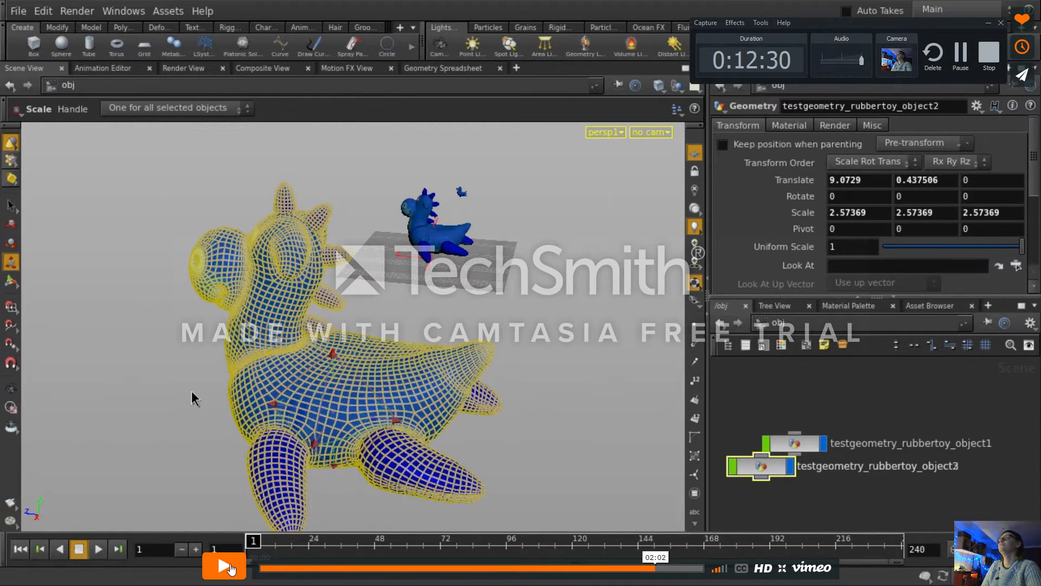
click(224, 565)
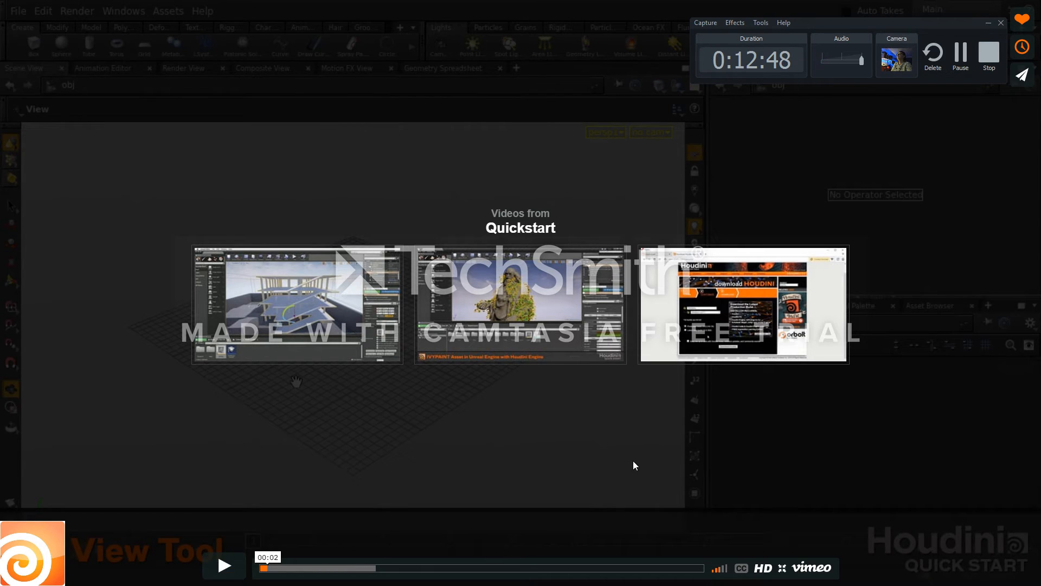
mouse_move(855, 275)
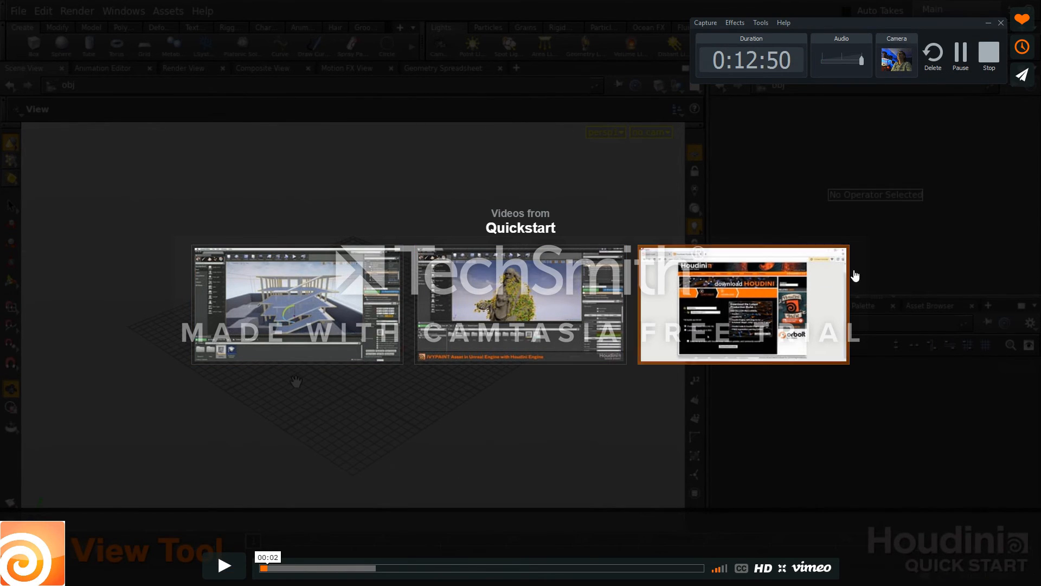